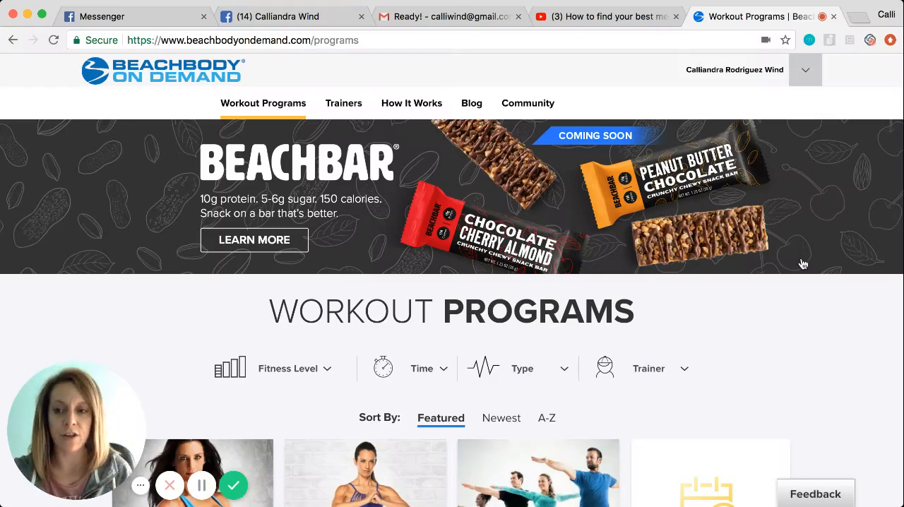
mouse_move(791, 301)
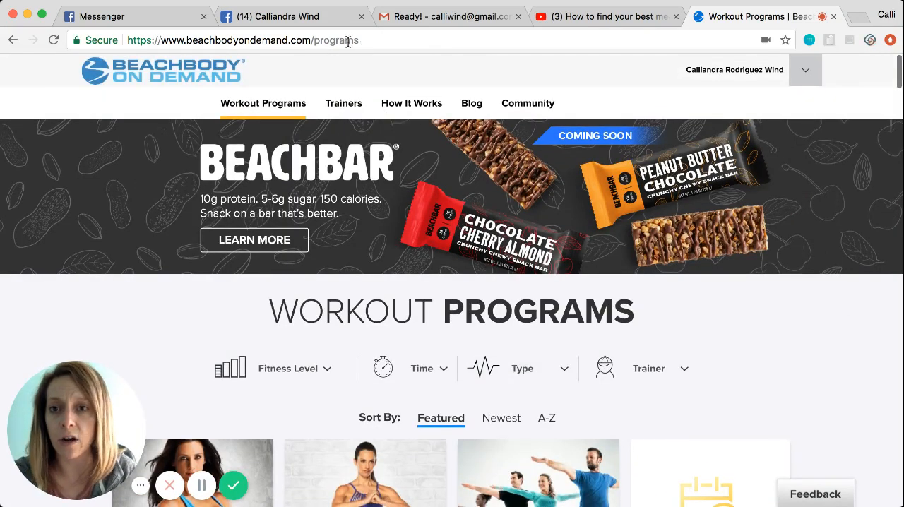
- Locate the 21 Day Fix card among the programs and open its program page
scroll(down, 3)
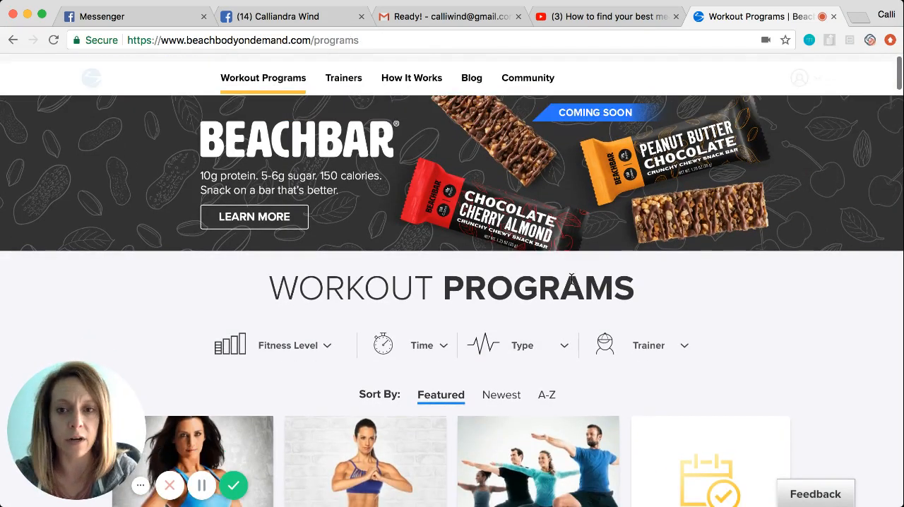
scroll(down, 3)
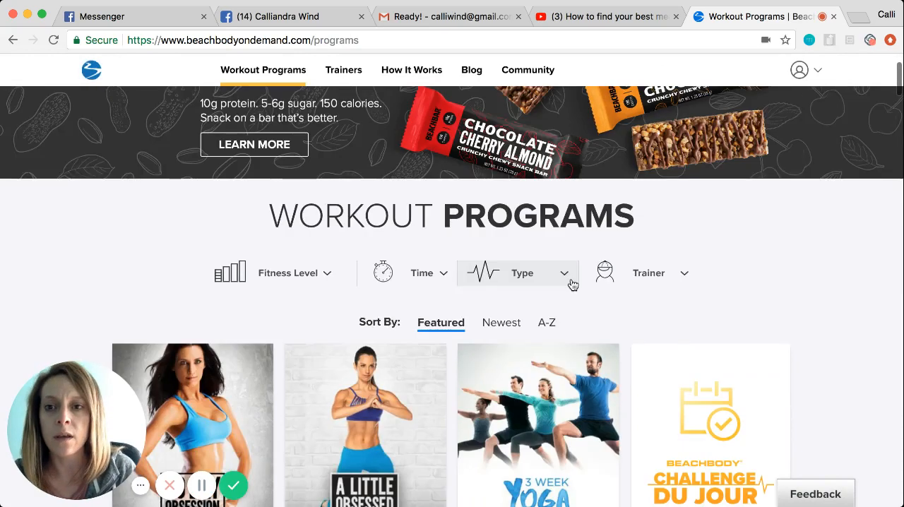
scroll(down, 3)
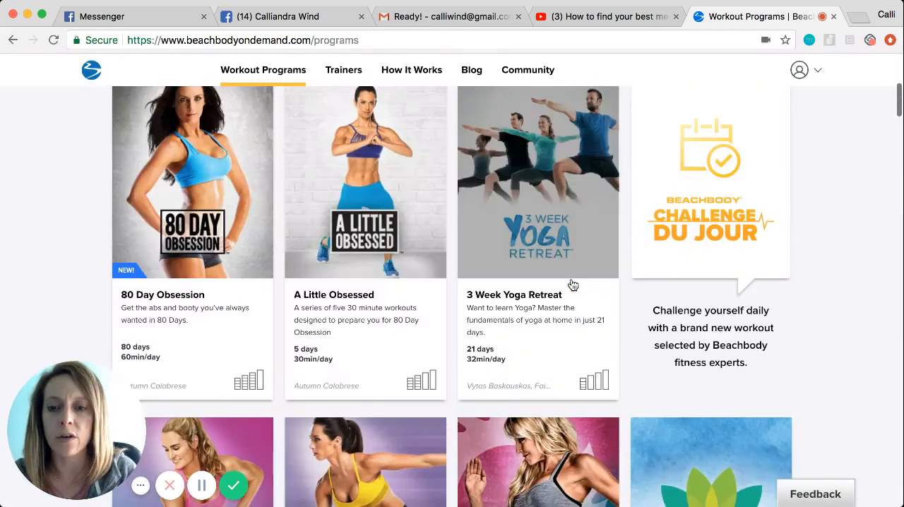
scroll(down, 3)
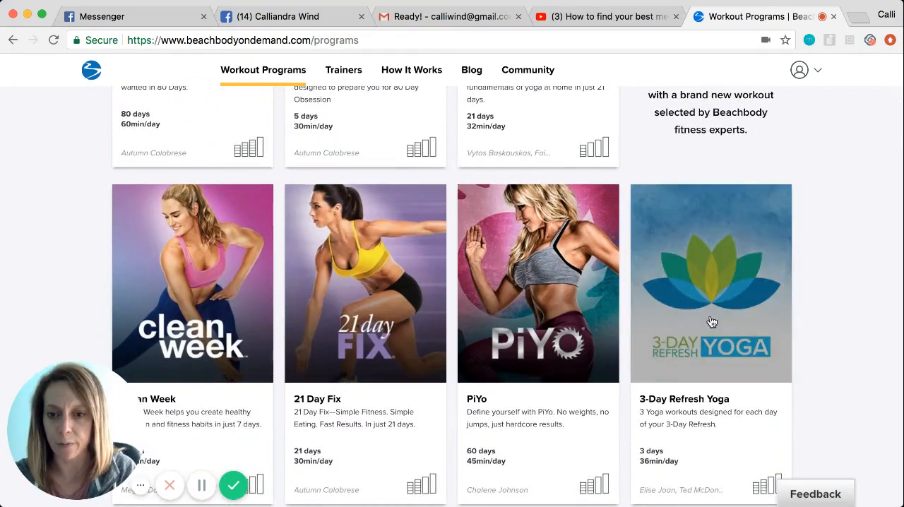
scroll(down, 3)
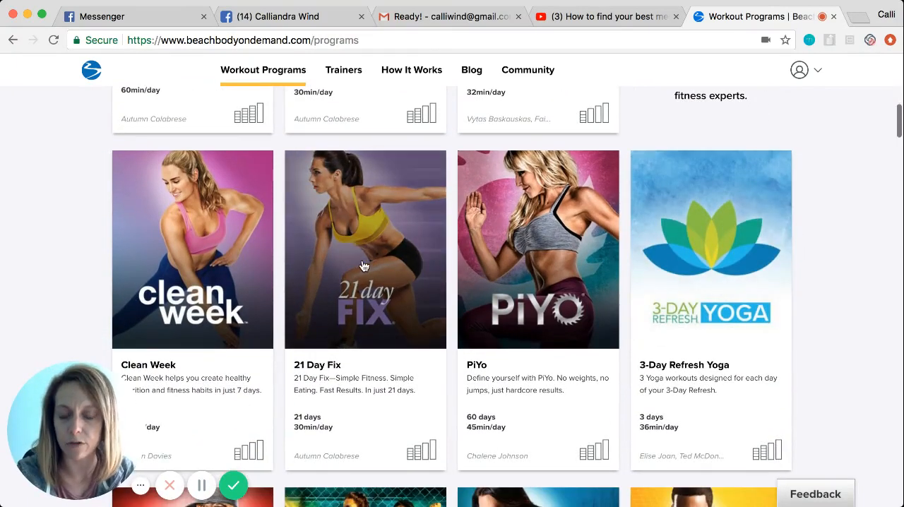
click(364, 248)
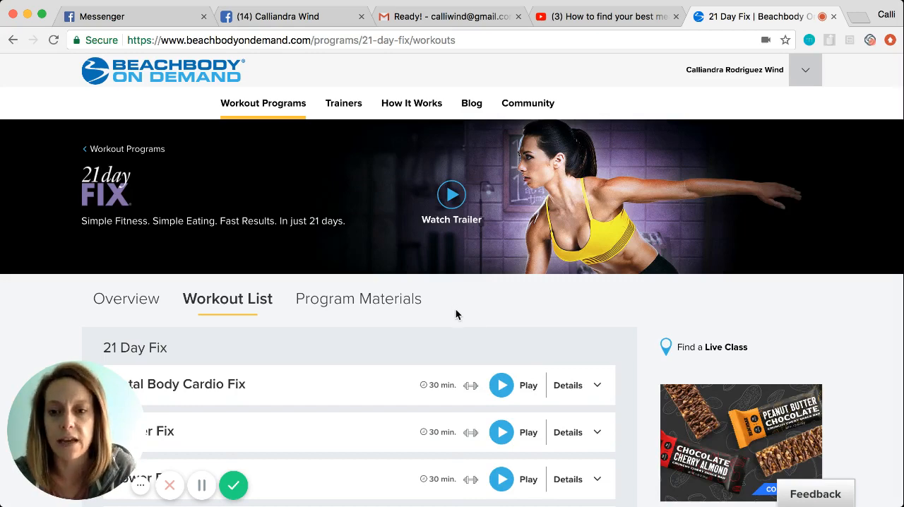
- Browse the workout list through its Remix, Ultimate Upgrade and No Music sections
scroll(down, 3)
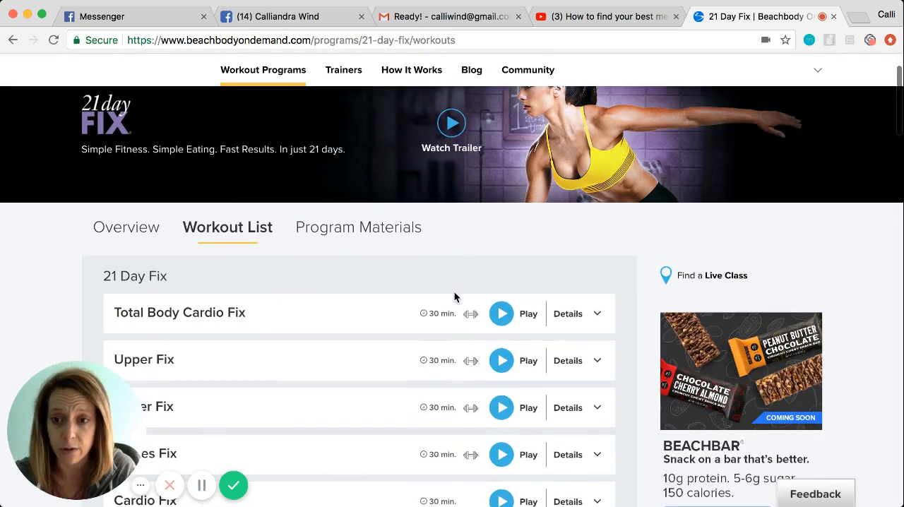
scroll(down, 3)
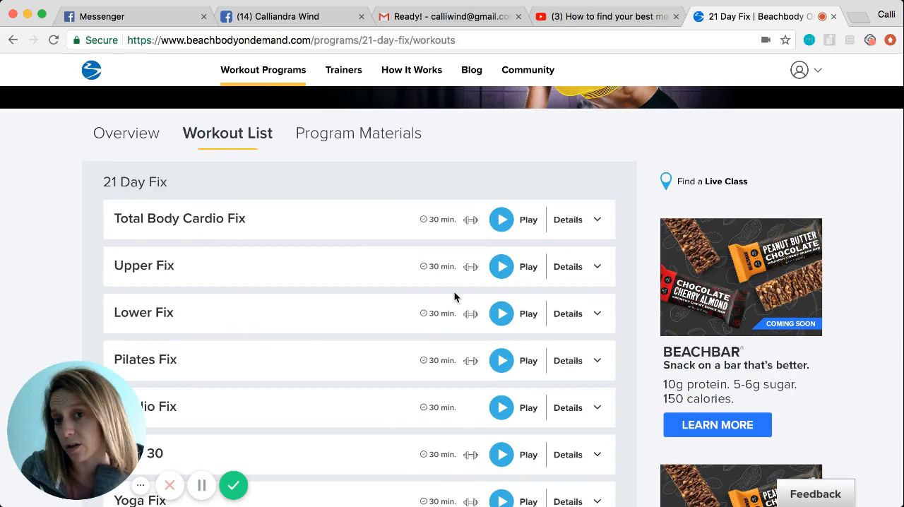
scroll(down, 3)
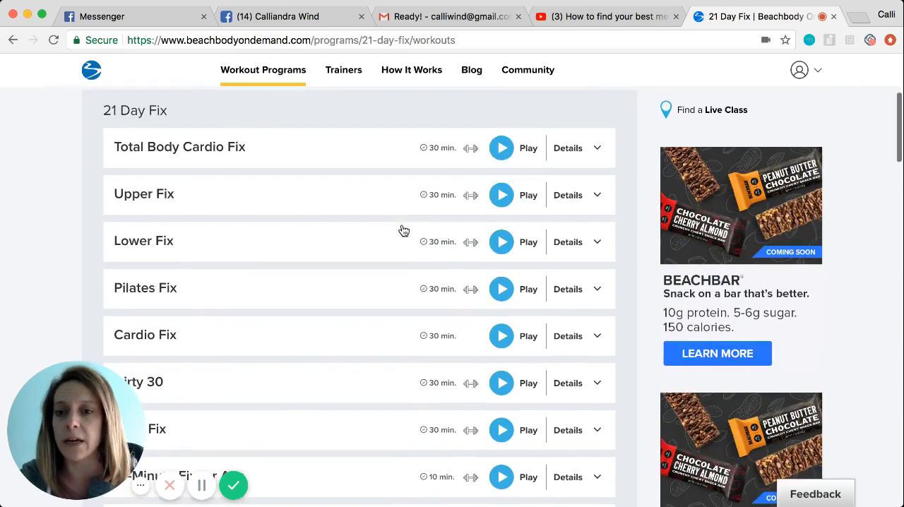
scroll(down, 3)
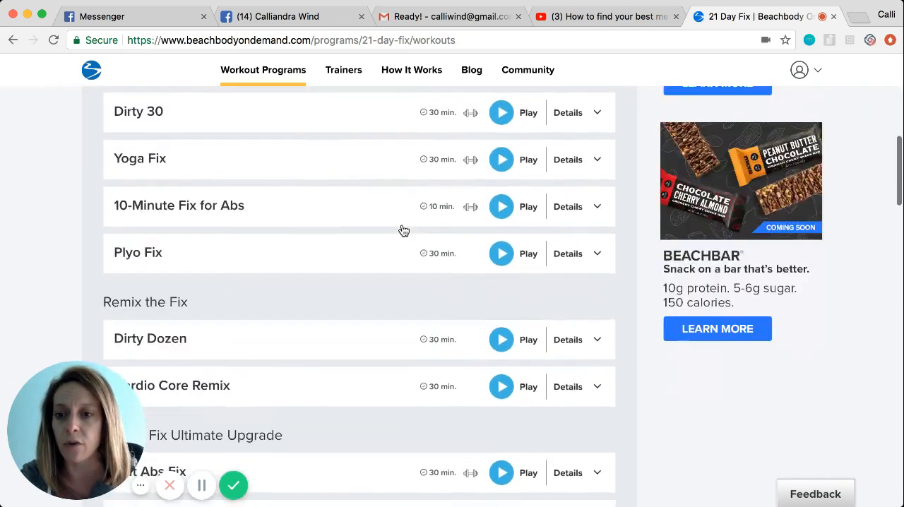
scroll(down, 3)
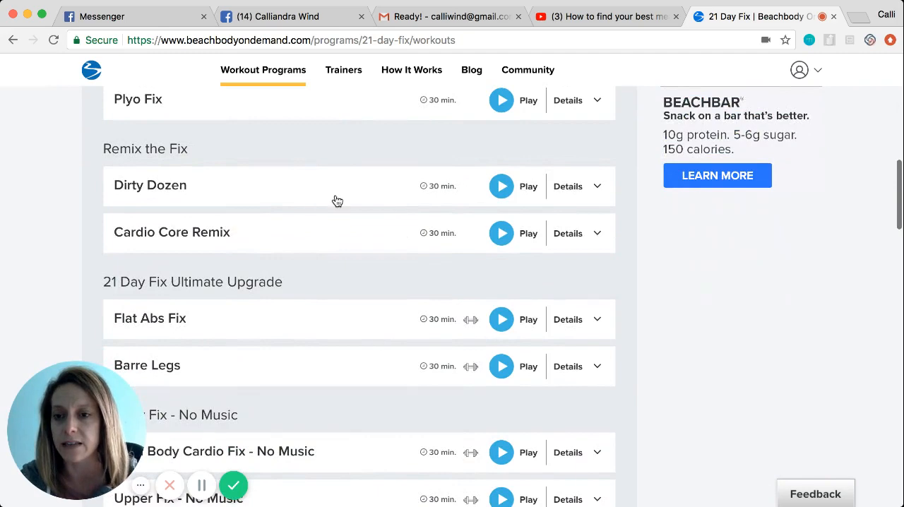
scroll(down, 3)
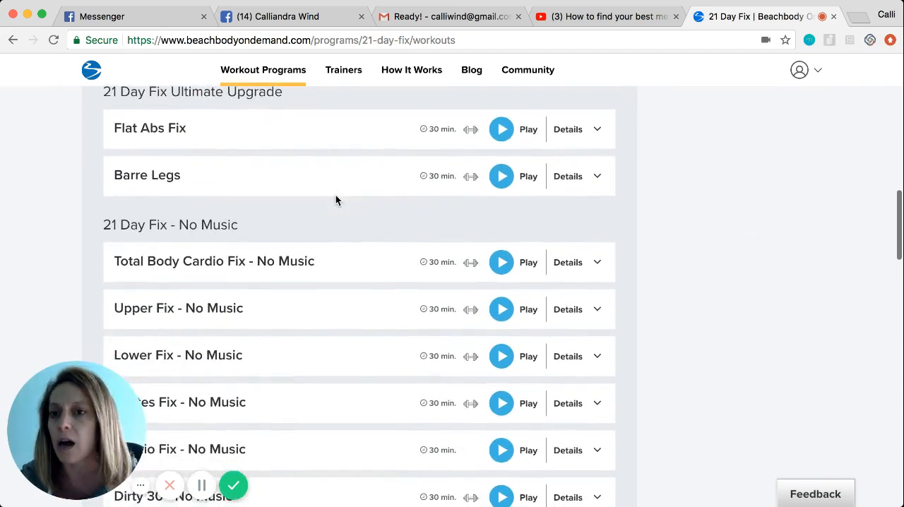
scroll(up, 3)
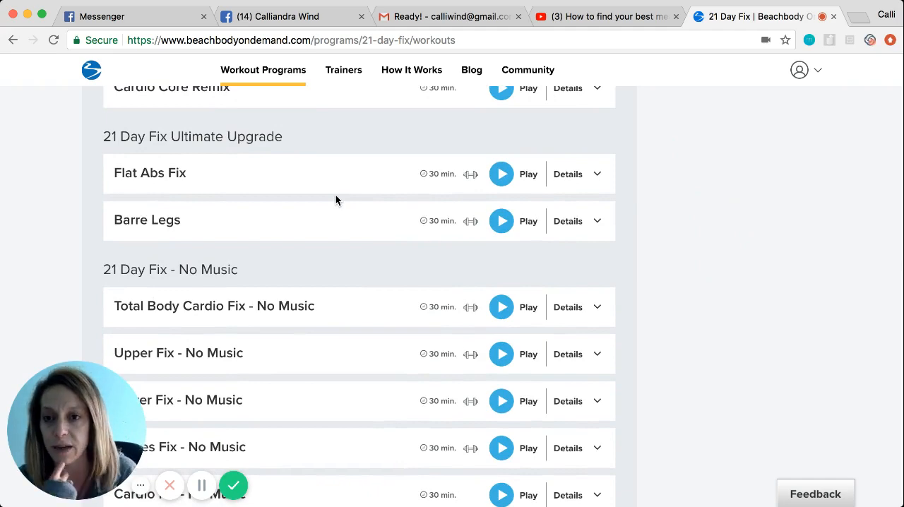
scroll(up, 3)
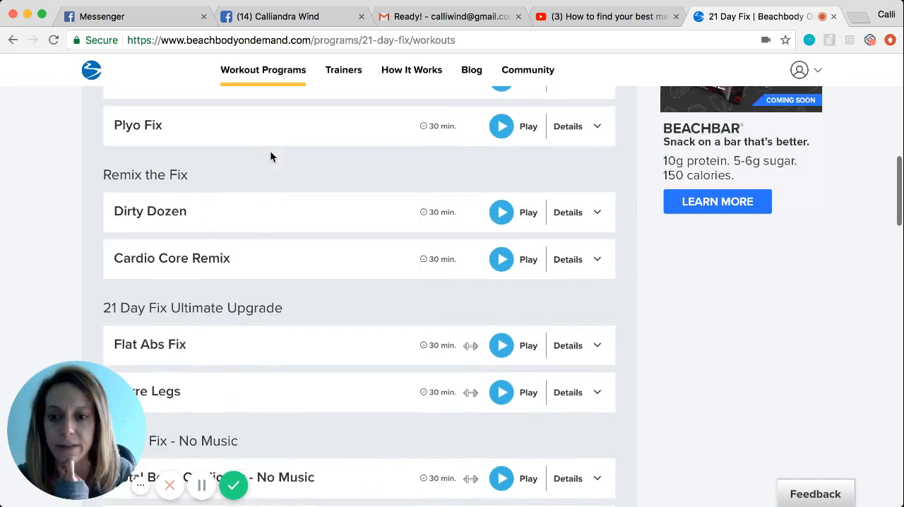
scroll(down, 3)
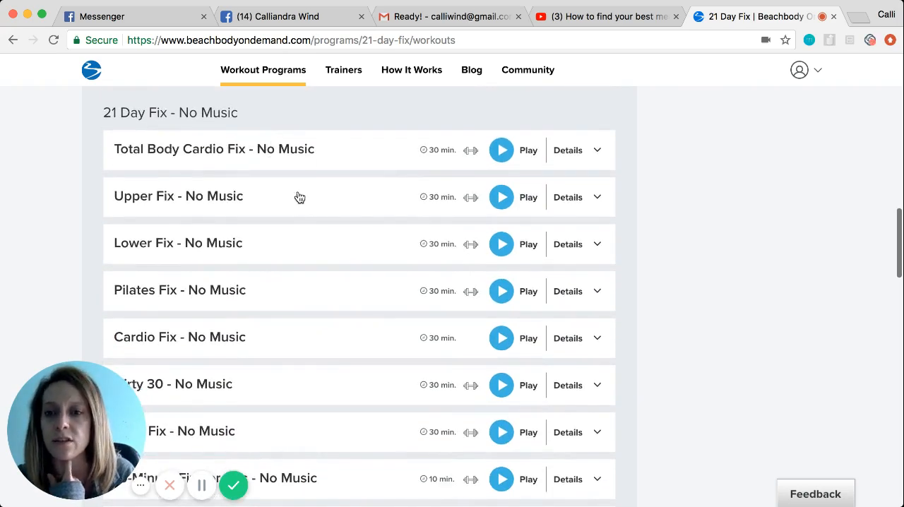
scroll(down, 3)
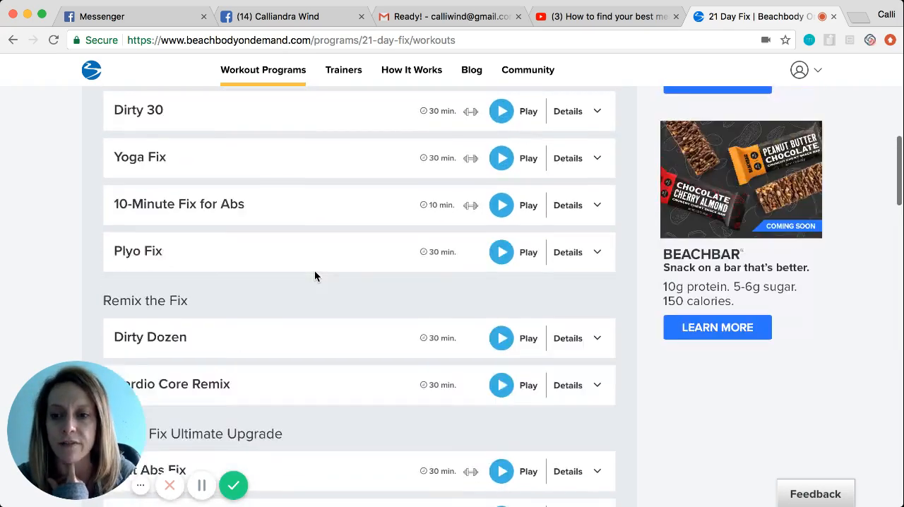
scroll(up, 3)
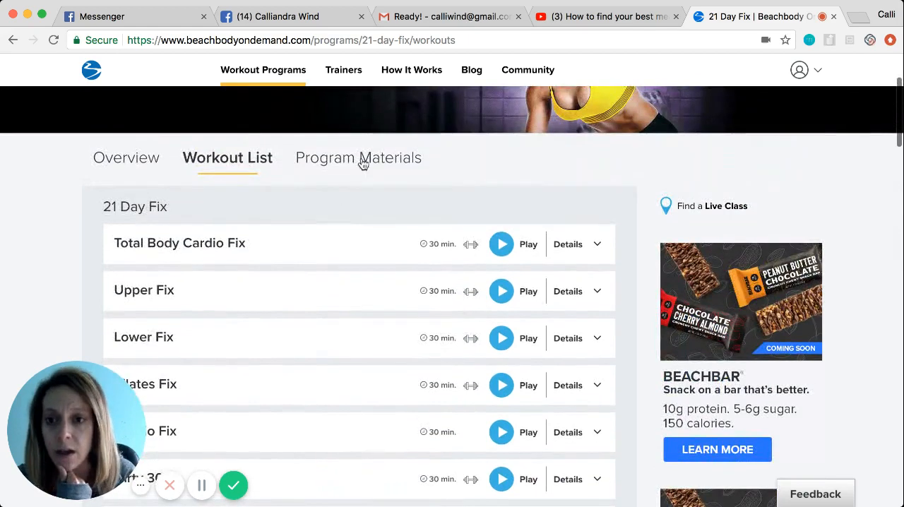
- Show the 21 Day Fix Program Materials and browse the tally sheet and calendar PDFs
click(359, 157)
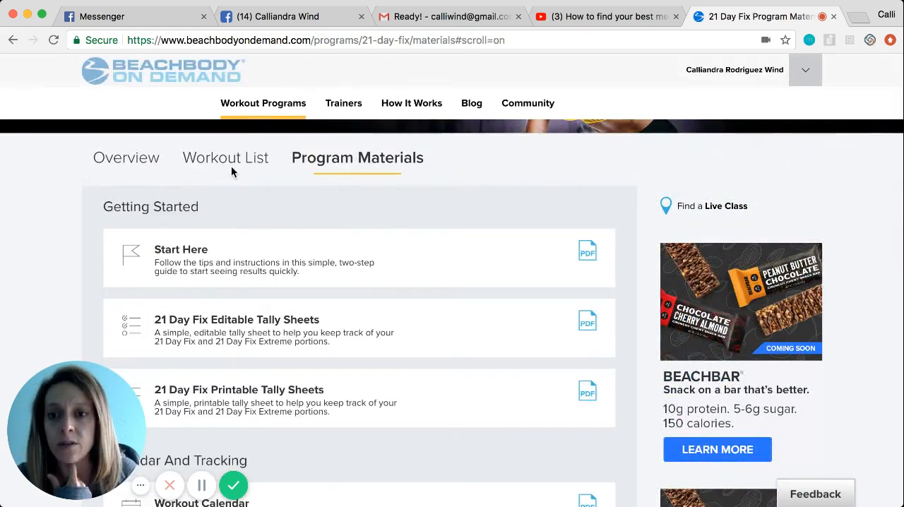
mouse_move(356, 181)
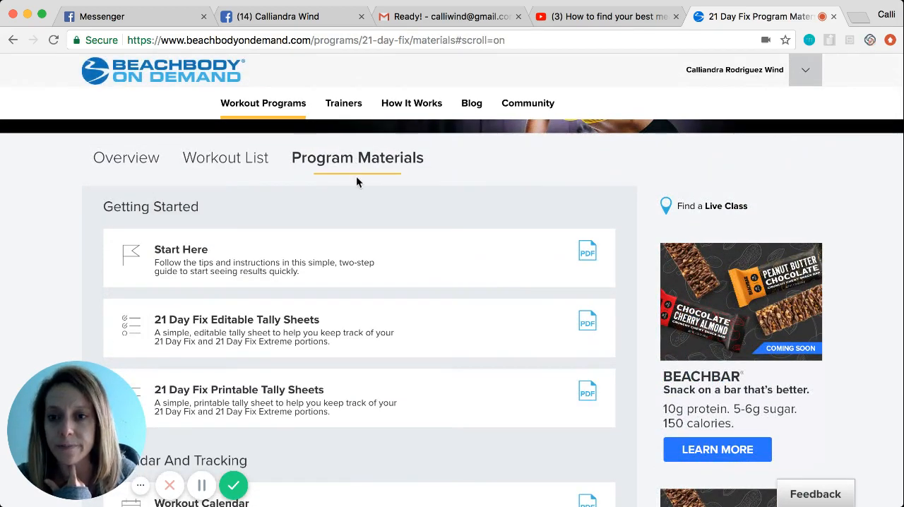
scroll(down, 3)
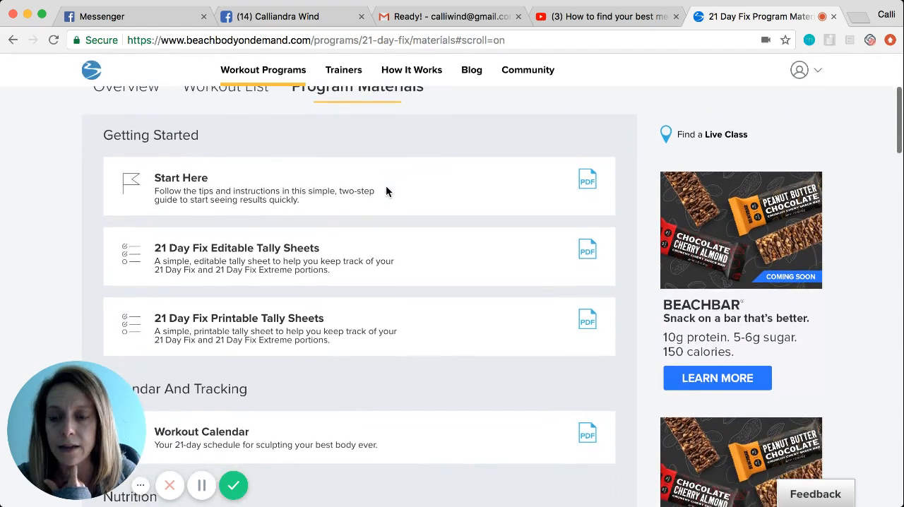
scroll(down, 3)
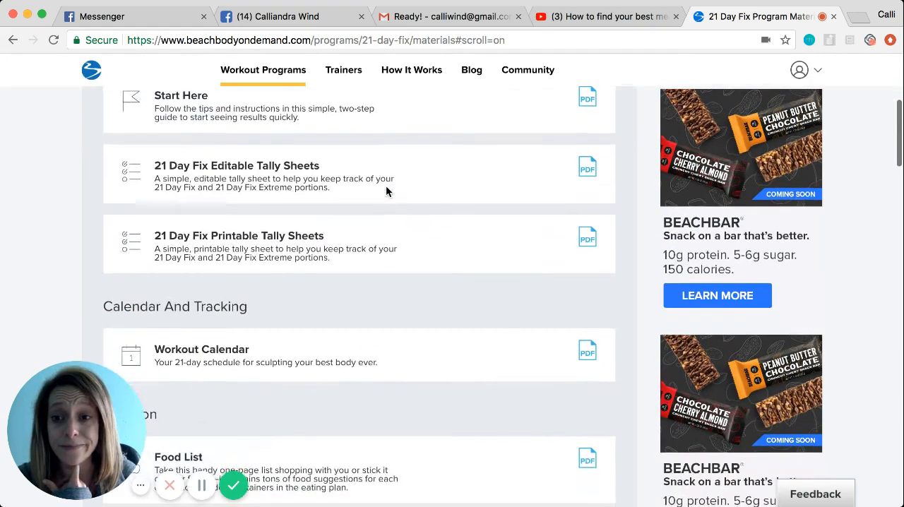
scroll(down, 3)
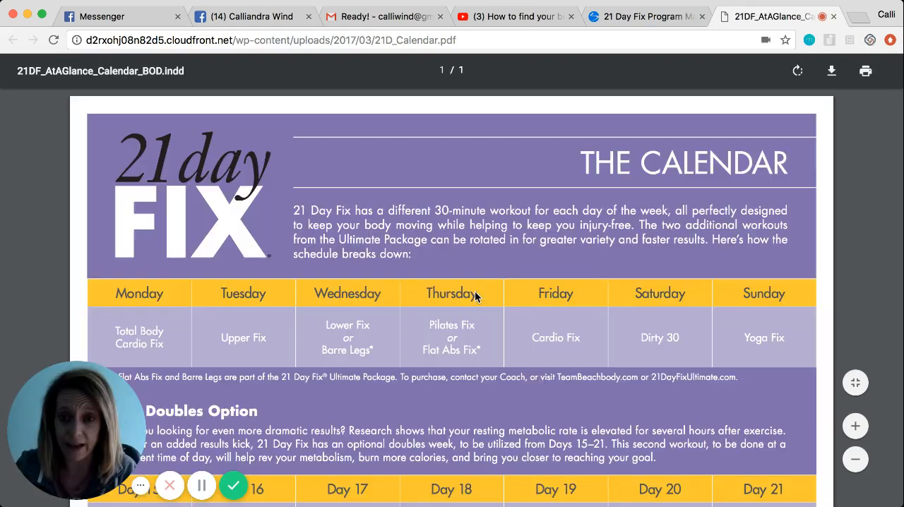
- Scroll the Workout Calendar PDF through the weekly schedule and Doubles Option pages
scroll(down, 3)
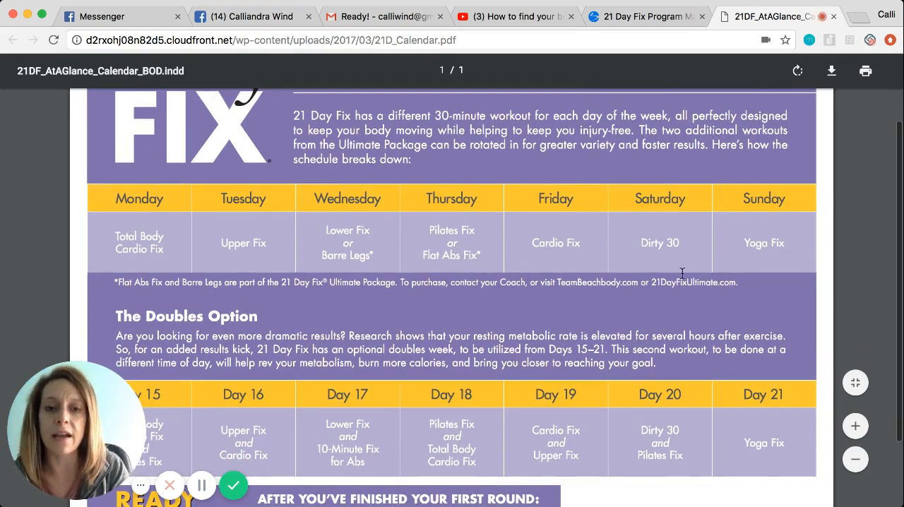
scroll(down, 3)
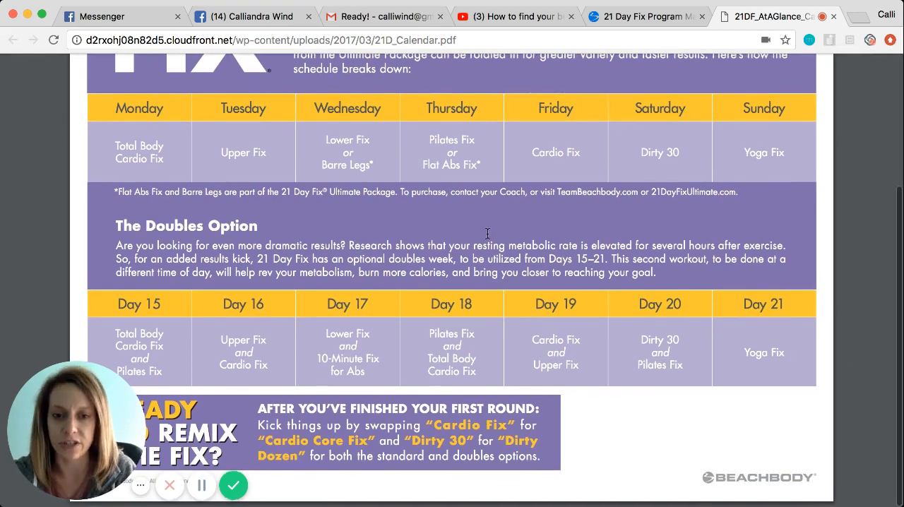
scroll(up, 3)
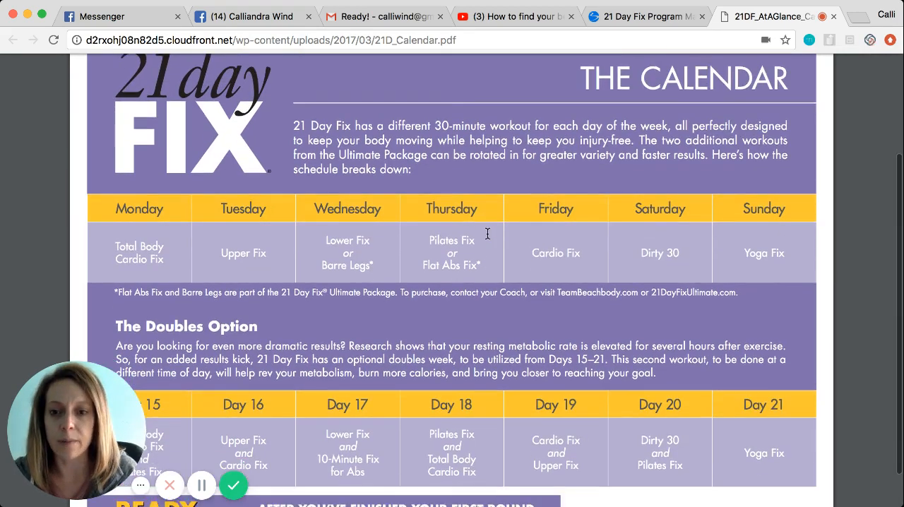
scroll(down, 3)
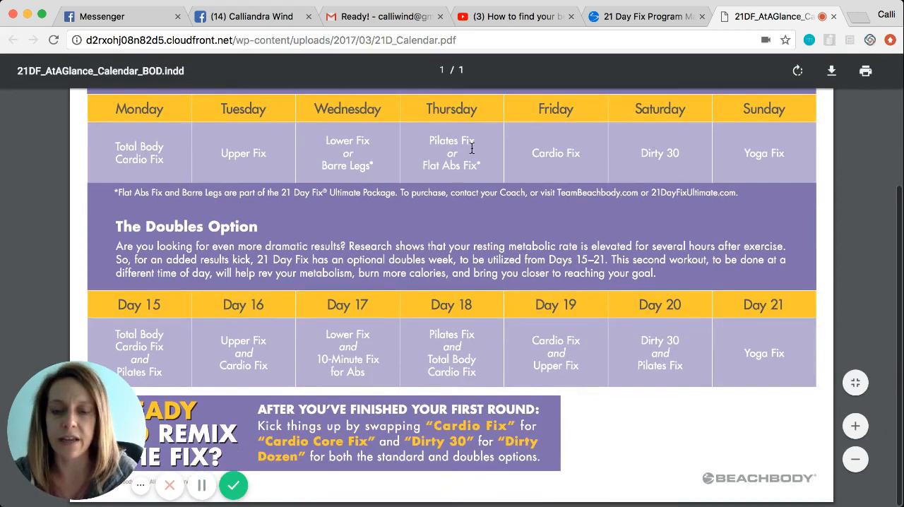
scroll(up, 3)
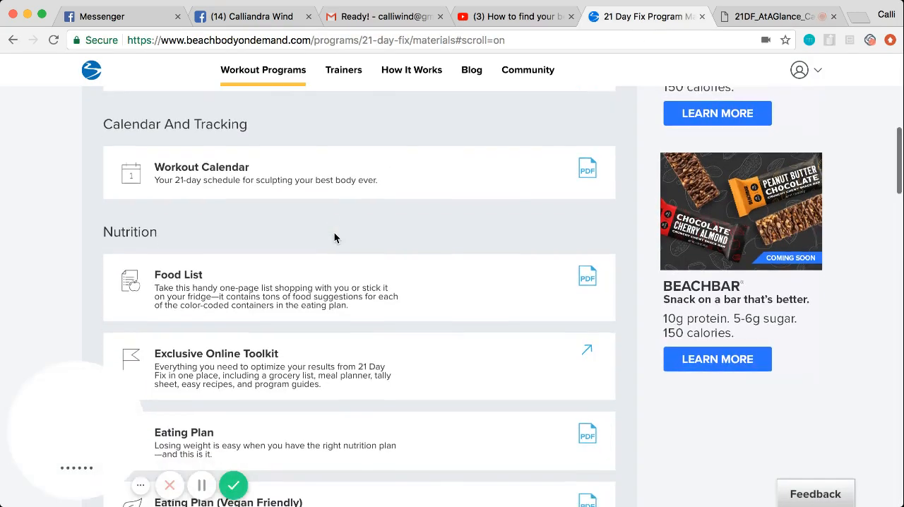
- Scroll the materials page to the Nutrition items with the Food List and Eating Plan PDFs
scroll(down, 3)
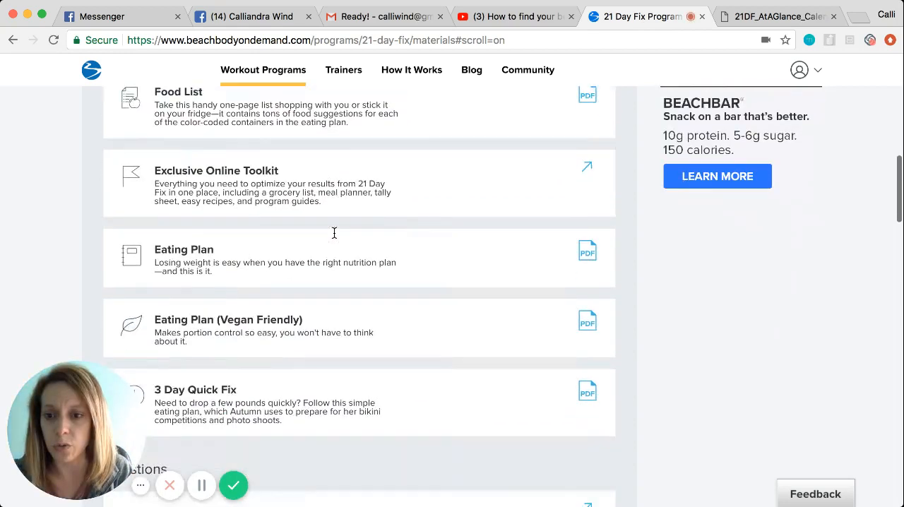
scroll(down, 3)
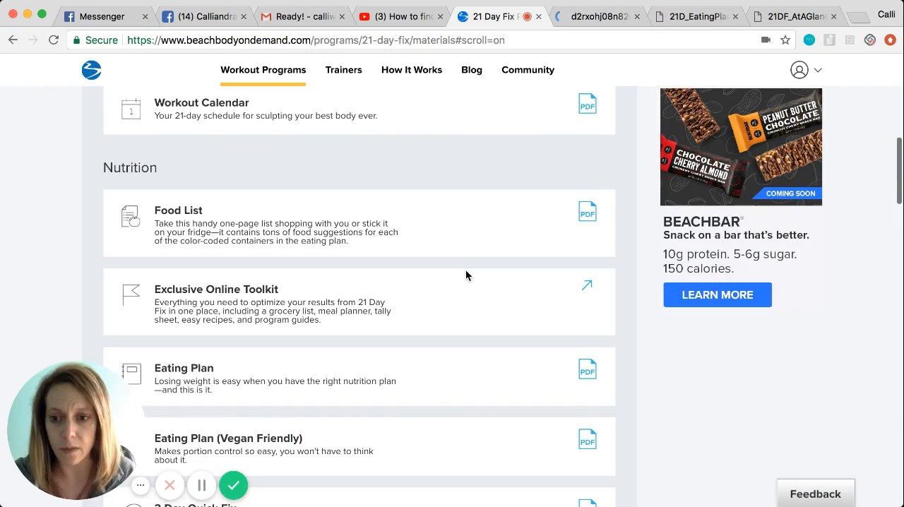
scroll(down, 3)
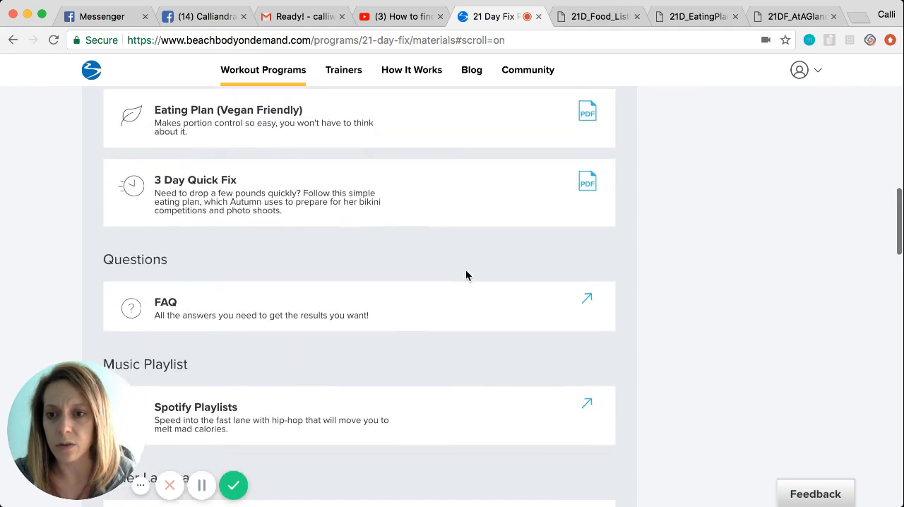
scroll(up, 3)
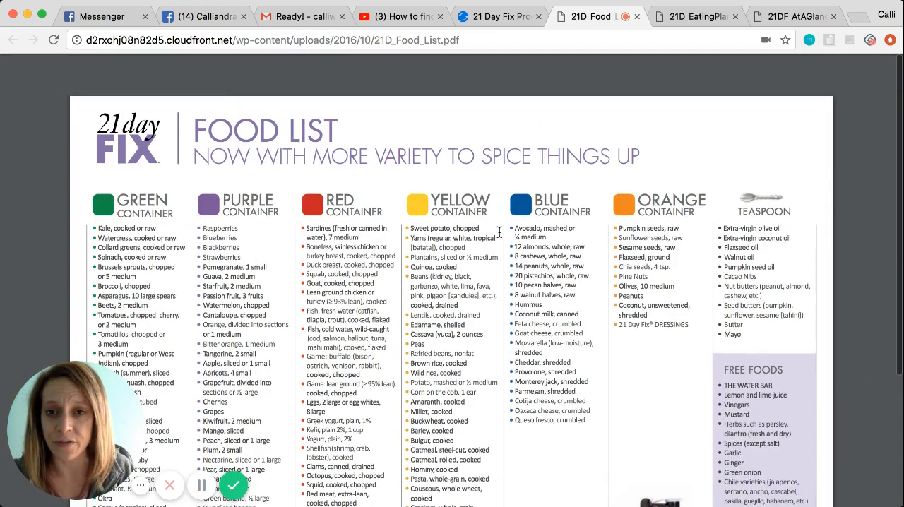
scroll(down, 3)
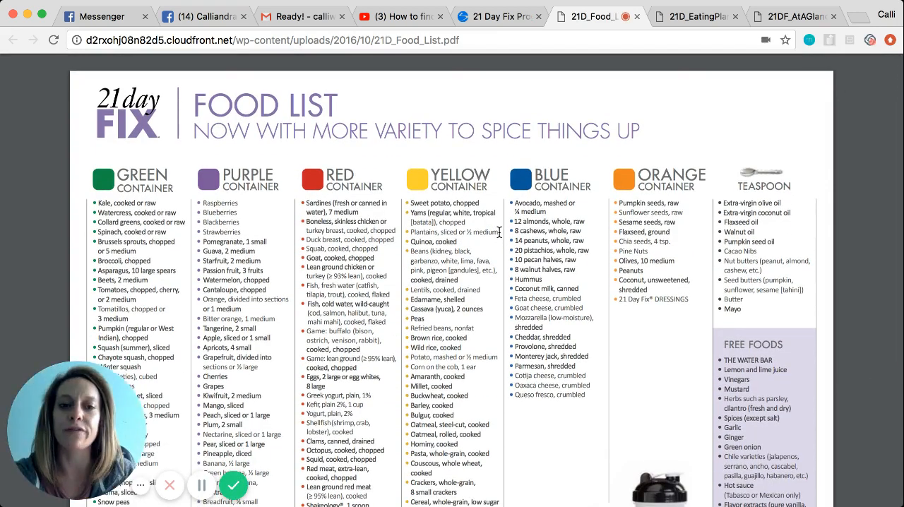
scroll(down, 3)
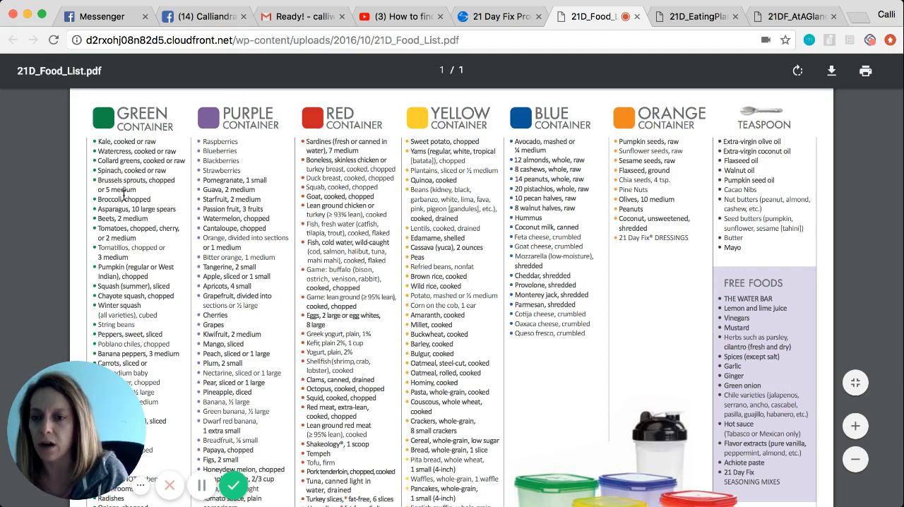
scroll(down, 3)
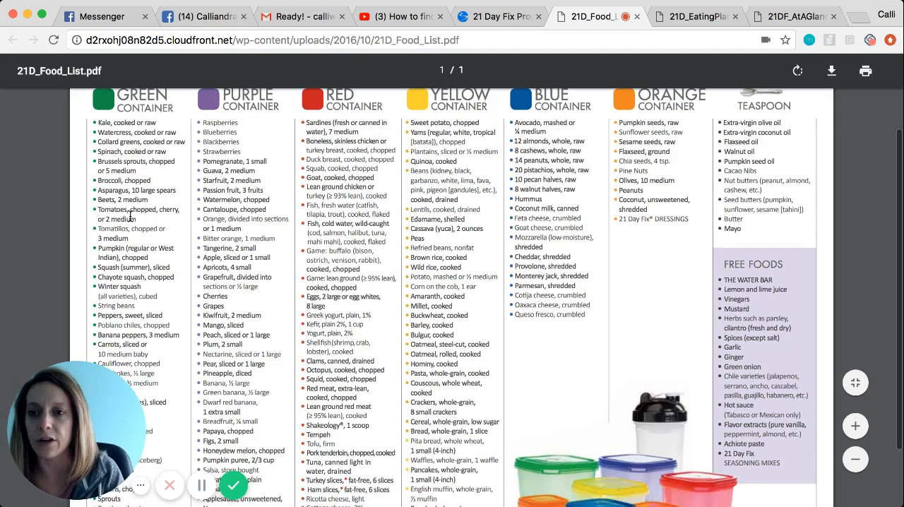
scroll(up, 3)
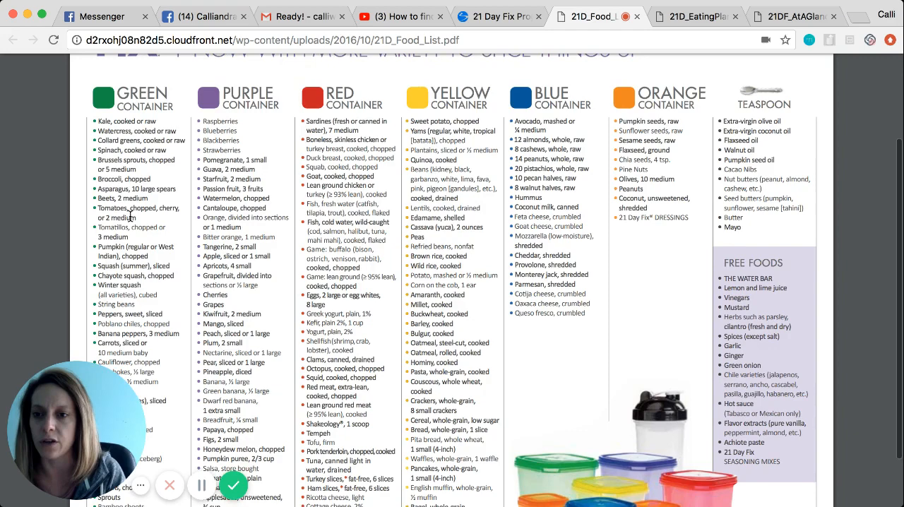
scroll(down, 3)
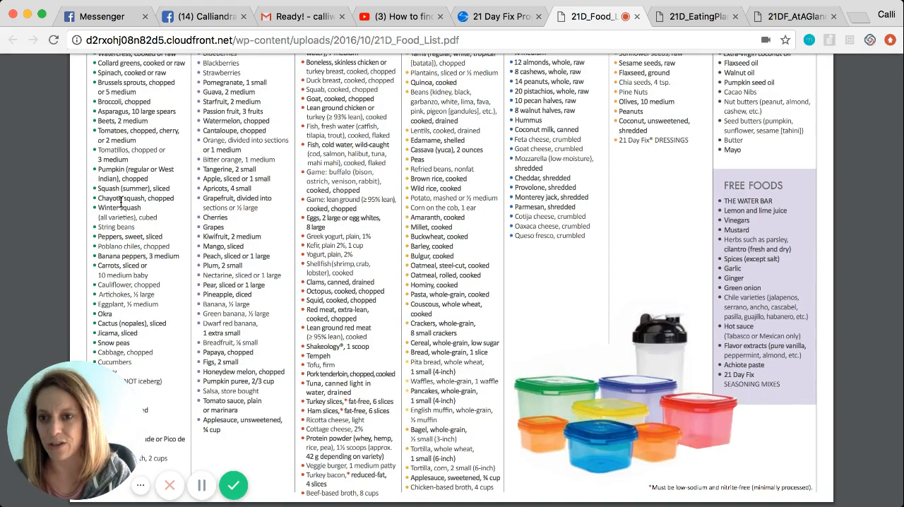
scroll(up, 3)
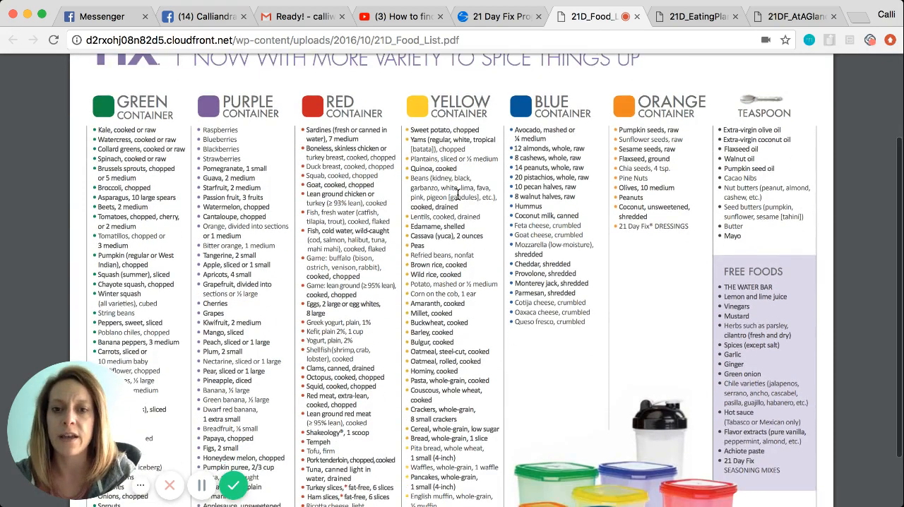
scroll(down, 3)
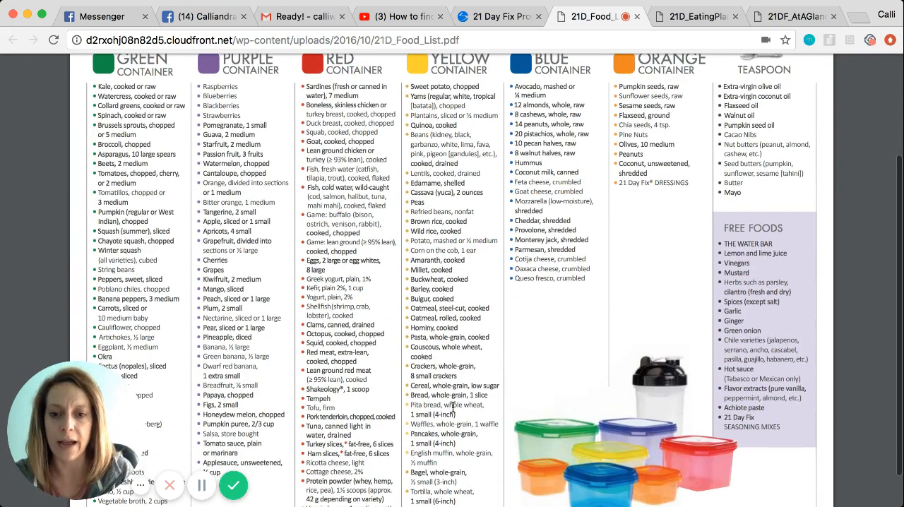
scroll(down, 3)
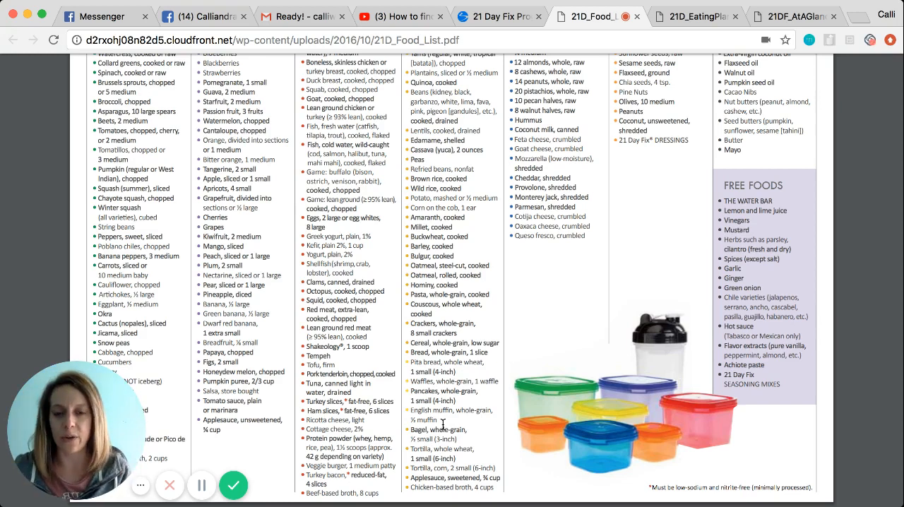
mouse_move(435, 423)
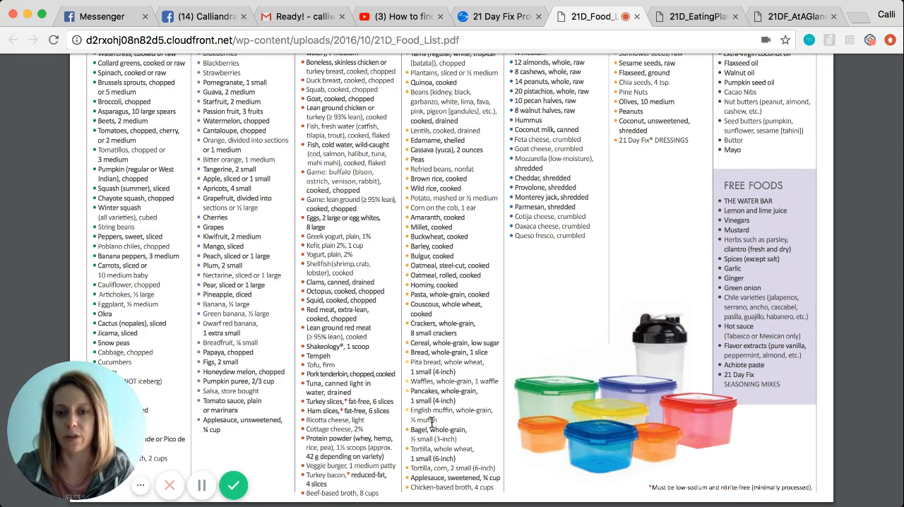
scroll(up, 3)
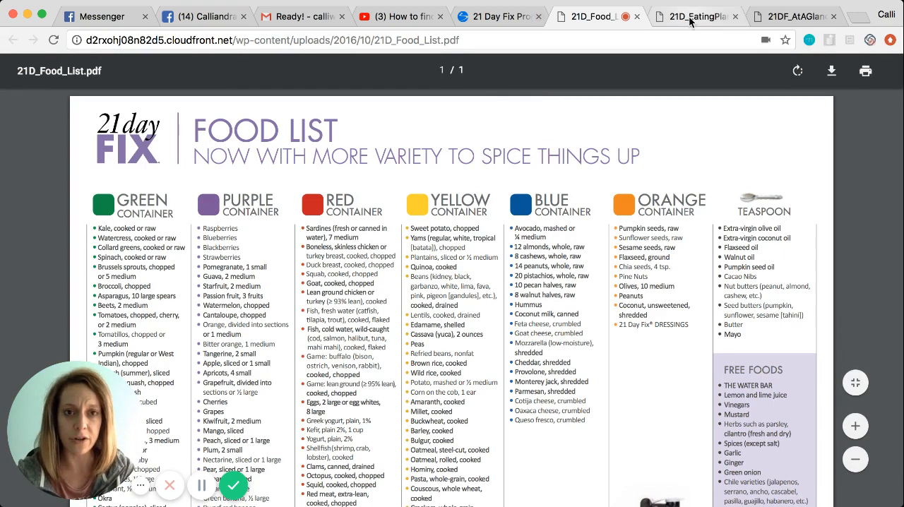
- Switch to the Eating Plan PDF and scroll past its introduction pages
click(695, 17)
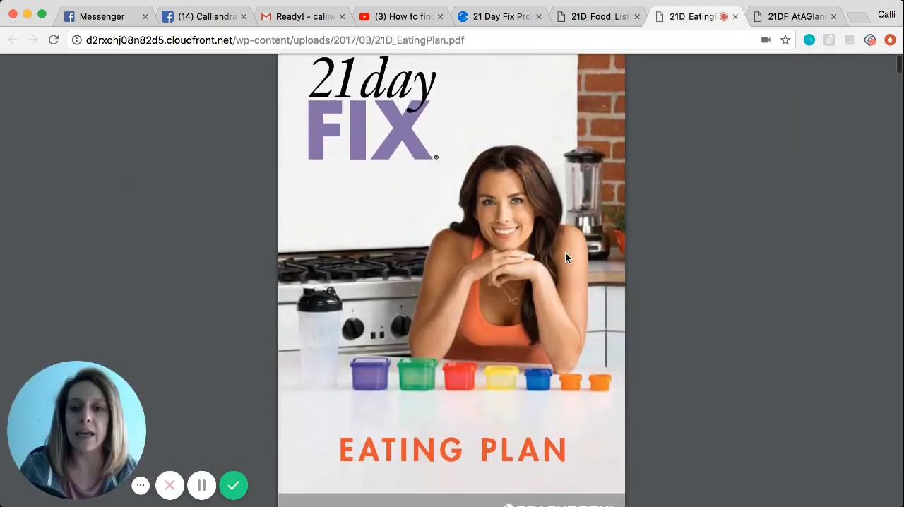
scroll(down, 3)
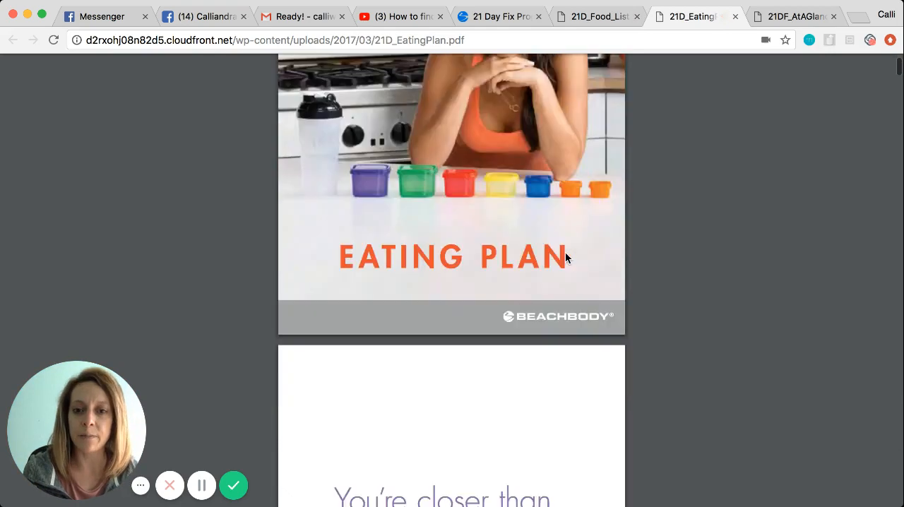
scroll(down, 3)
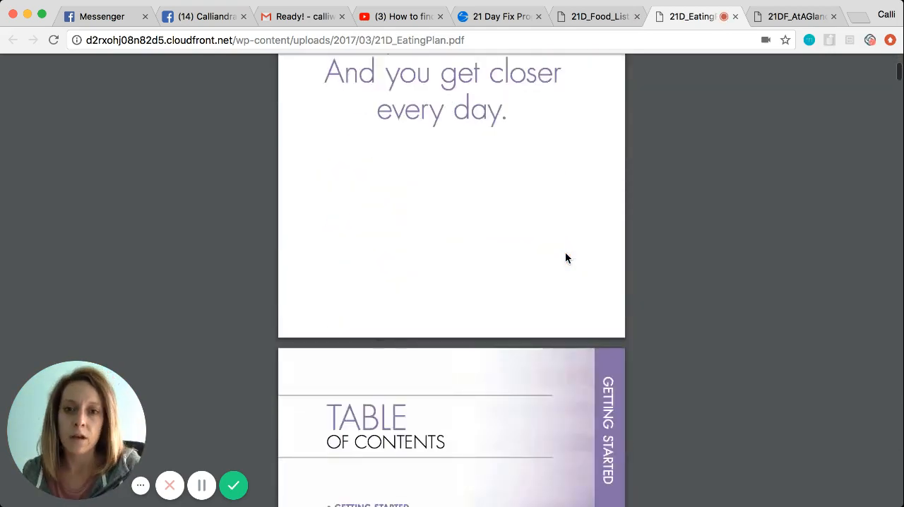
scroll(down, 3)
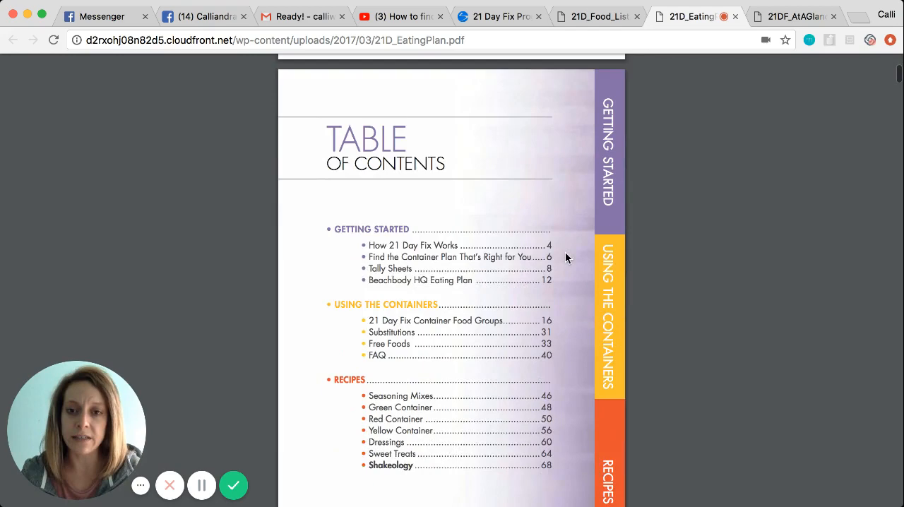
scroll(down, 3)
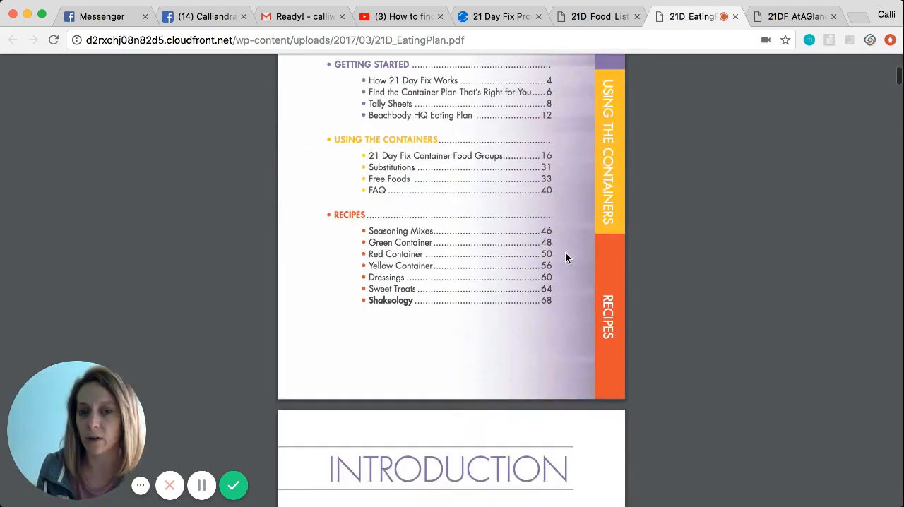
scroll(down, 3)
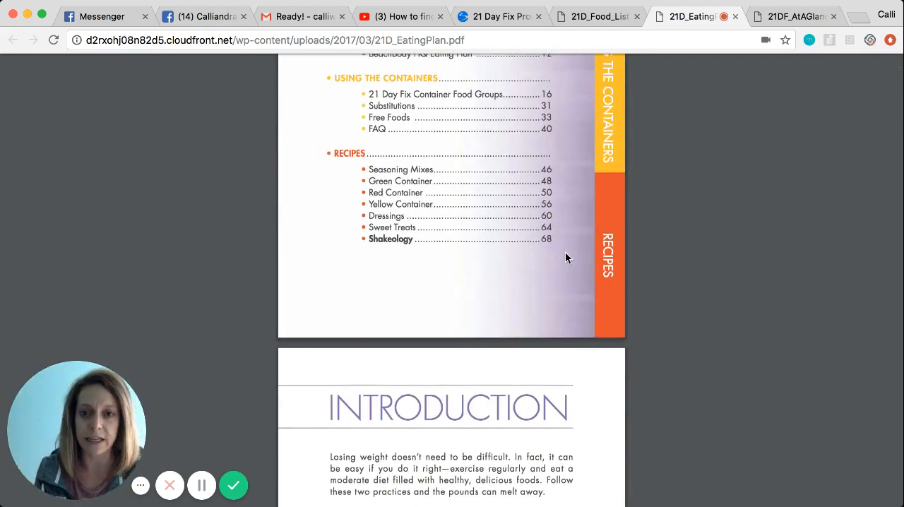
scroll(down, 3)
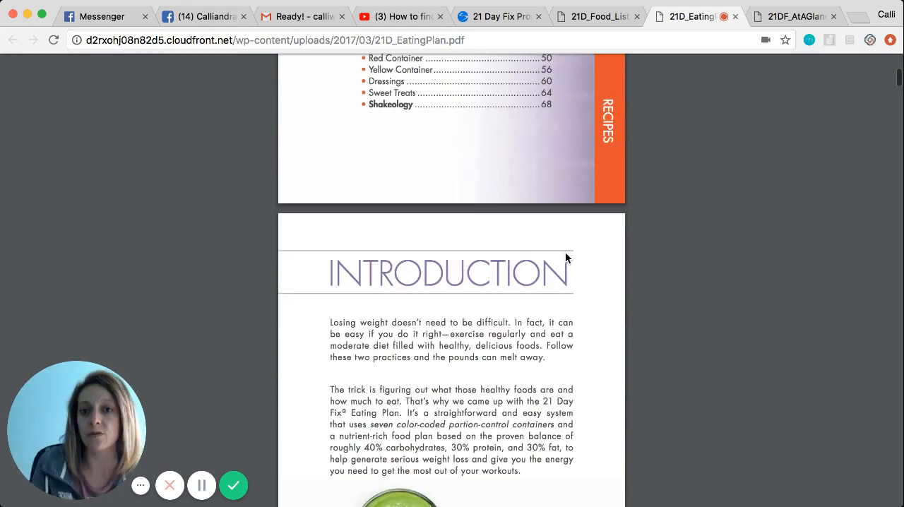
scroll(down, 3)
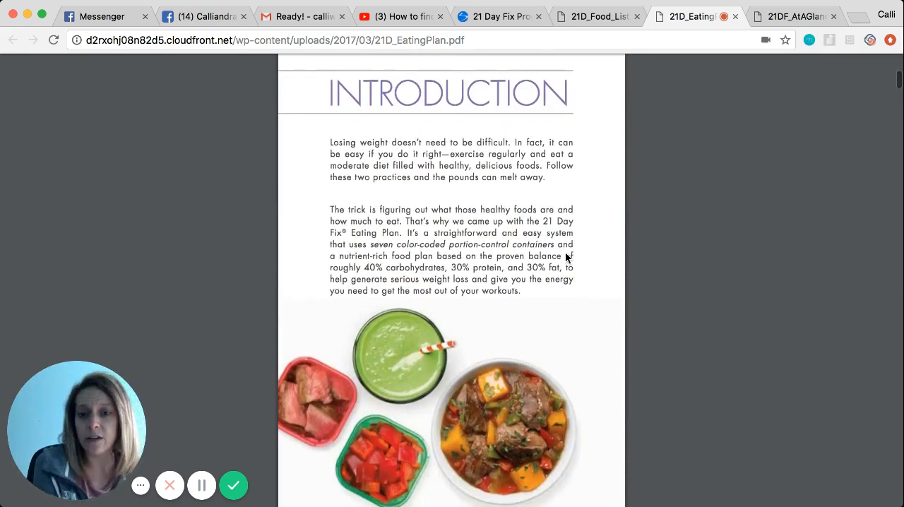
- Continue down to the 'Find the Container Plan That's Right For You' calorie calculation page
scroll(down, 3)
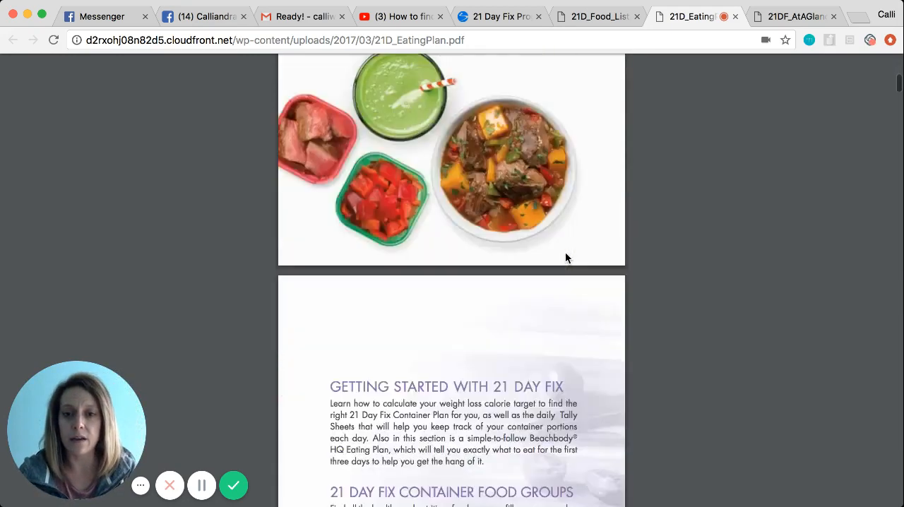
scroll(down, 3)
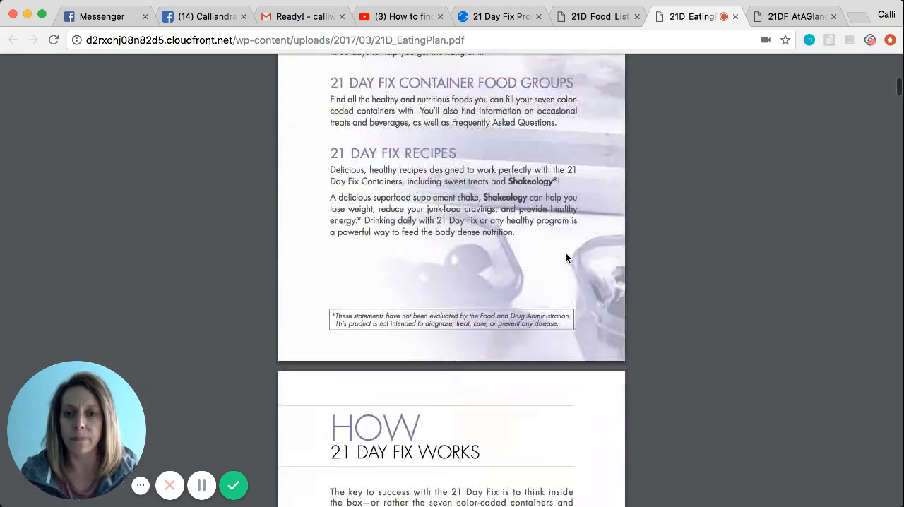
scroll(down, 3)
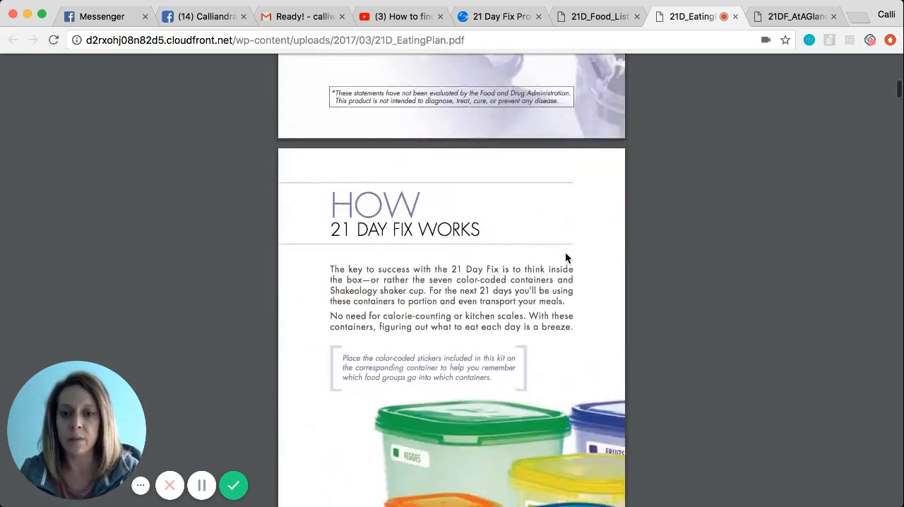
scroll(down, 3)
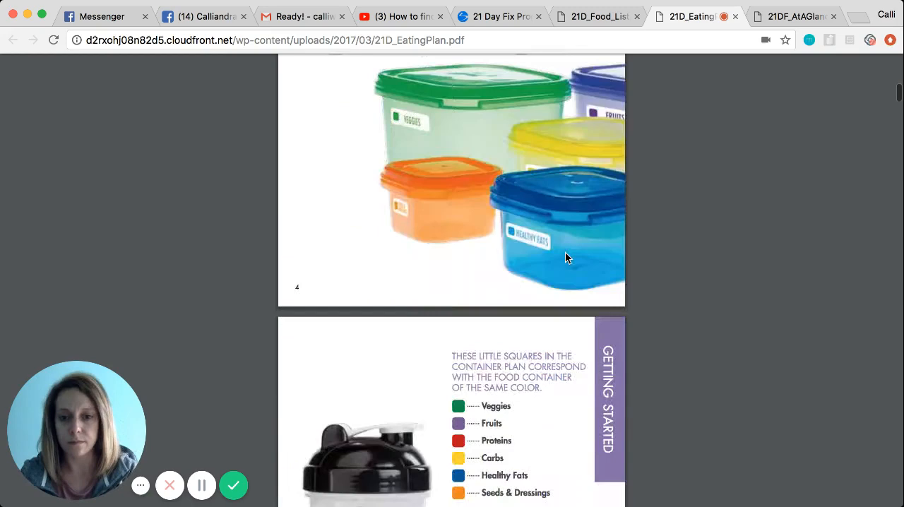
scroll(down, 3)
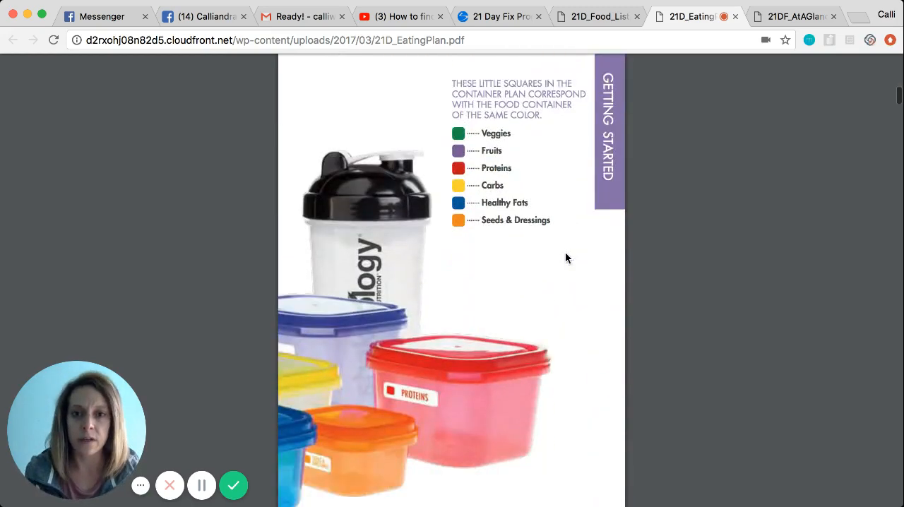
scroll(down, 3)
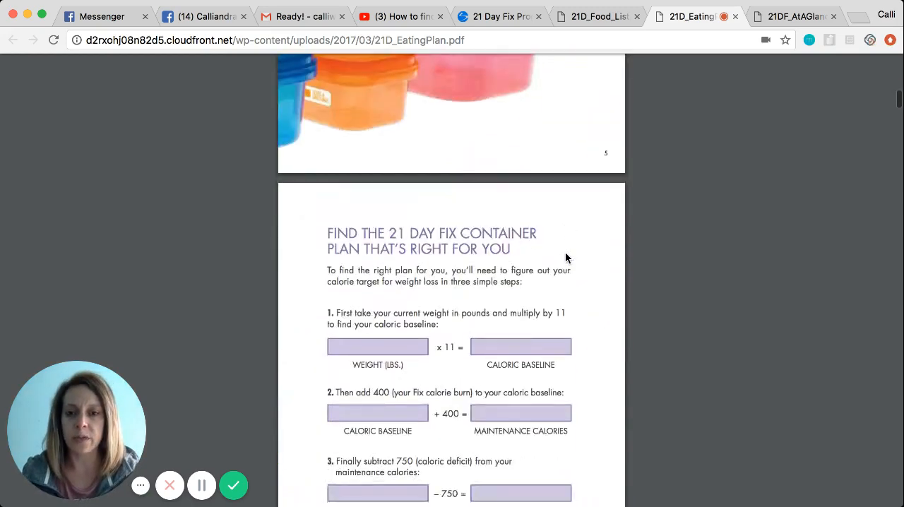
scroll(down, 3)
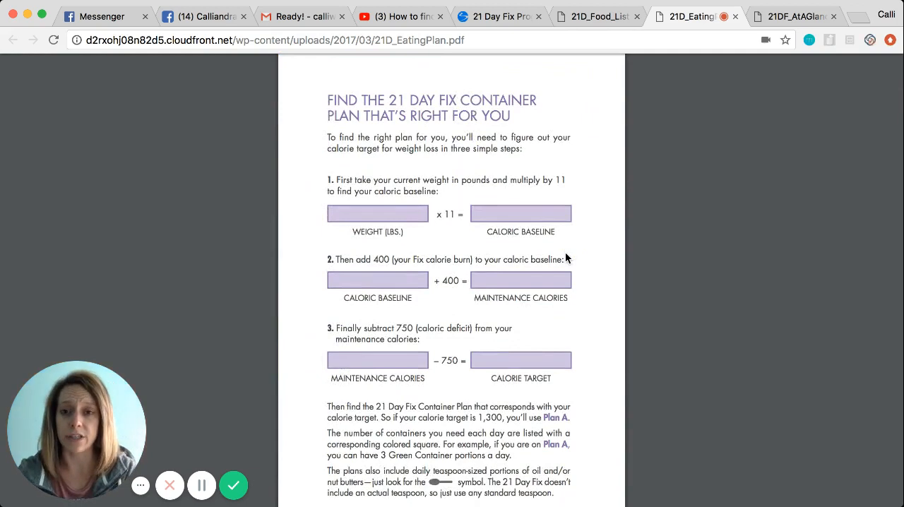
mouse_move(429, 118)
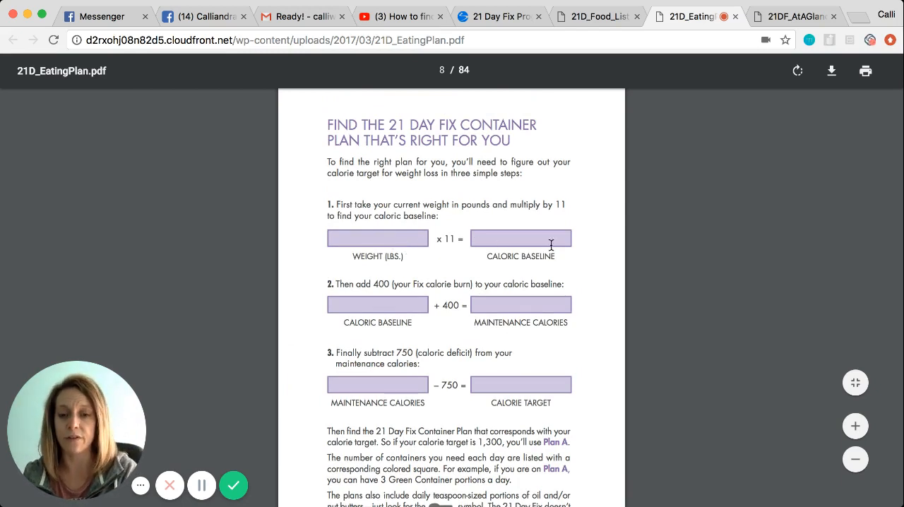
scroll(up, 3)
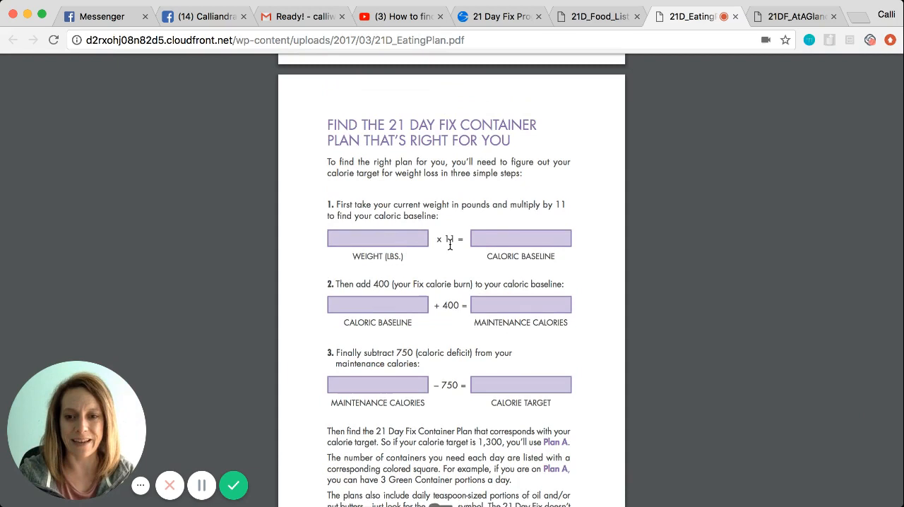
scroll(up, 3)
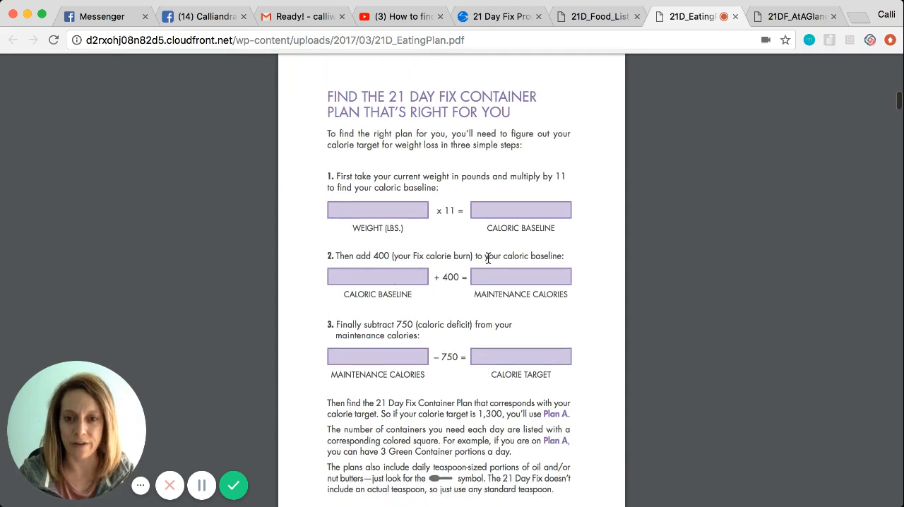
mouse_move(455, 267)
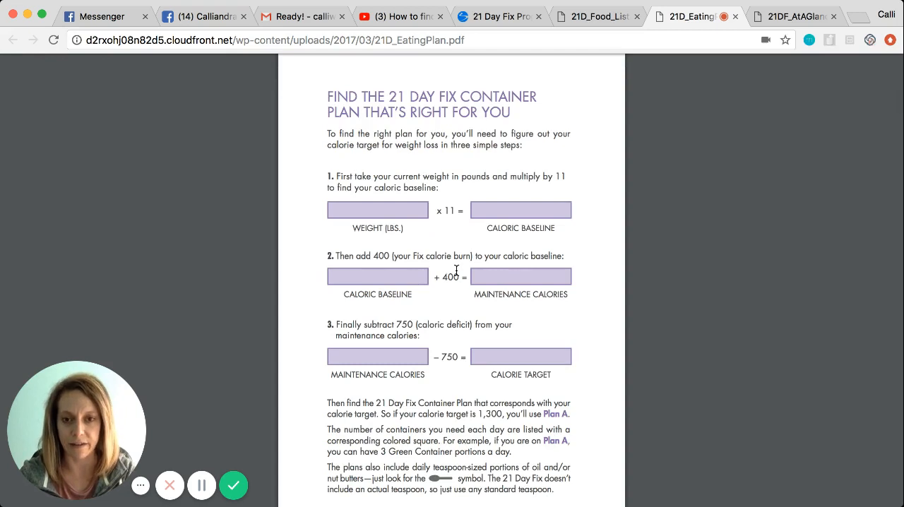
scroll(down, 3)
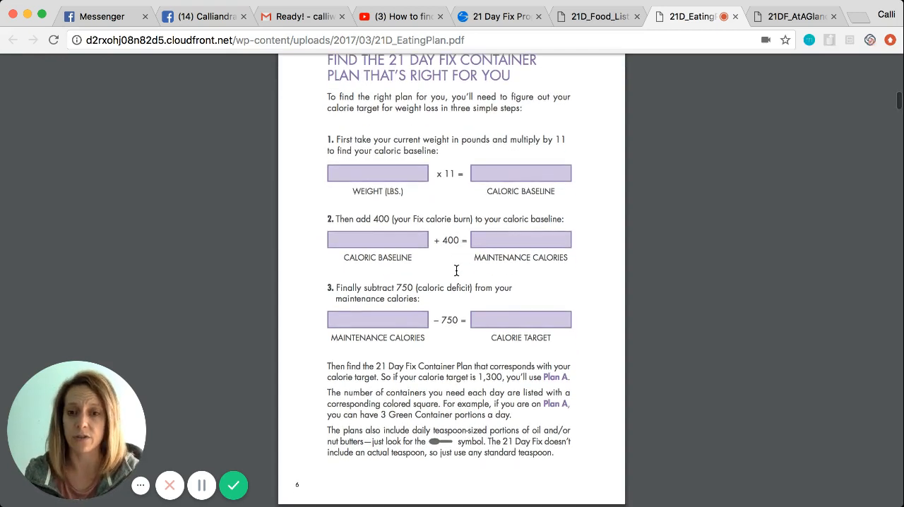
mouse_move(447, 249)
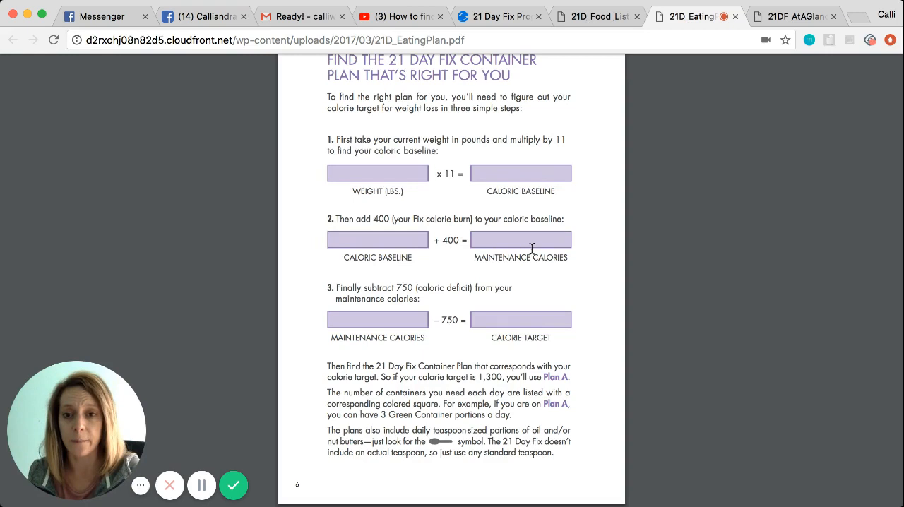
scroll(down, 3)
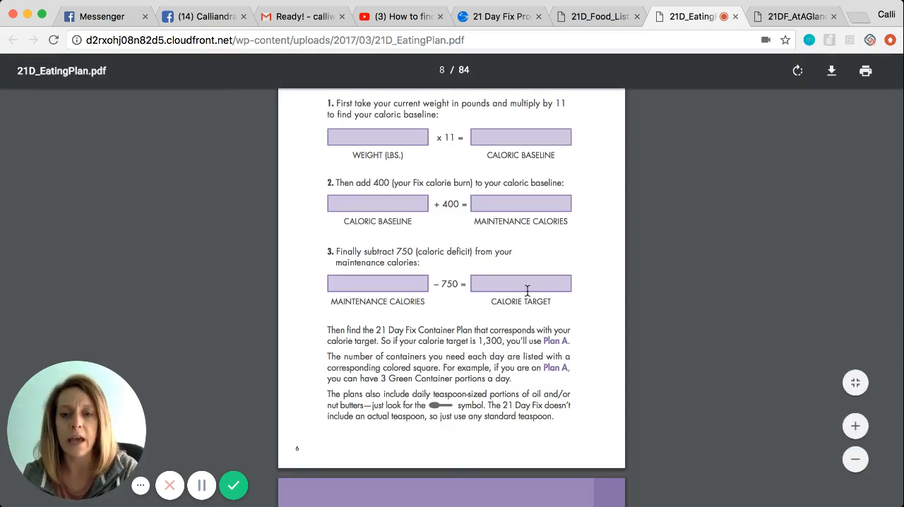
- Scroll the Eating Plan PDF onward toward page 7
scroll(down, 3)
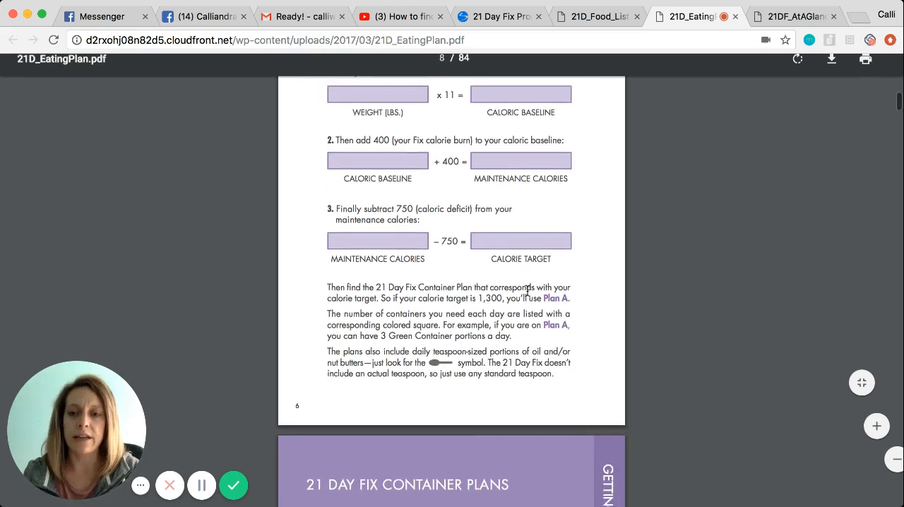
scroll(down, 3)
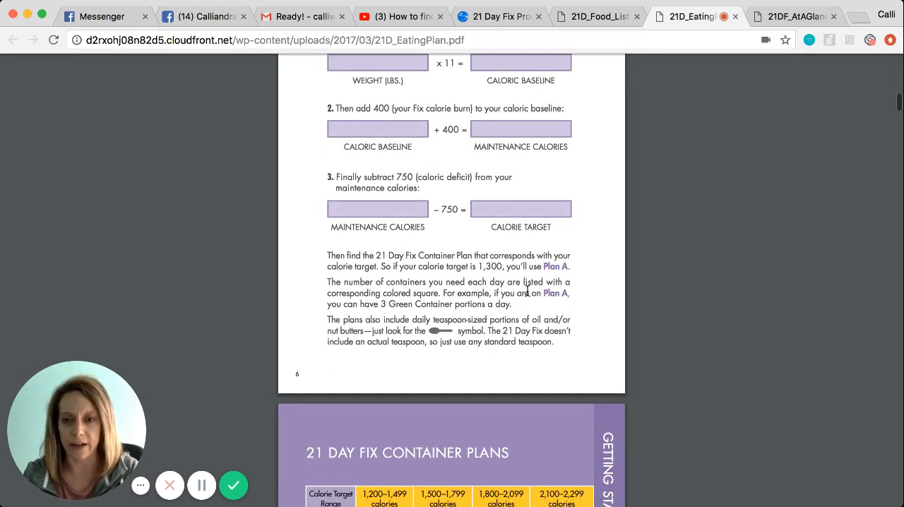
scroll(down, 3)
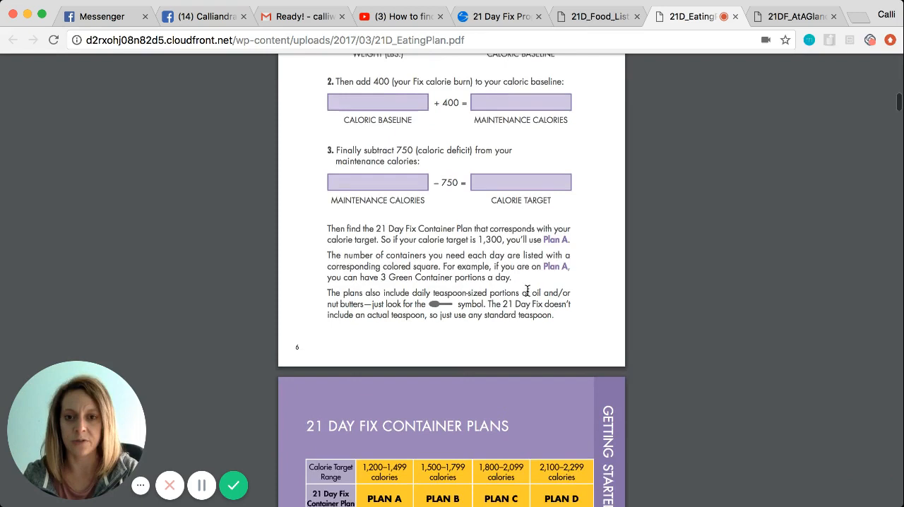
scroll(down, 3)
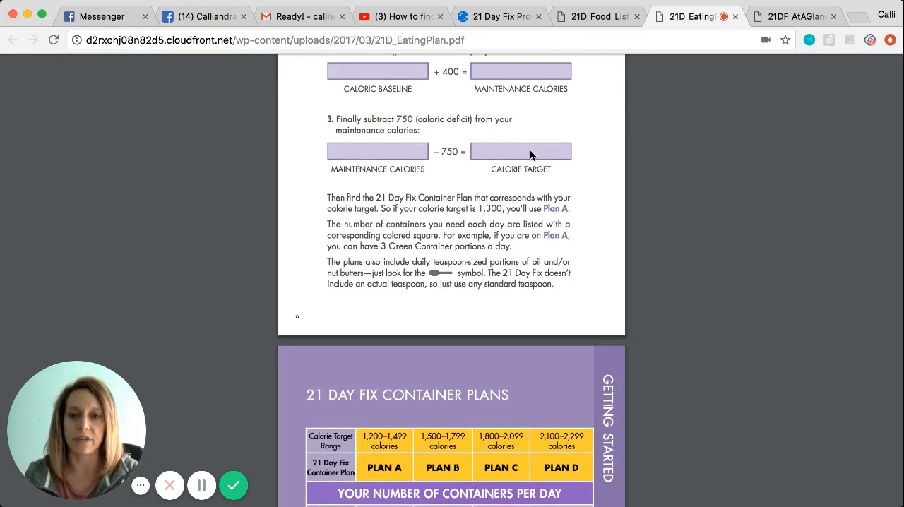
scroll(down, 3)
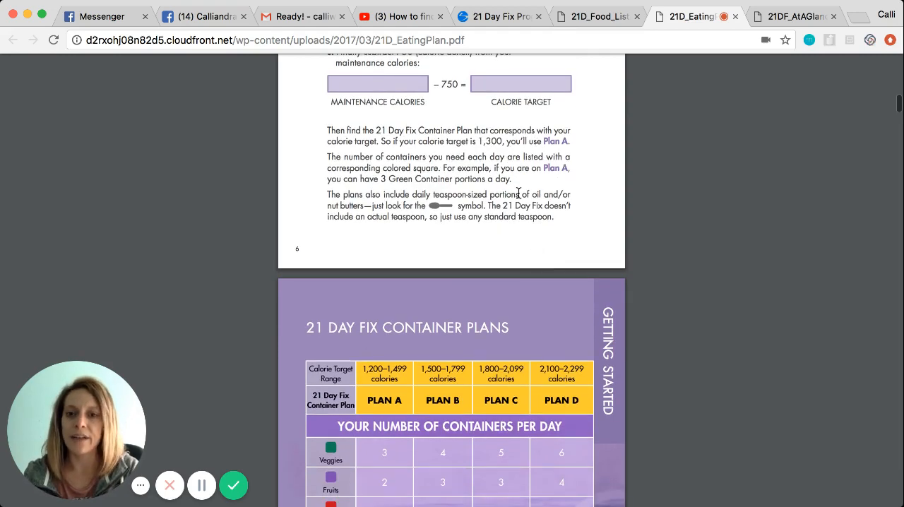
scroll(down, 3)
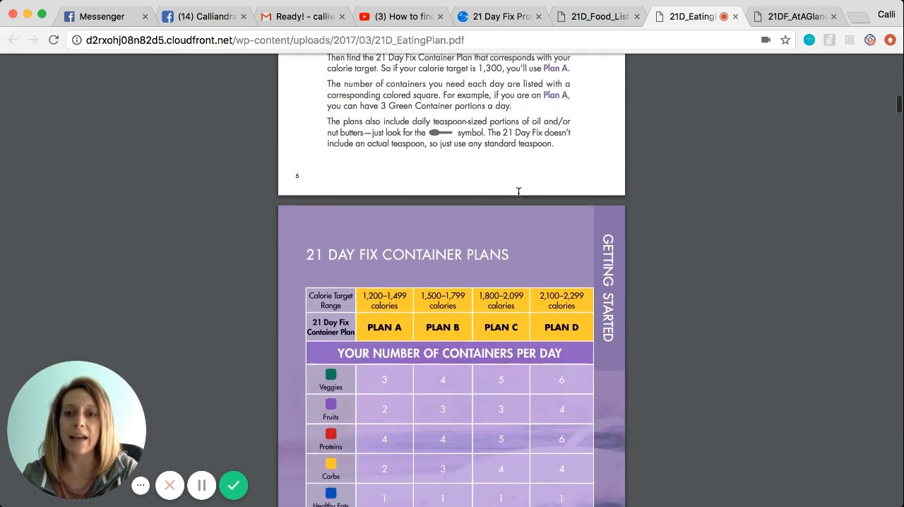
scroll(down, 3)
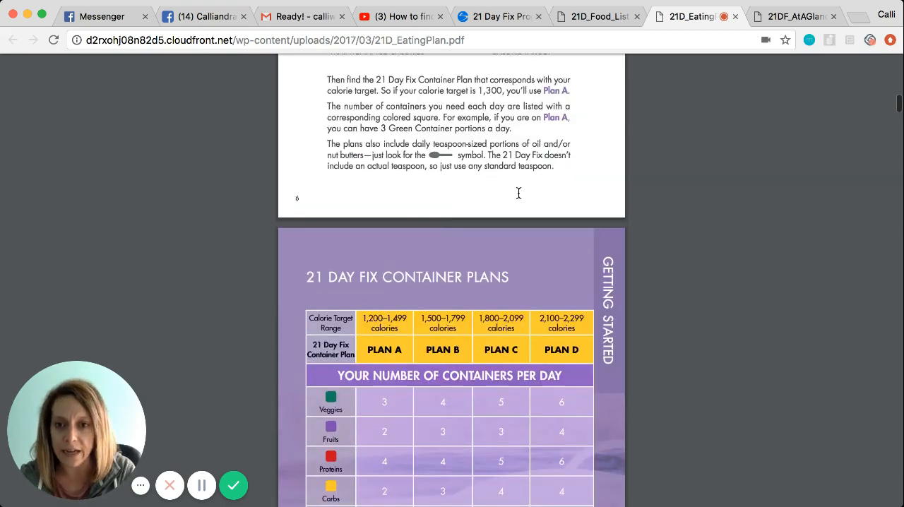
- Settle on the 'Your Number of Containers Per Day' table for Plans A to D
scroll(down, 3)
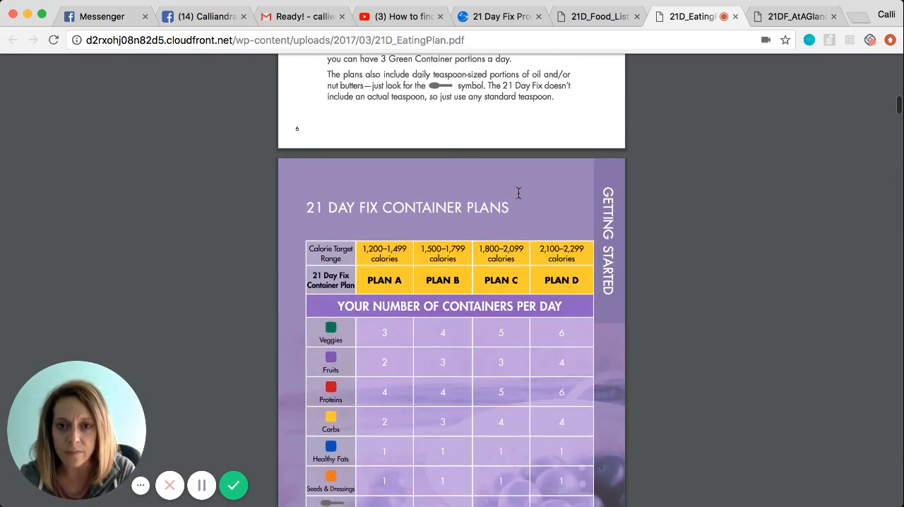
scroll(down, 3)
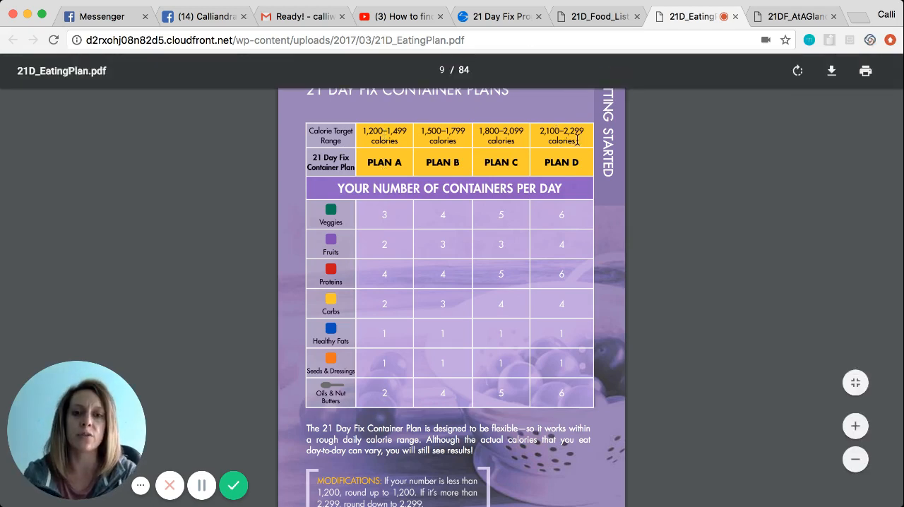
mouse_move(568, 164)
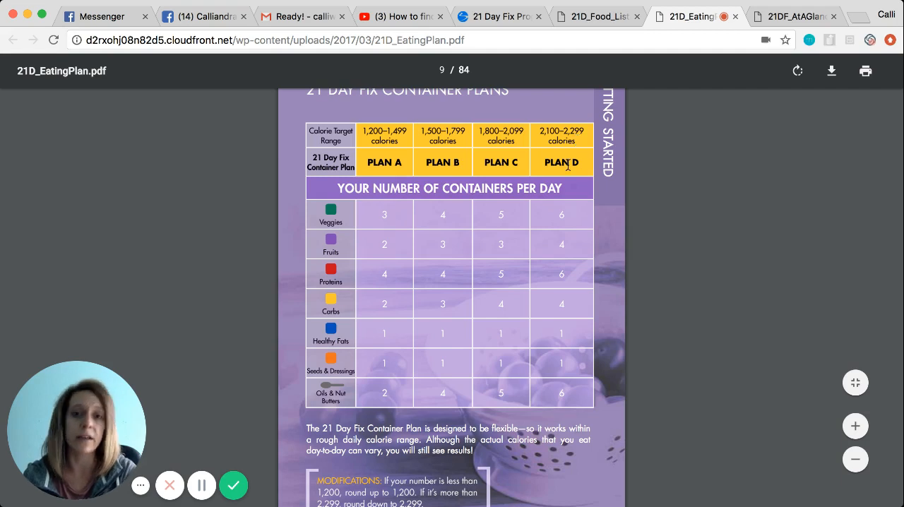
mouse_move(381, 147)
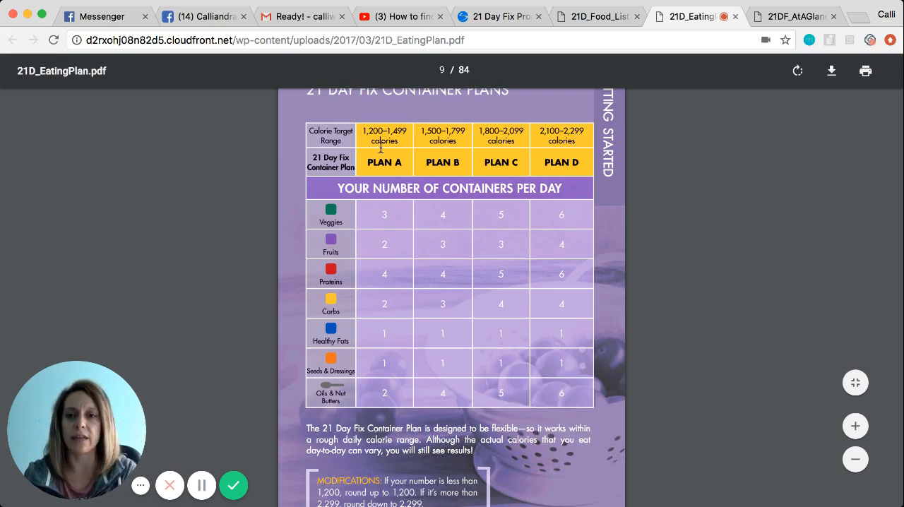
mouse_move(528, 151)
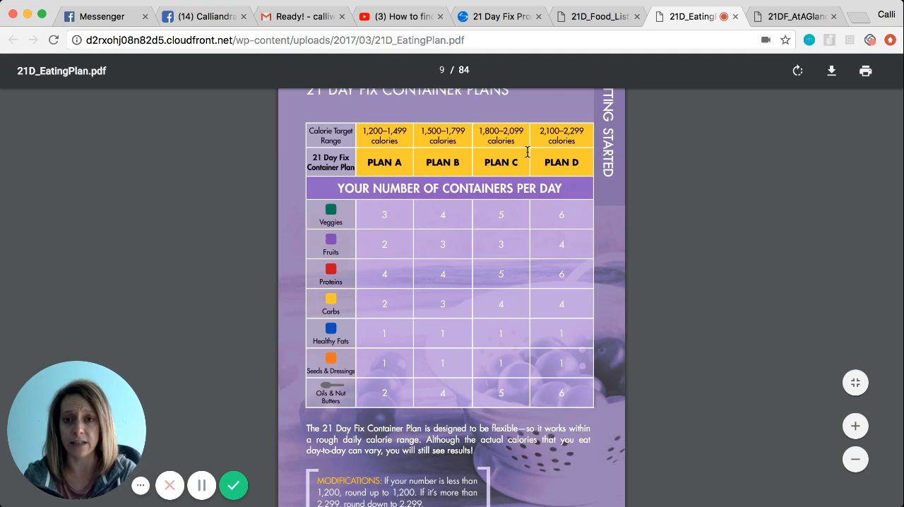
scroll(down, 3)
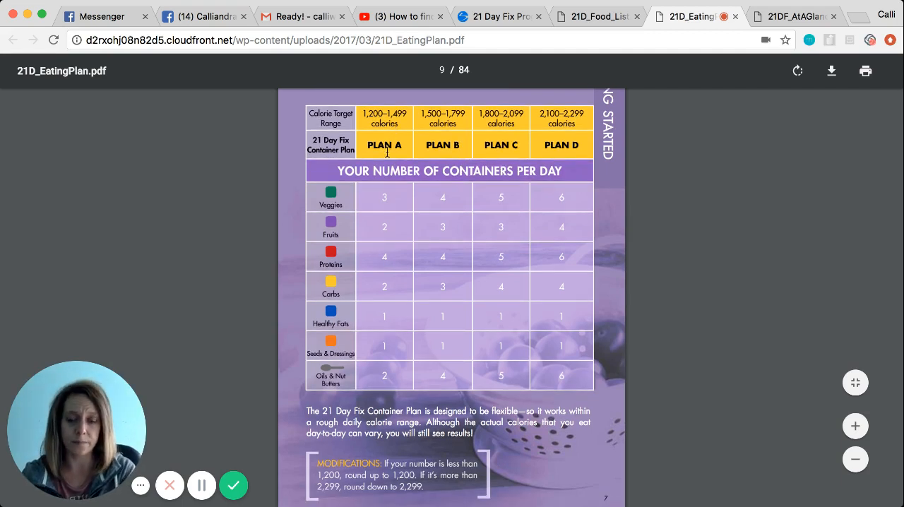
scroll(up, 3)
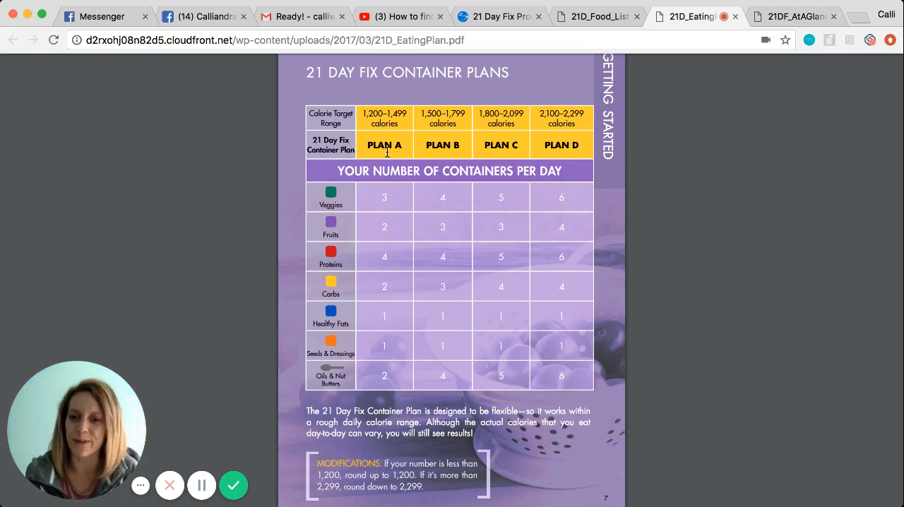
mouse_move(330, 159)
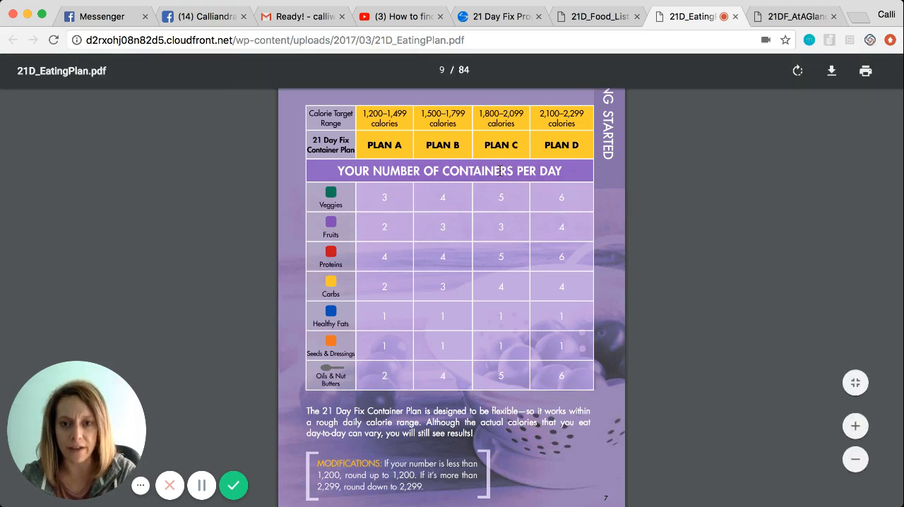
mouse_move(501, 370)
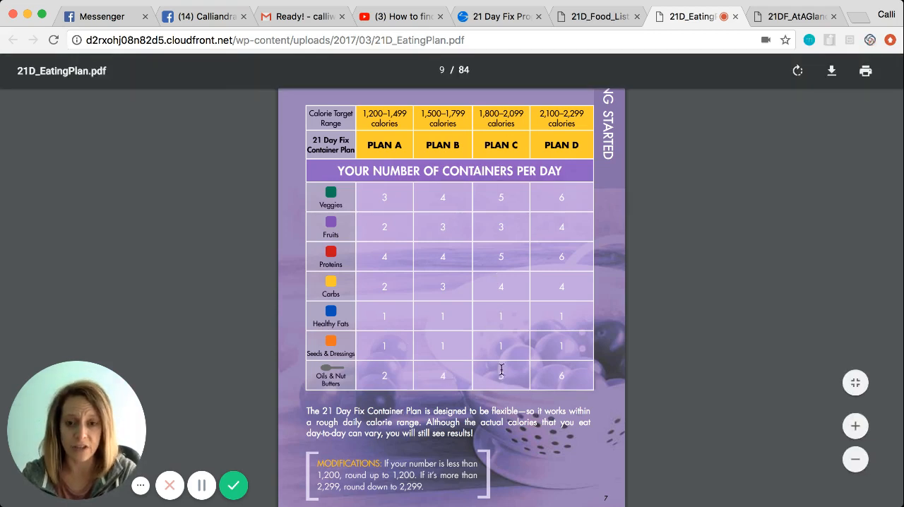
mouse_move(509, 263)
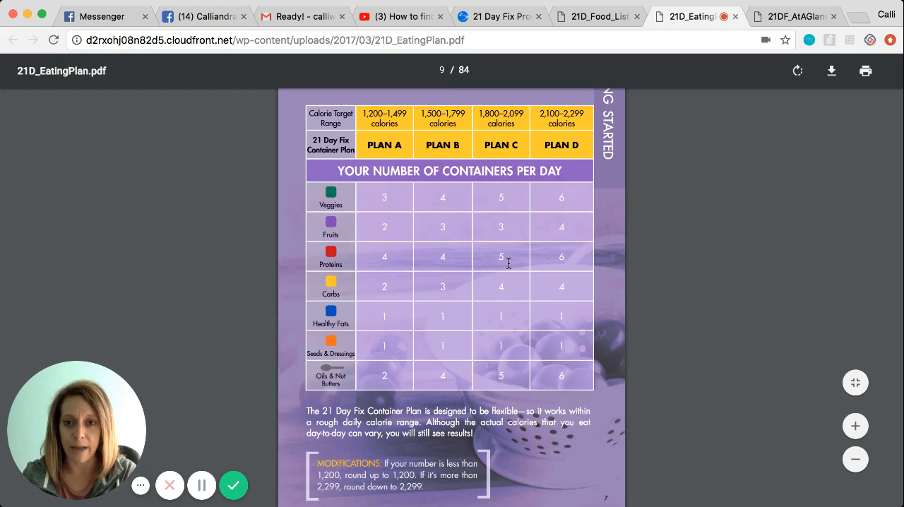
mouse_move(504, 370)
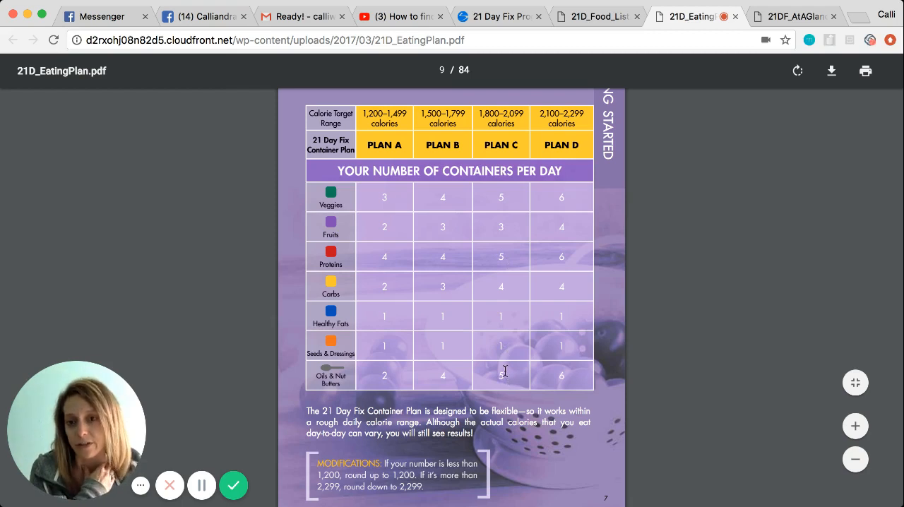
scroll(down, 3)
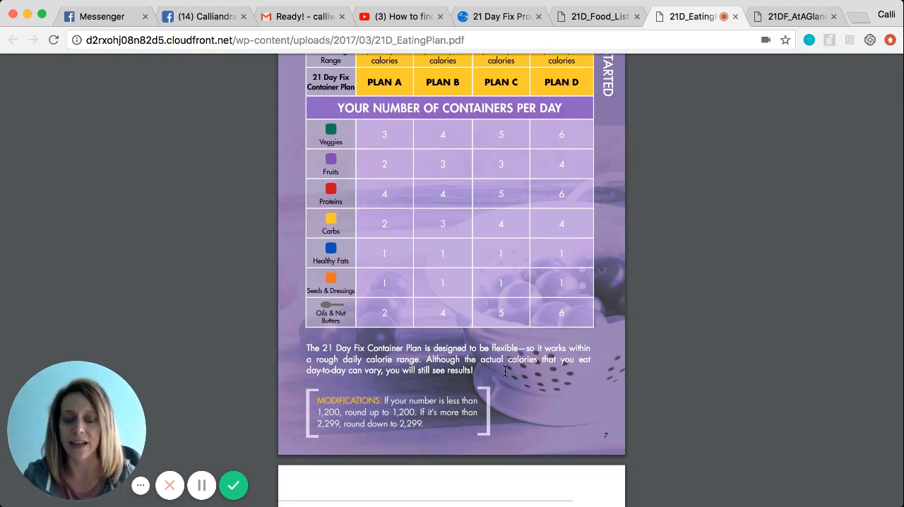
mouse_move(502, 402)
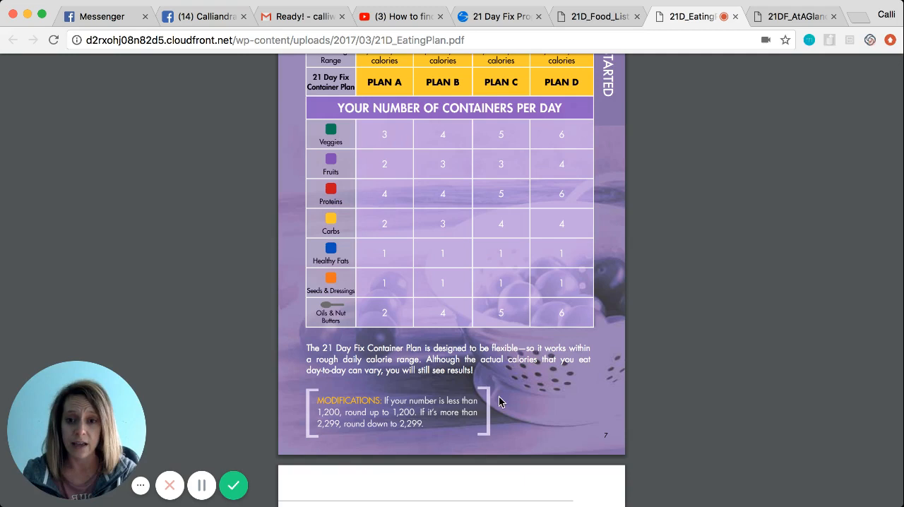
scroll(up, 3)
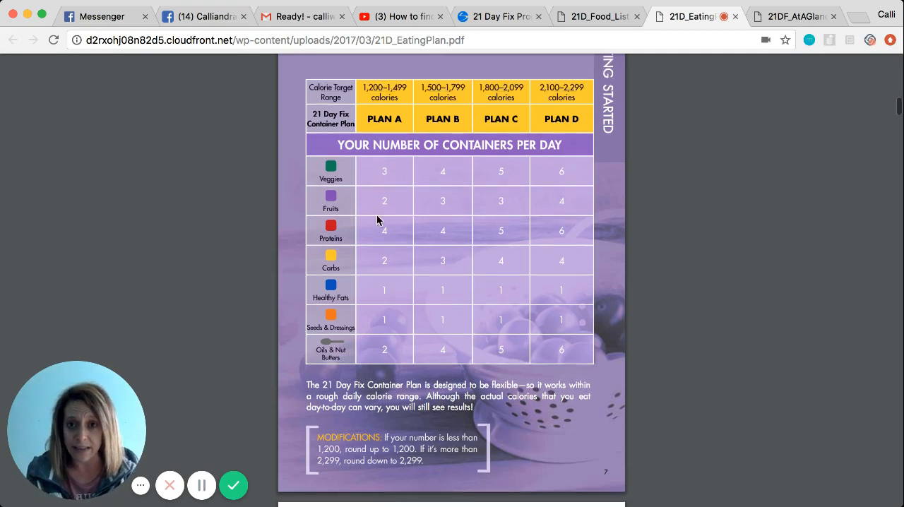
mouse_move(380, 161)
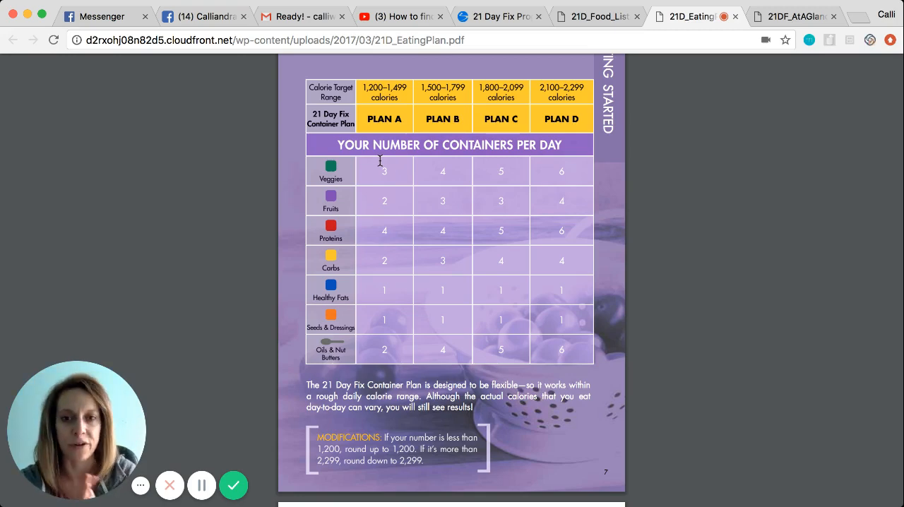
- Scroll past the tally sheet pages to the Beachbody HQ Eating Plan introduction page
scroll(down, 3)
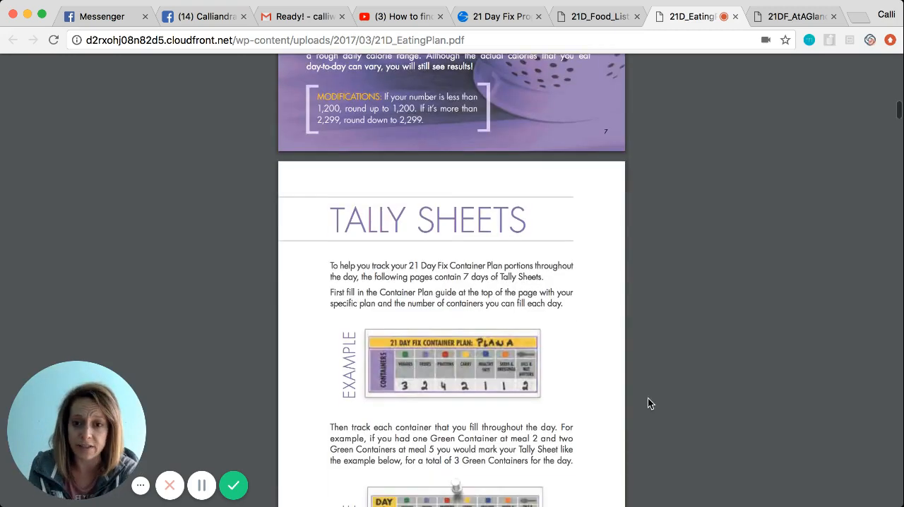
scroll(down, 3)
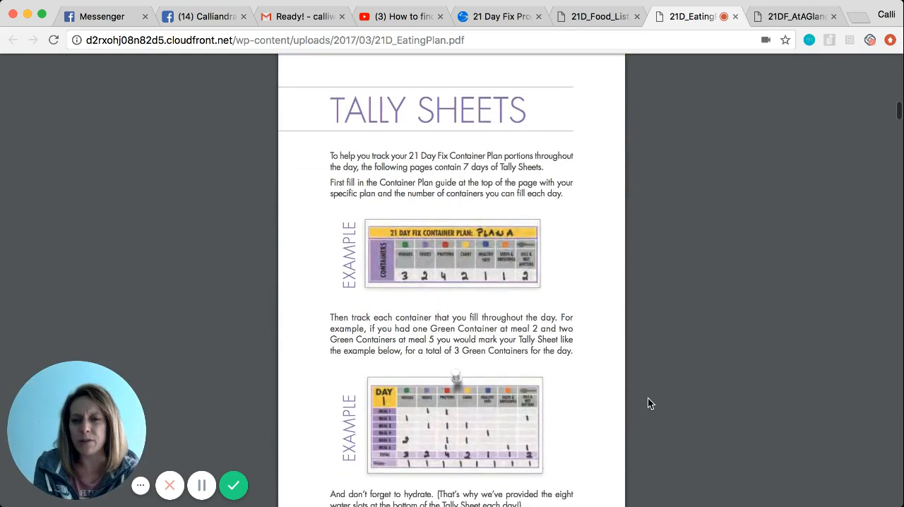
scroll(down, 3)
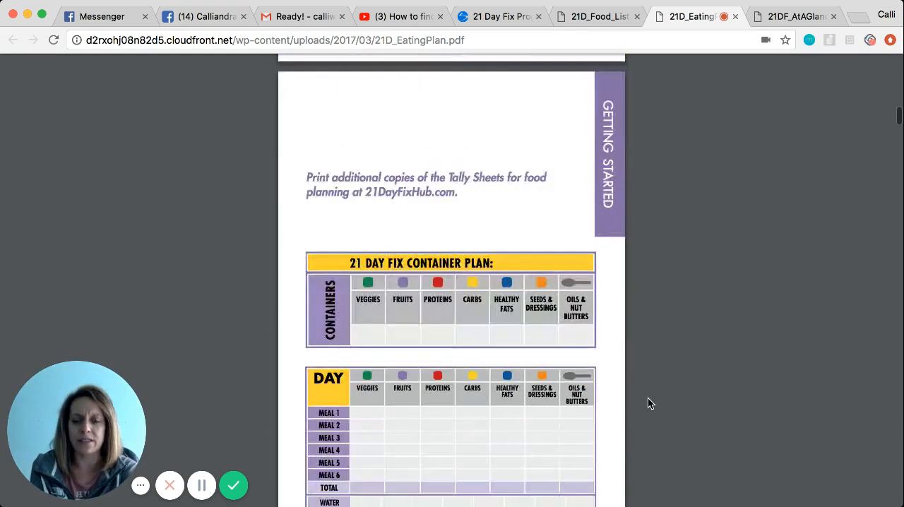
scroll(down, 3)
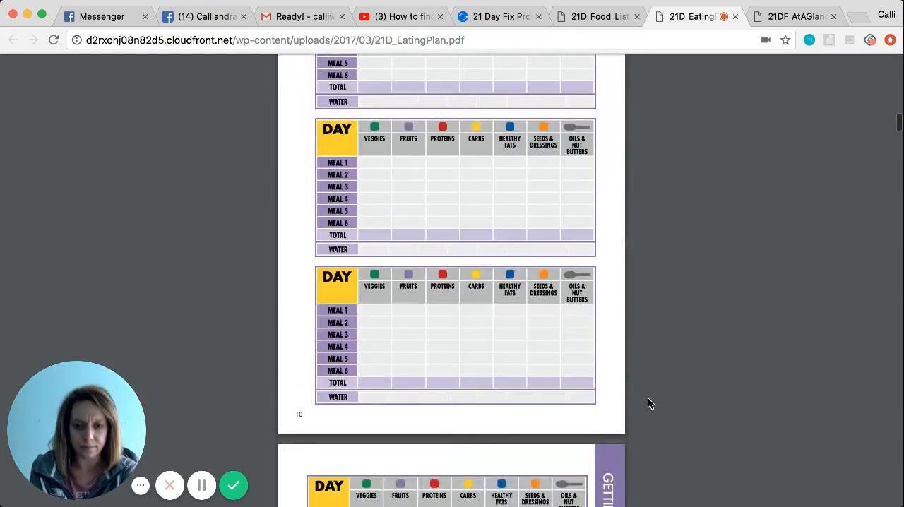
scroll(down, 3)
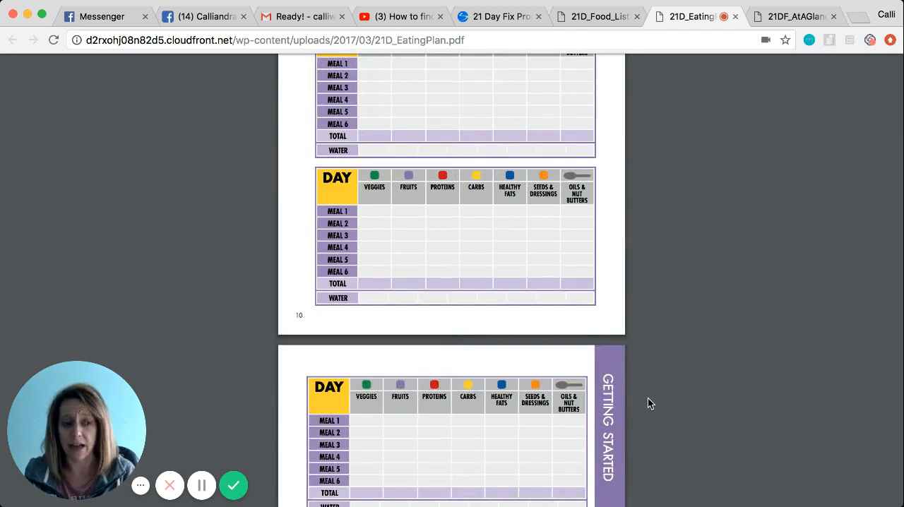
scroll(down, 3)
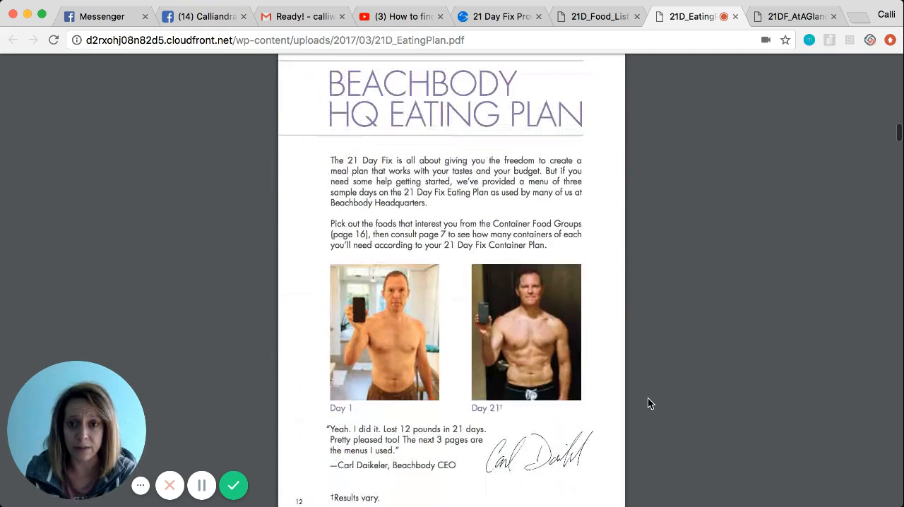
- Read through the 3 Sample Days breakfast and snack menus down to the salmon photo
scroll(down, 3)
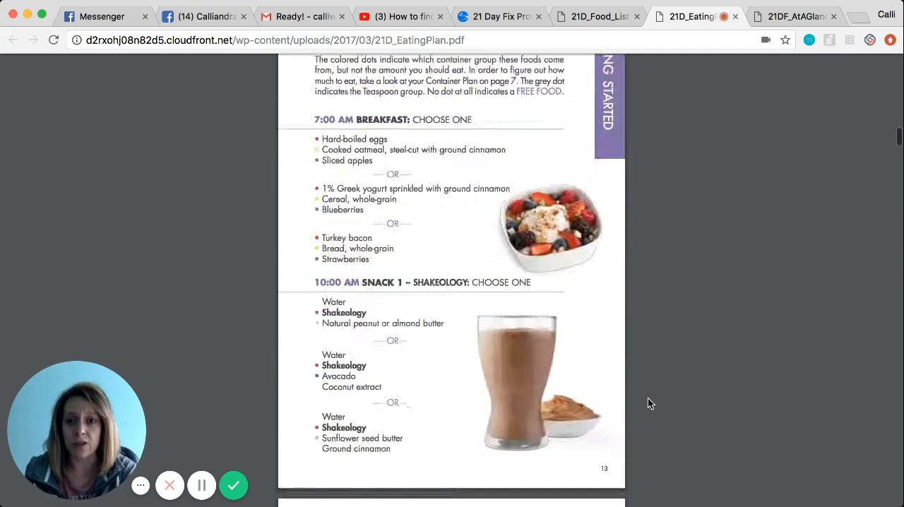
scroll(up, 3)
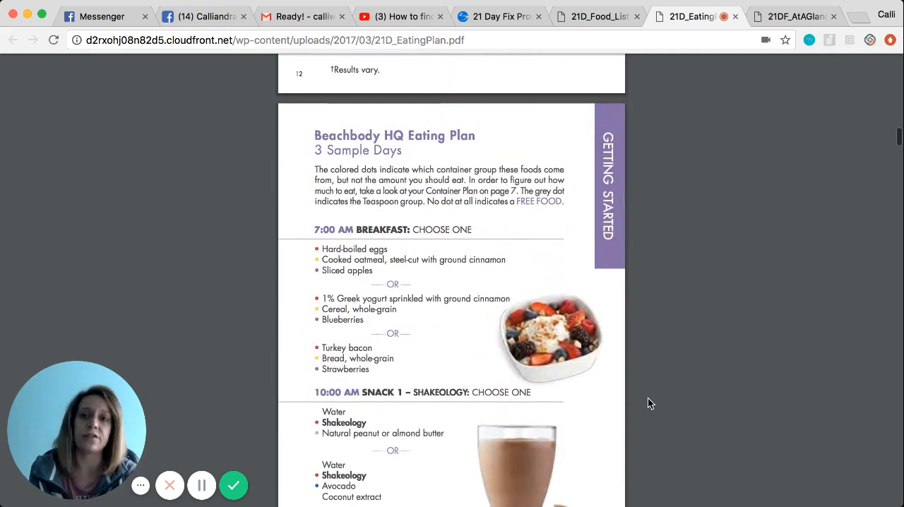
scroll(down, 3)
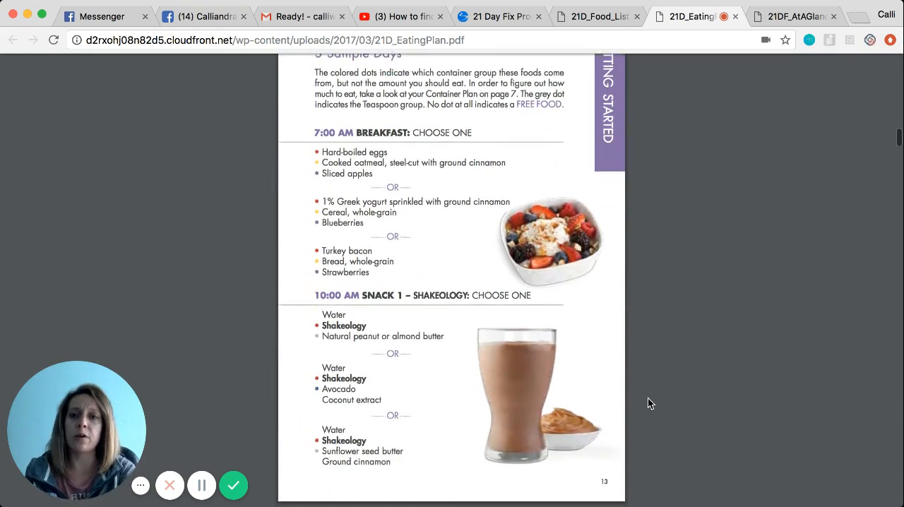
scroll(down, 3)
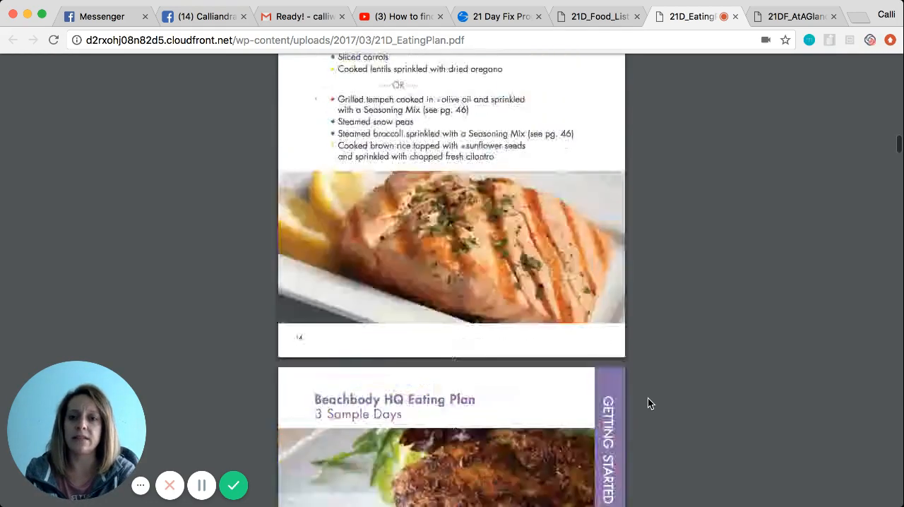
- Scroll through the Container Food Groups pages of the Eating Plan
scroll(down, 3)
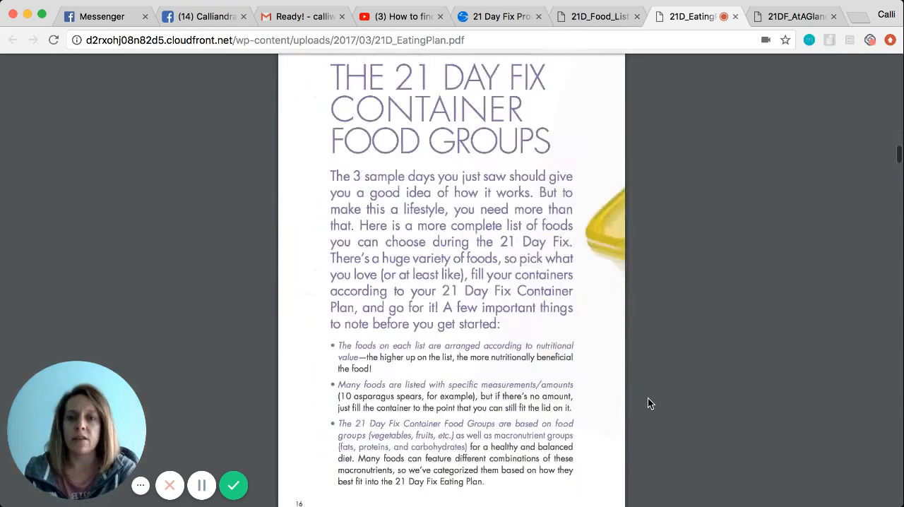
scroll(down, 3)
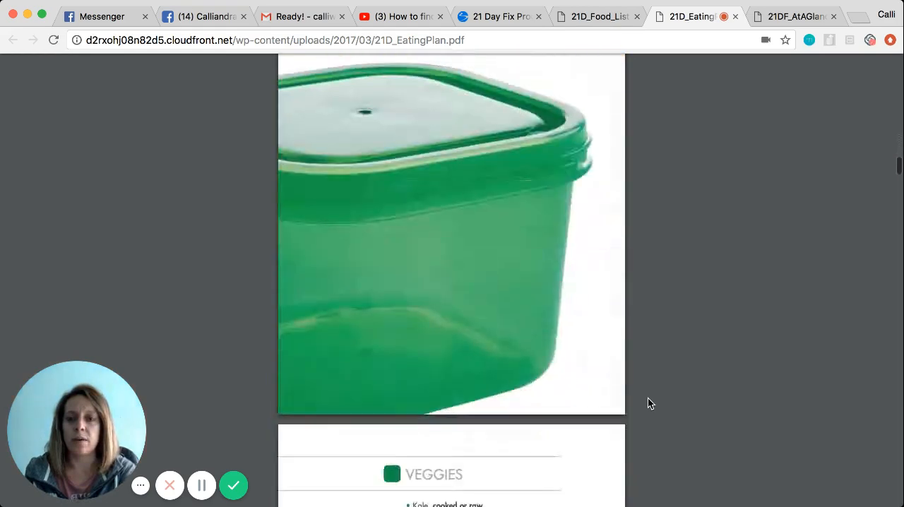
scroll(down, 3)
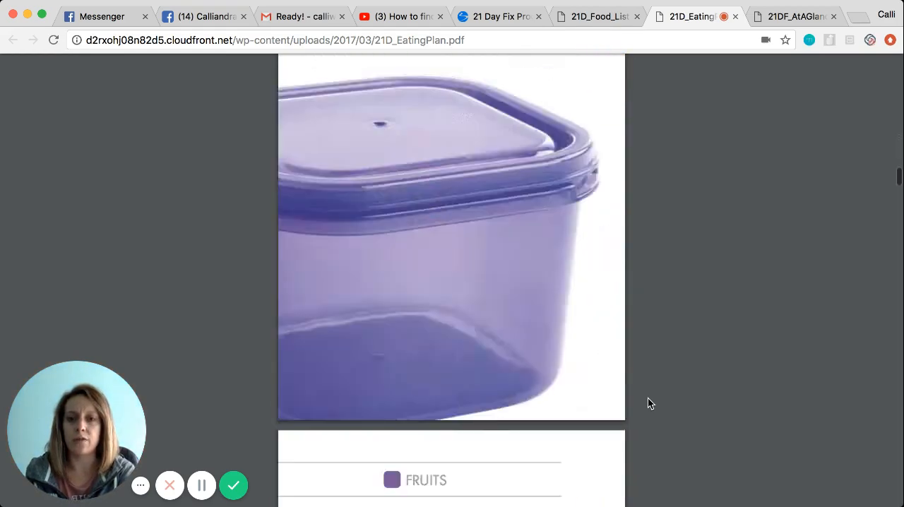
scroll(down, 3)
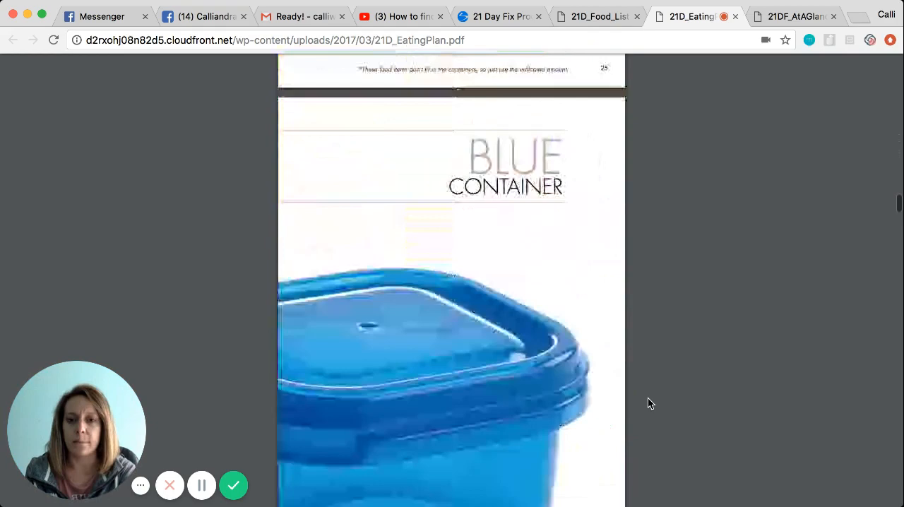
scroll(down, 3)
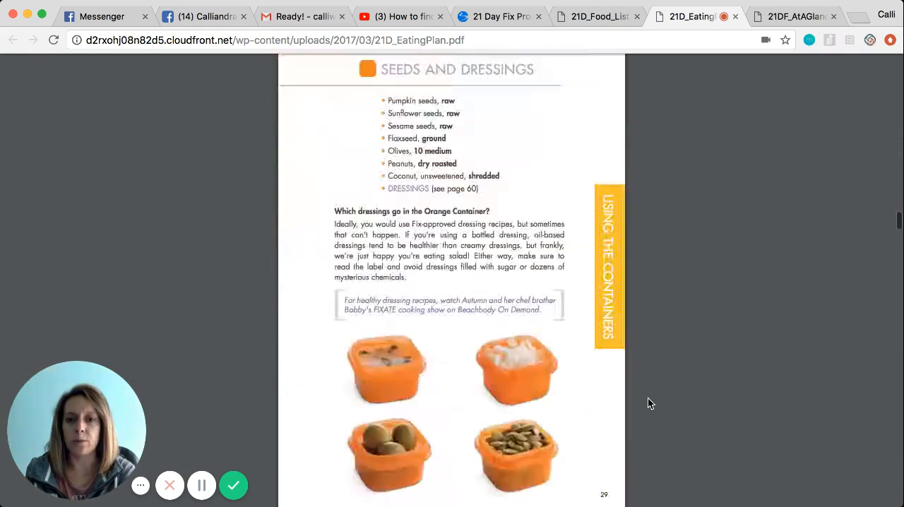
scroll(down, 3)
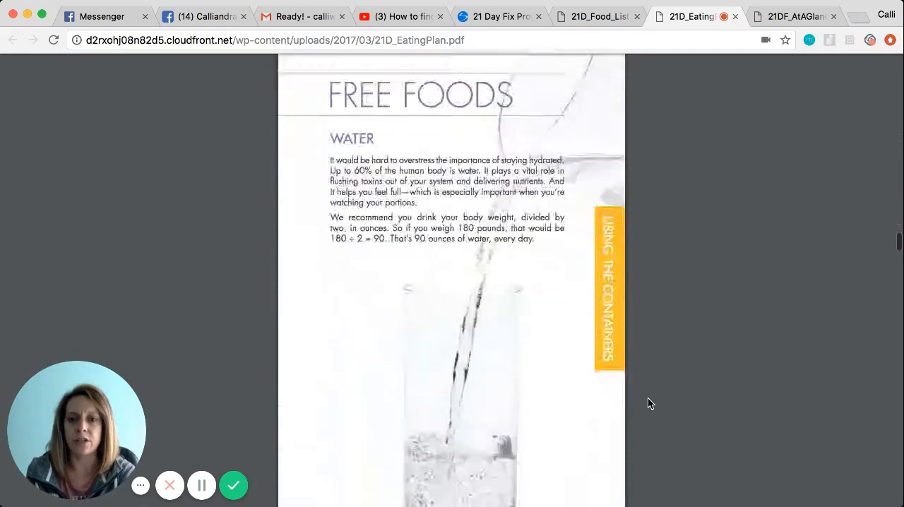
- Continue past the Free Foods pages until the FAQ page is shown
scroll(down, 3)
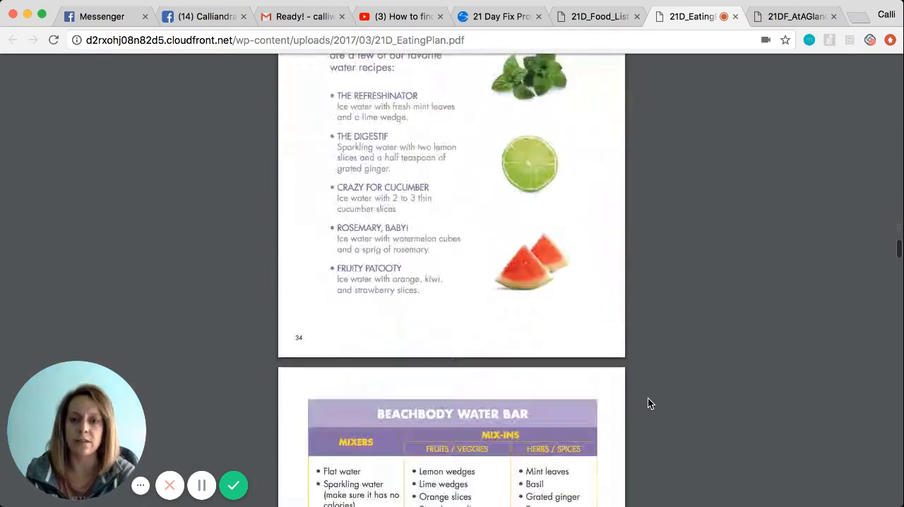
scroll(down, 3)
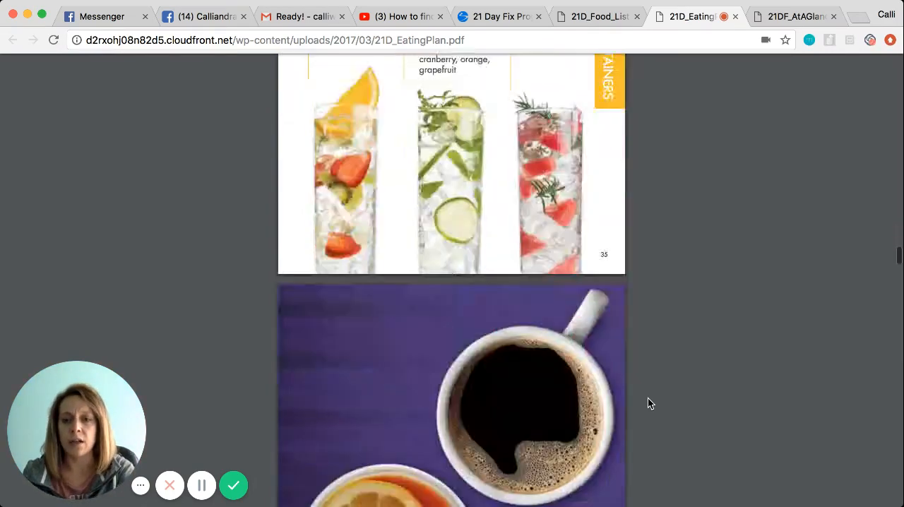
scroll(down, 3)
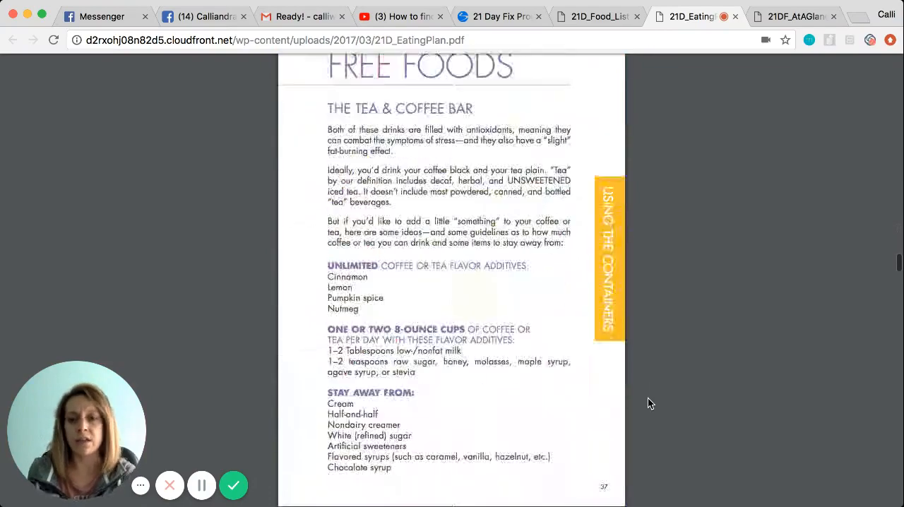
scroll(down, 3)
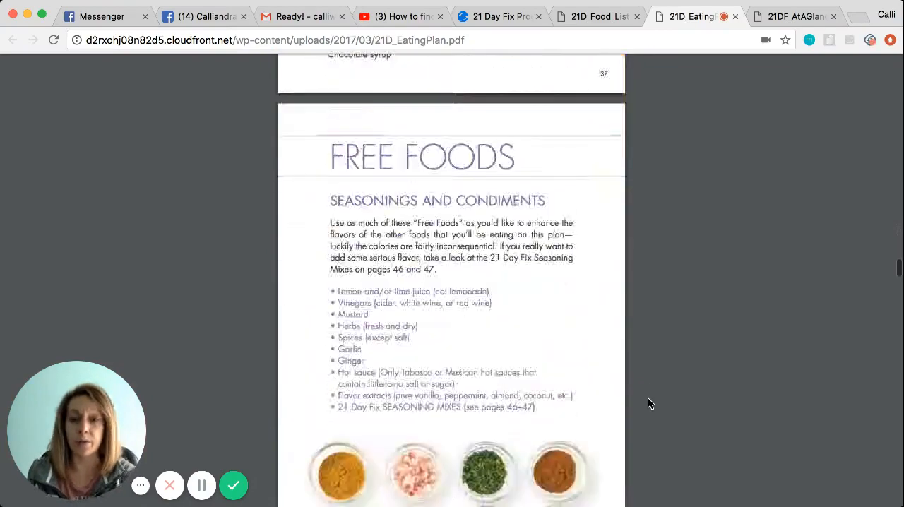
scroll(down, 3)
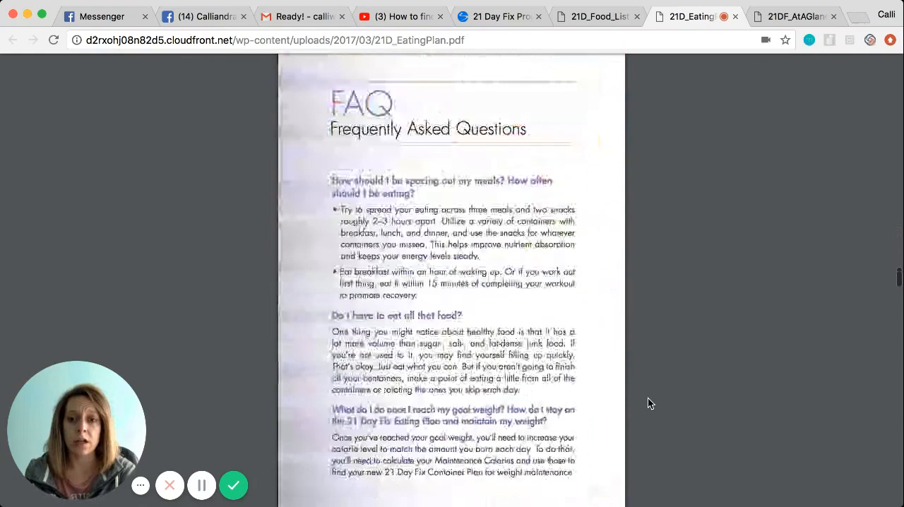
- Look through the Eating Plan's seasoning mix pages
scroll(down, 3)
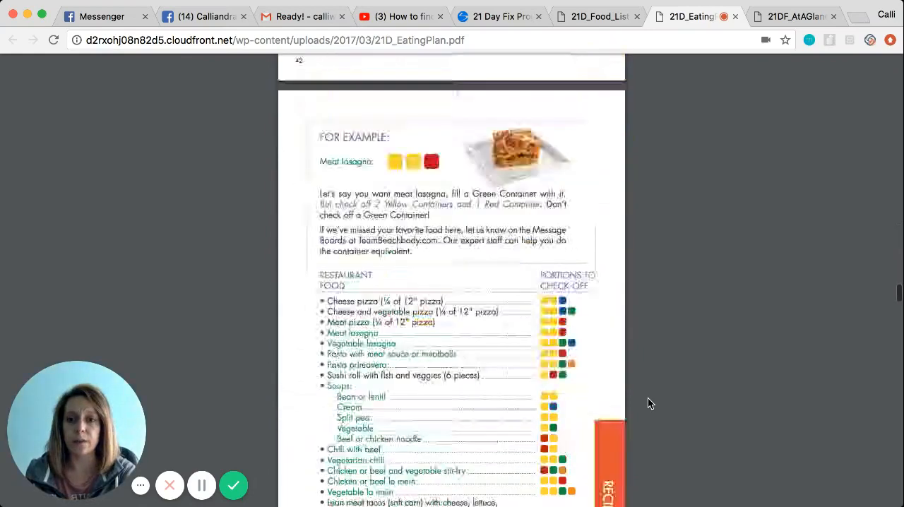
scroll(down, 3)
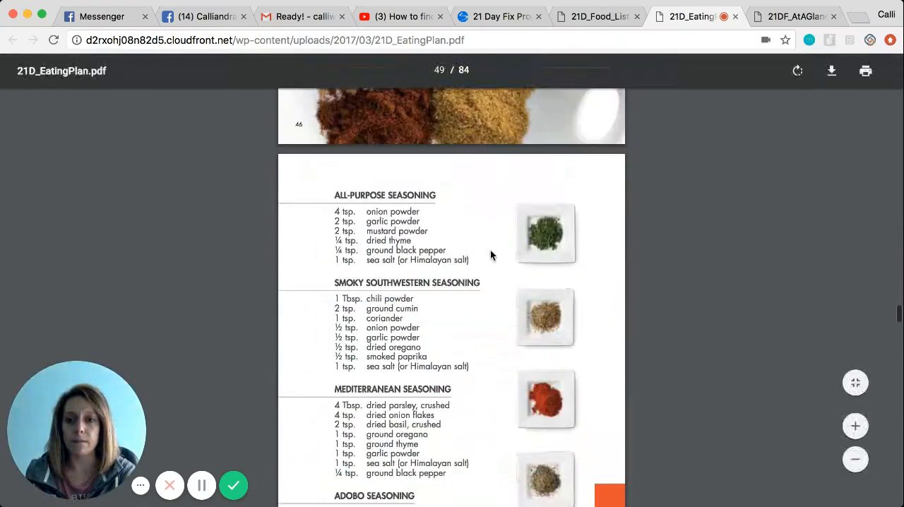
scroll(up, 3)
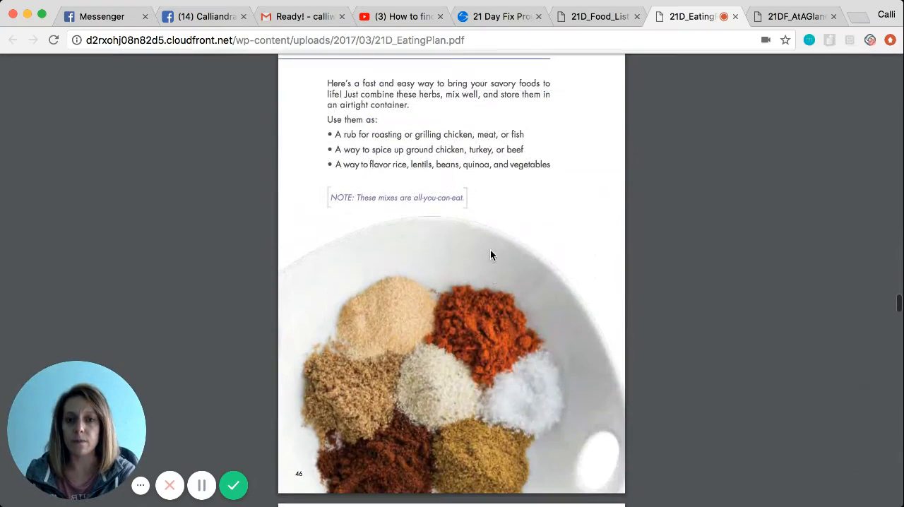
mouse_move(614, 178)
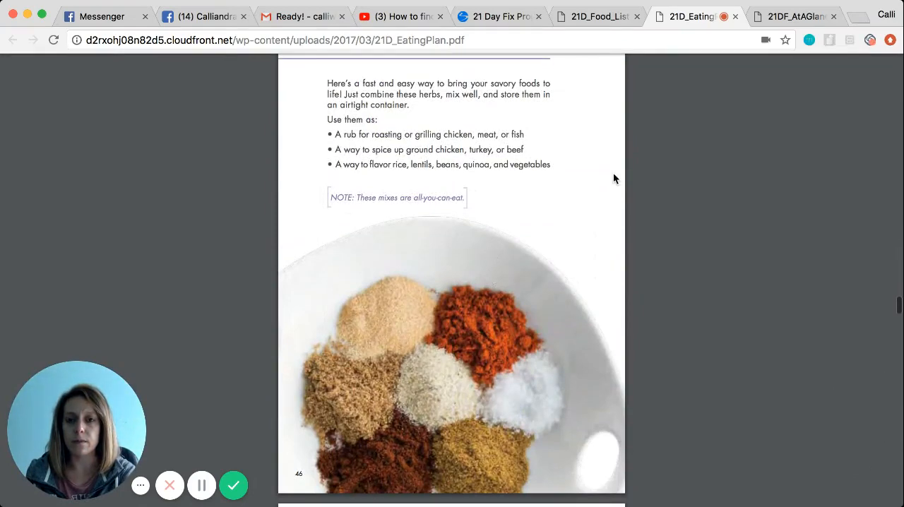
scroll(down, 3)
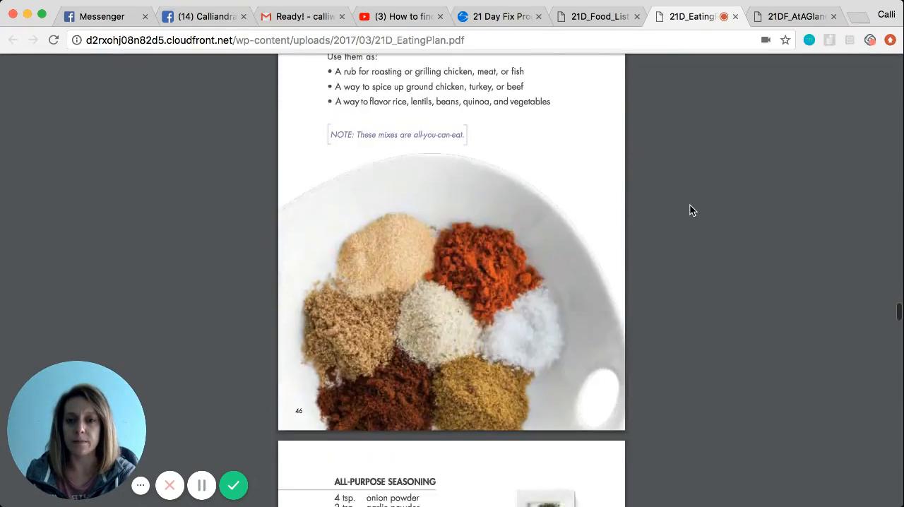
scroll(down, 3)
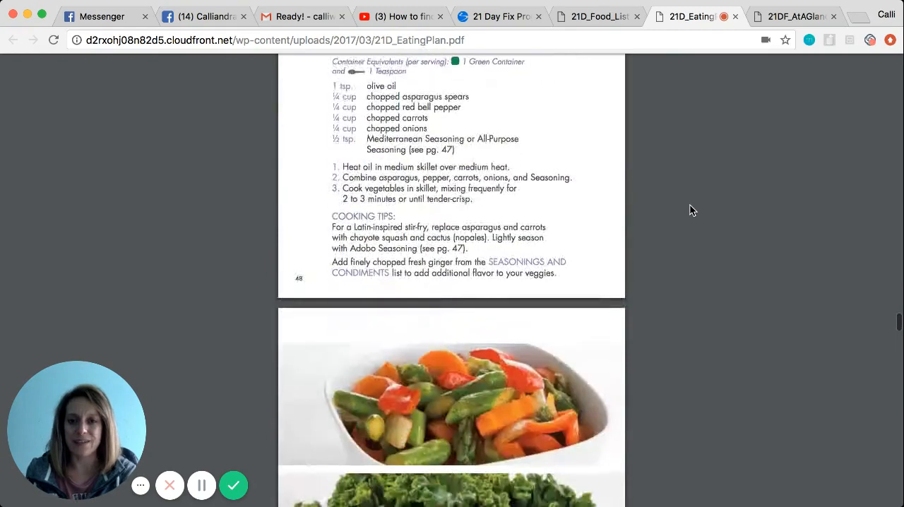
- Finish the recipe pages and return to the 21 Day Fix Program Materials tab
scroll(down, 3)
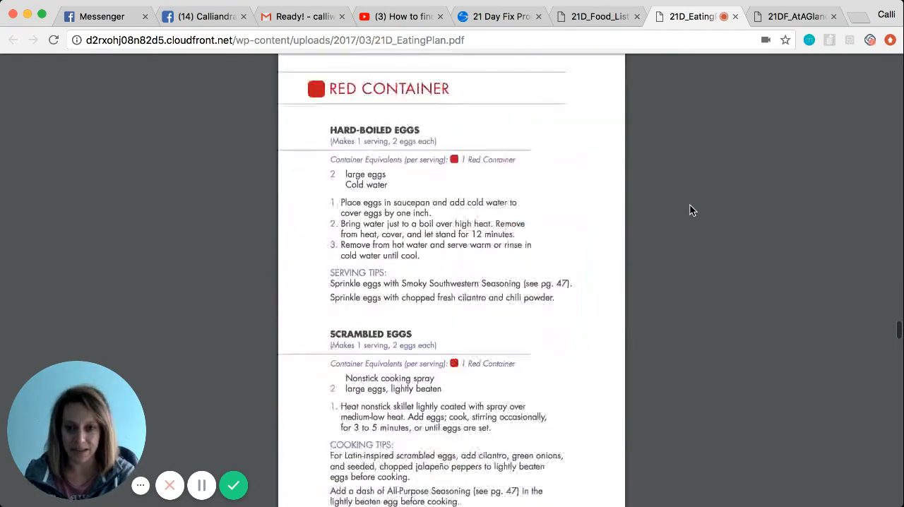
scroll(down, 3)
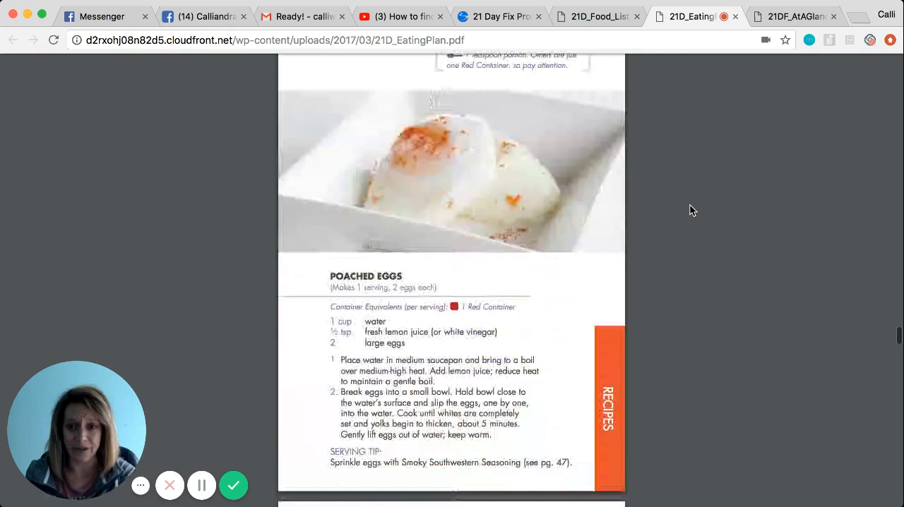
scroll(down, 3)
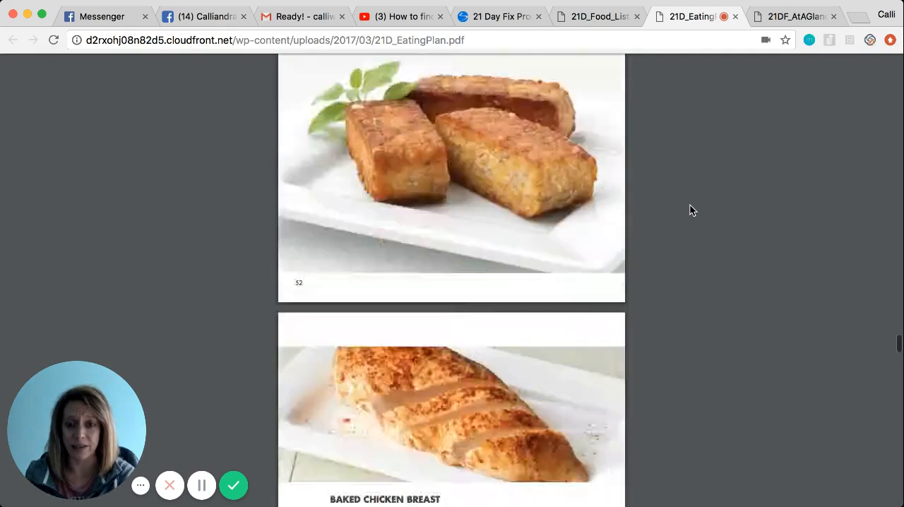
scroll(down, 3)
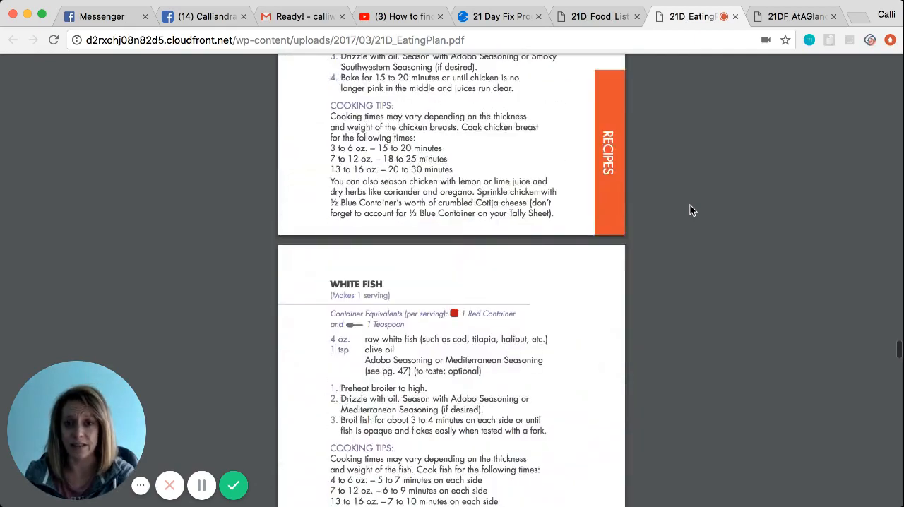
scroll(down, 3)
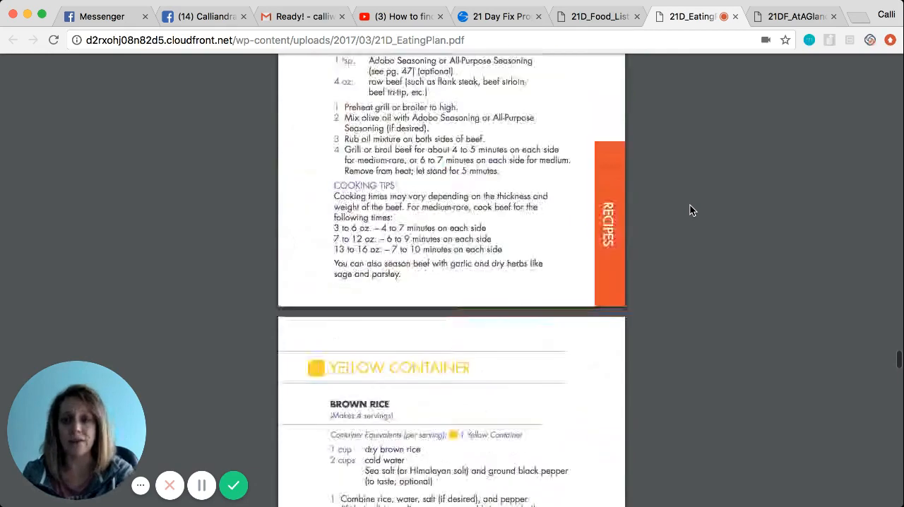
click(500, 15)
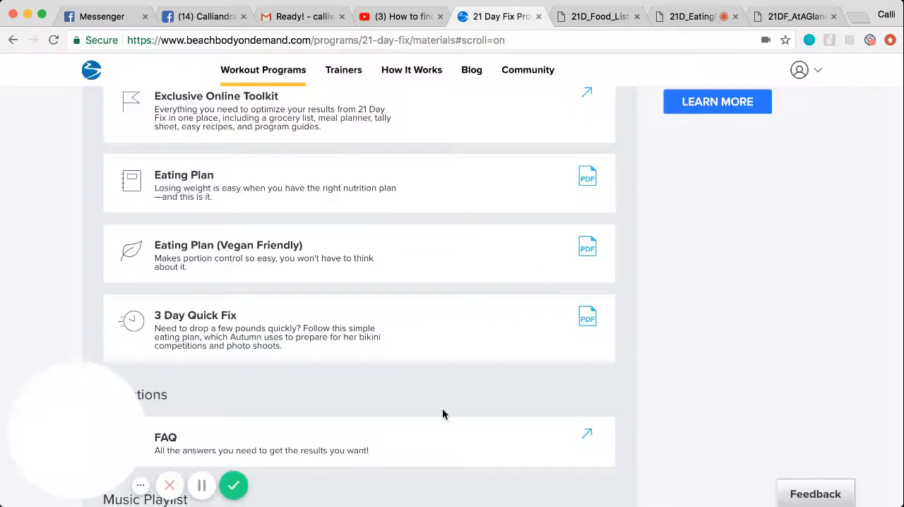
- Show the Workout Programs catalogue and scroll its grid past 21 Day Fix and PiYo
scroll(up, 3)
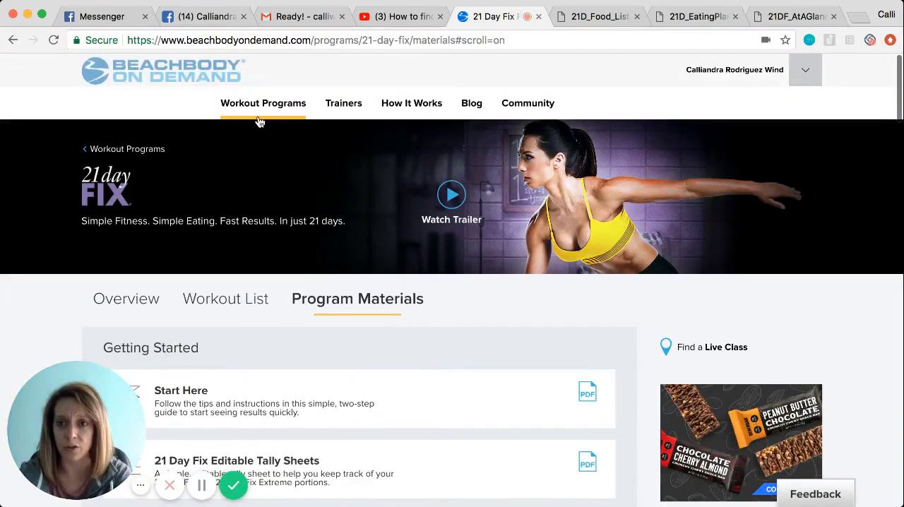
click(263, 103)
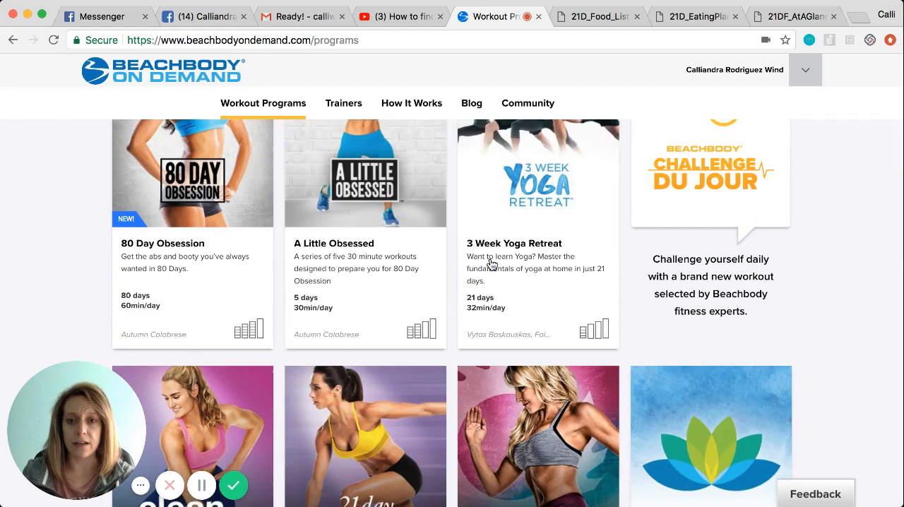
scroll(up, 3)
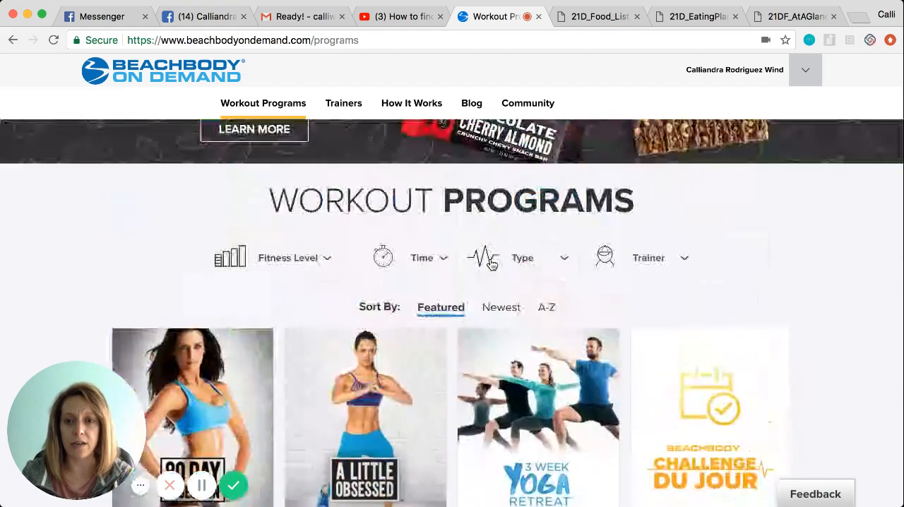
scroll(up, 3)
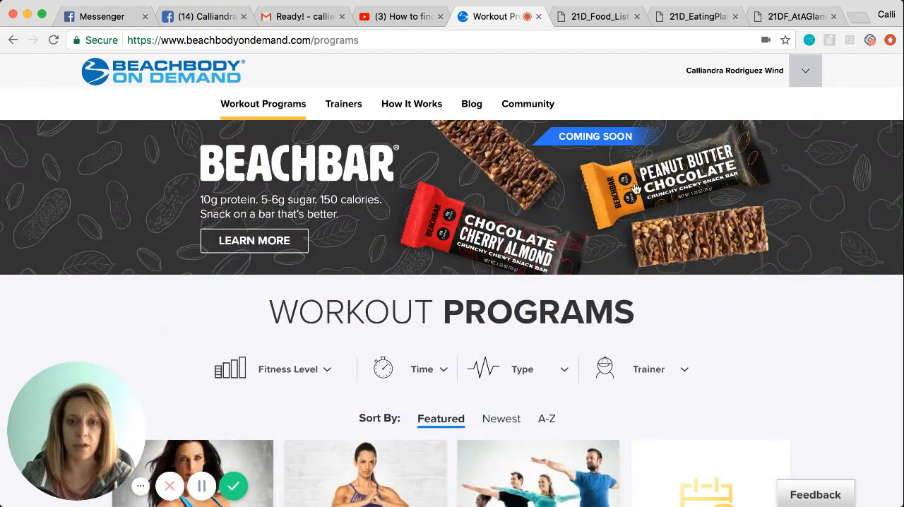
scroll(down, 3)
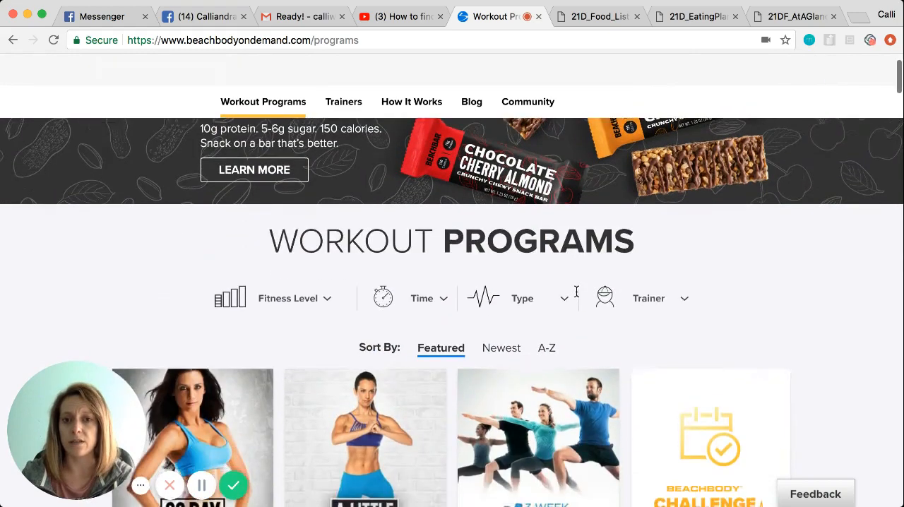
scroll(down, 3)
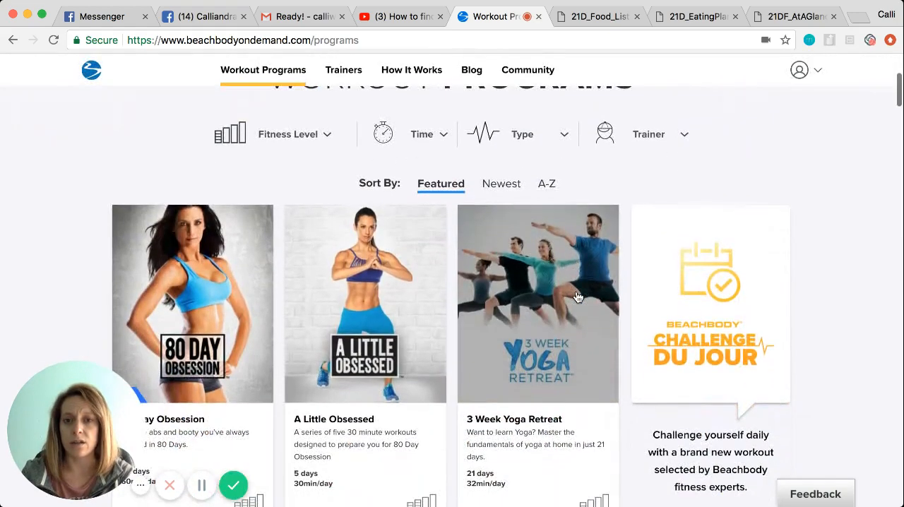
scroll(down, 3)
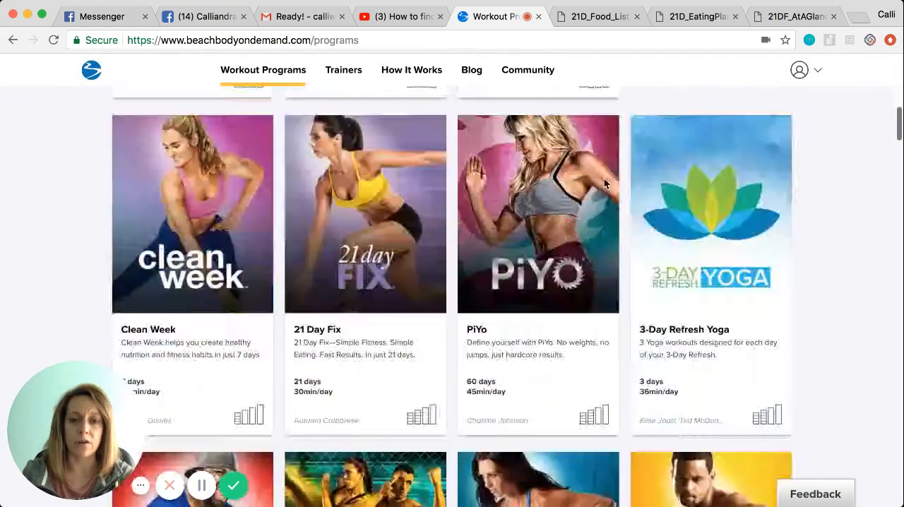
scroll(down, 3)
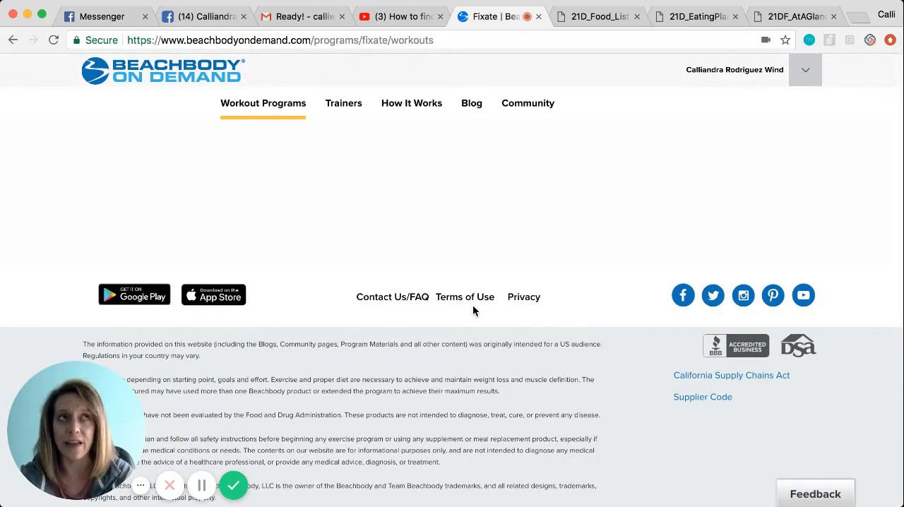
- Scroll the Fixate Recipe Videos page down through Foundational Videos to Breakfast Recipes
scroll(down, 3)
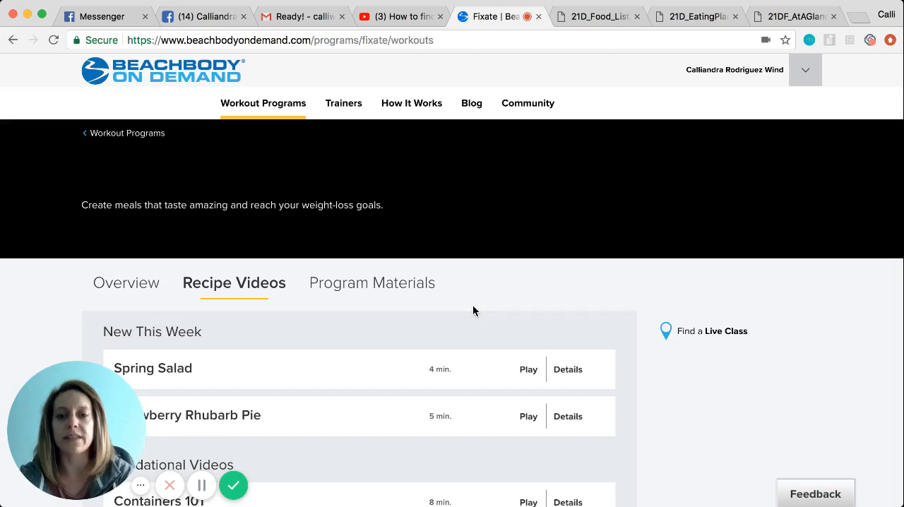
scroll(down, 3)
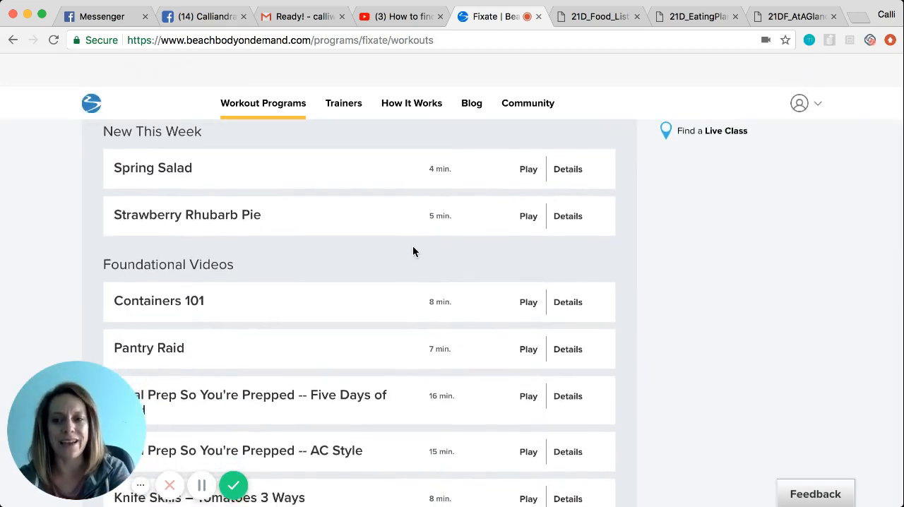
mouse_move(367, 238)
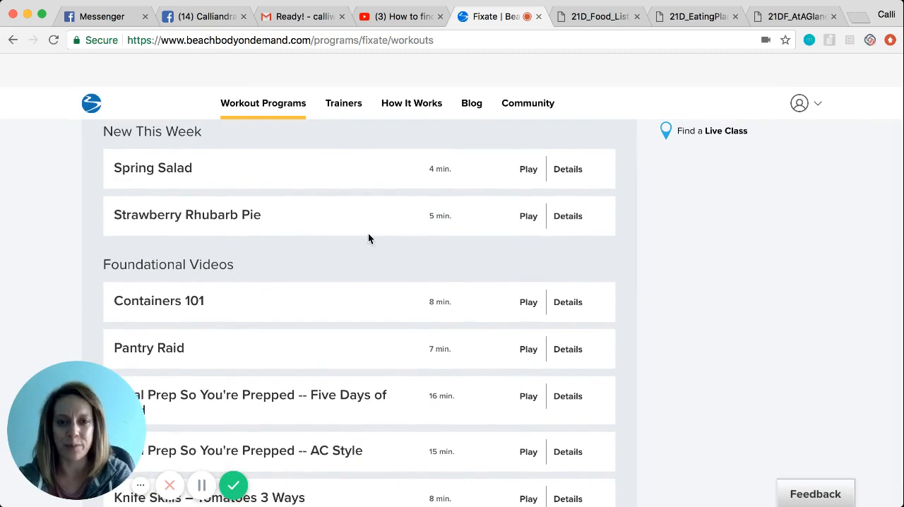
scroll(down, 3)
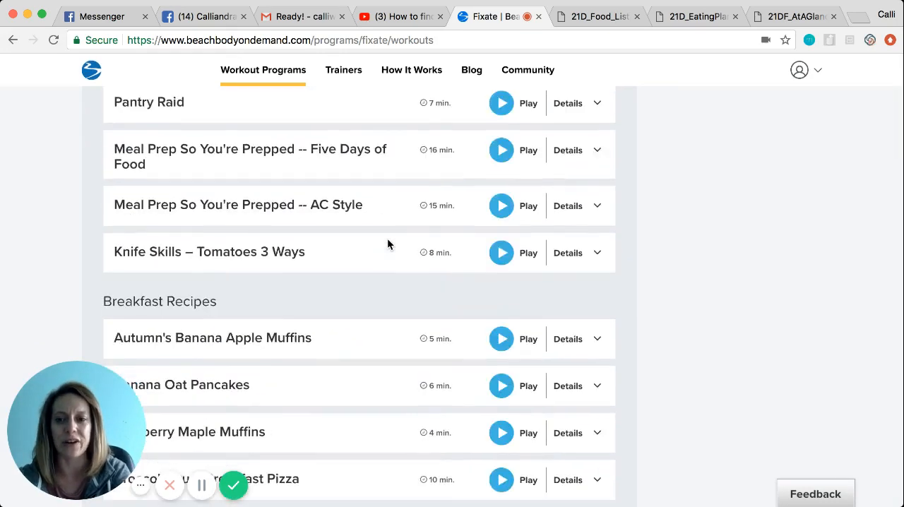
scroll(down, 3)
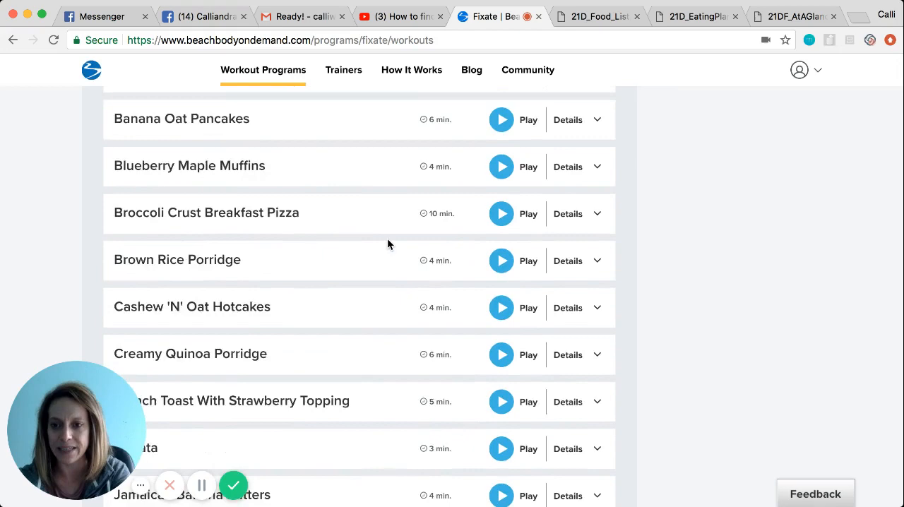
scroll(down, 3)
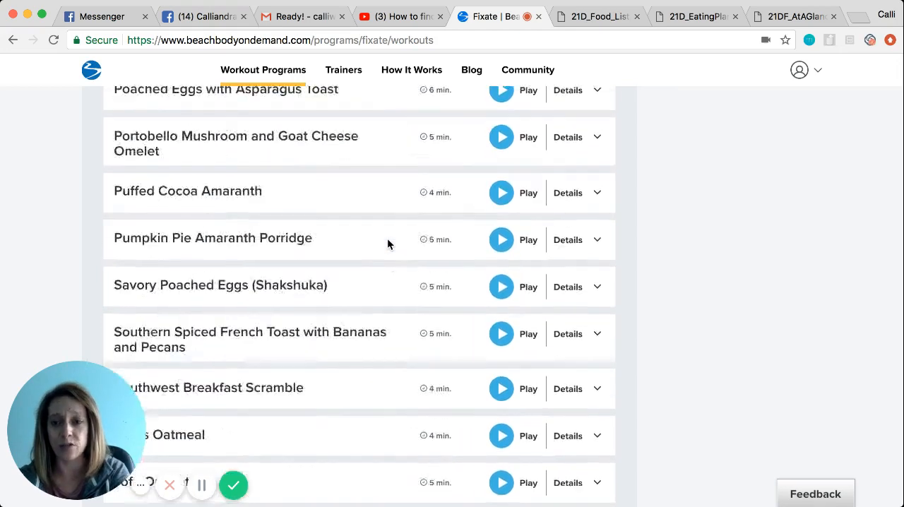
- Scroll the Fixate Recipe Videos page back up to the top
scroll(up, 3)
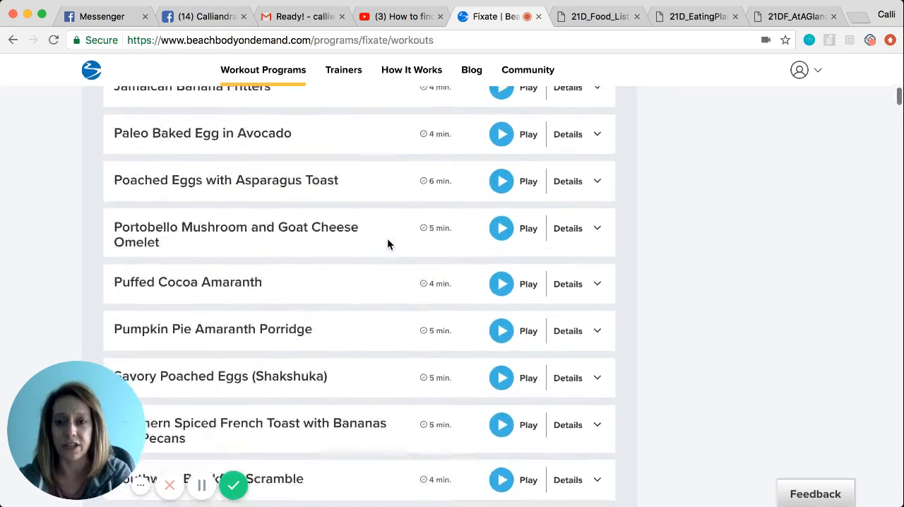
scroll(up, 3)
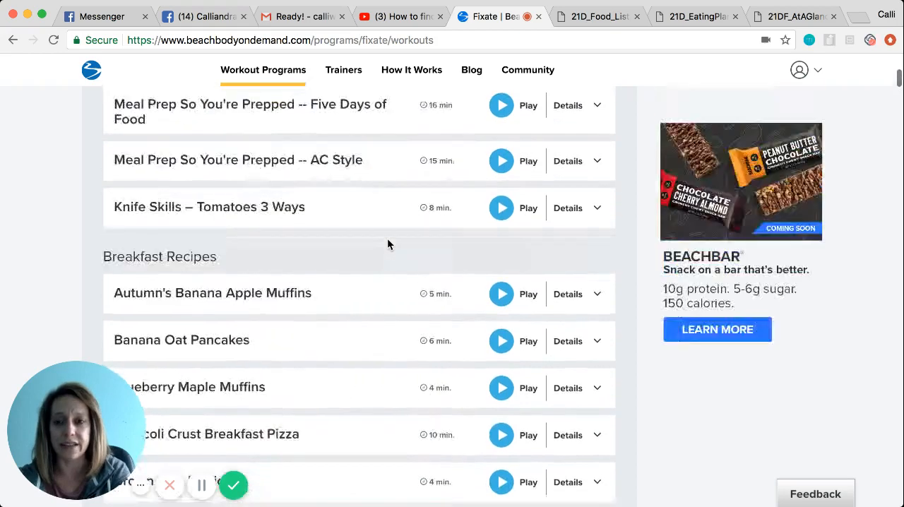
scroll(up, 3)
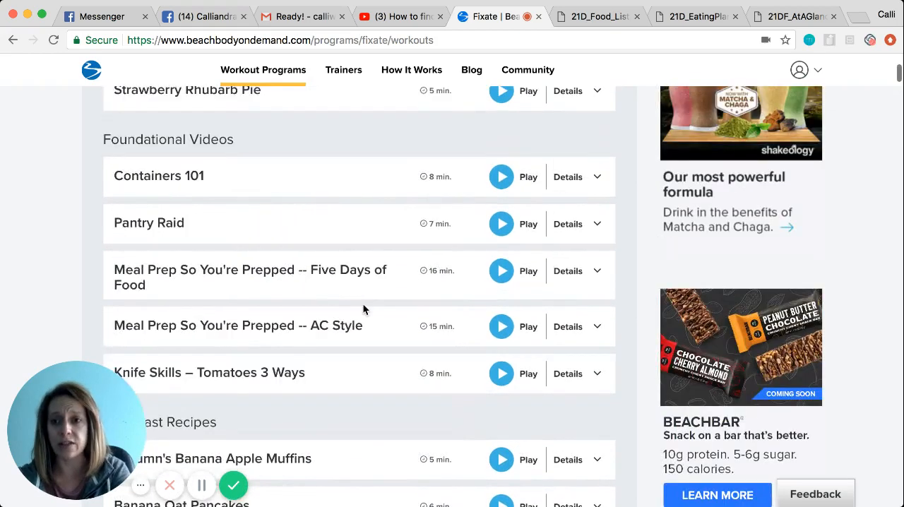
scroll(up, 3)
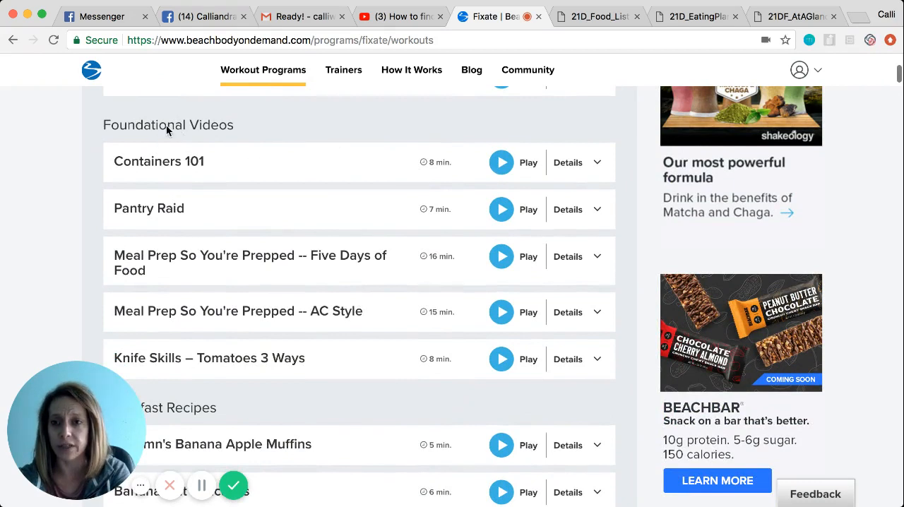
mouse_move(254, 175)
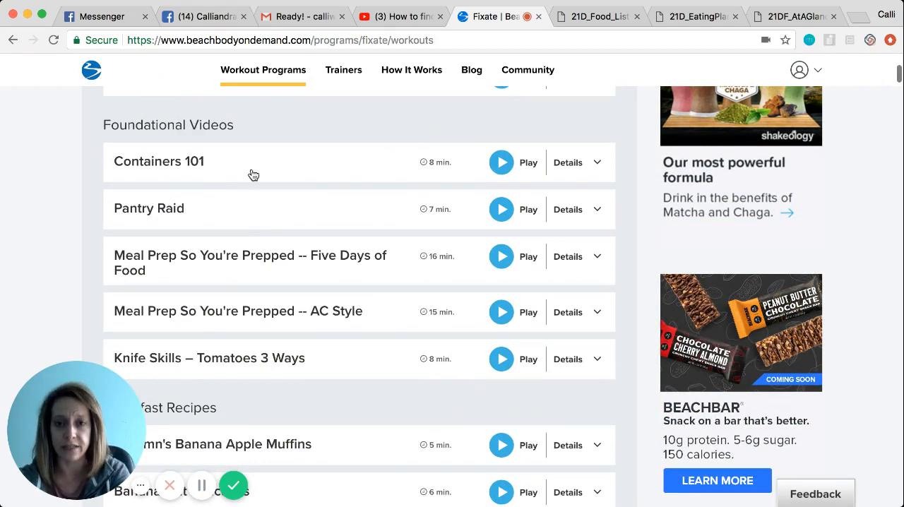
mouse_move(328, 259)
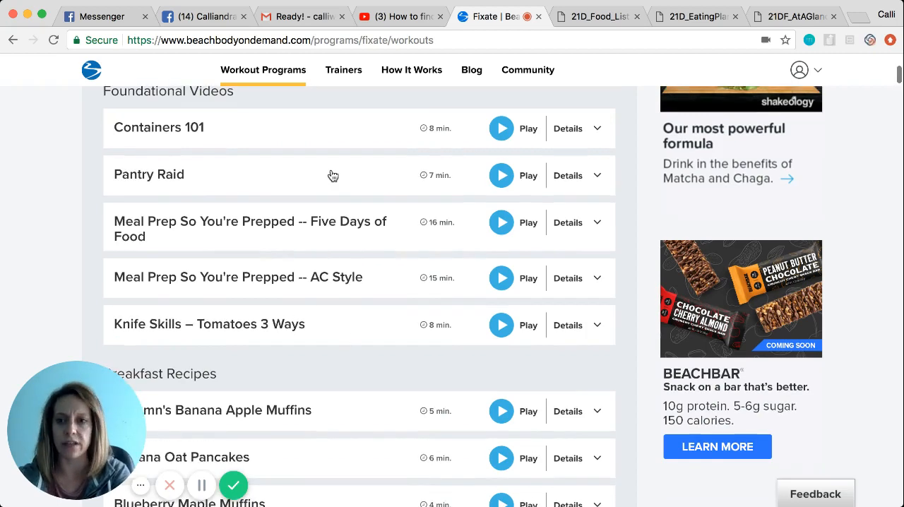
scroll(down, 3)
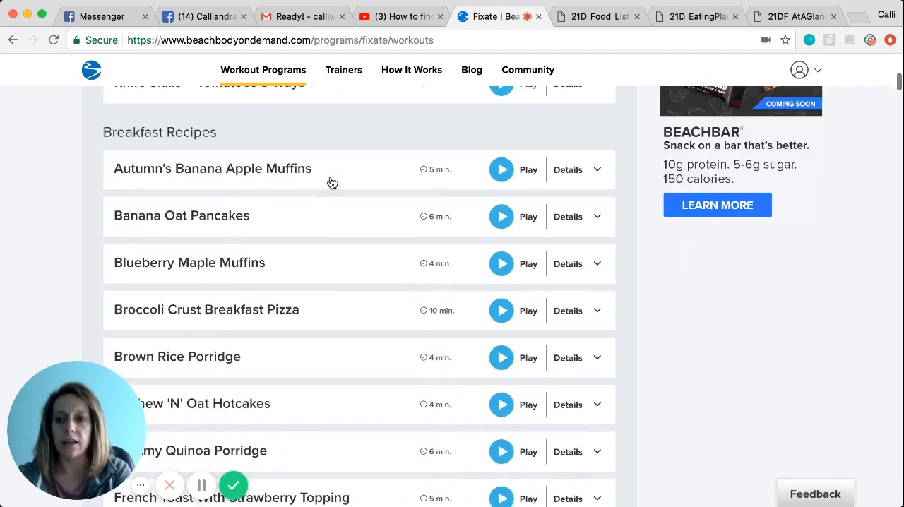
scroll(up, 3)
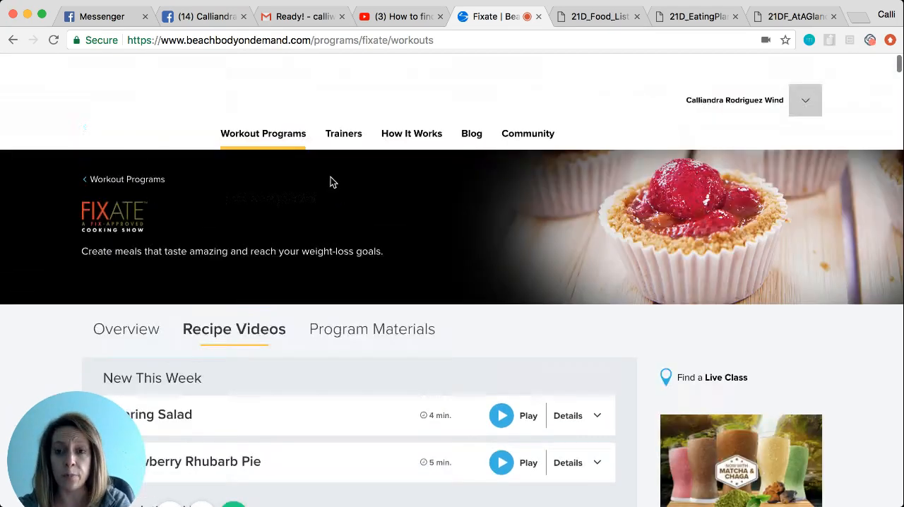
- Go to the Beachbody blog and browse its latest article cards, returning to the top
scroll(up, 3)
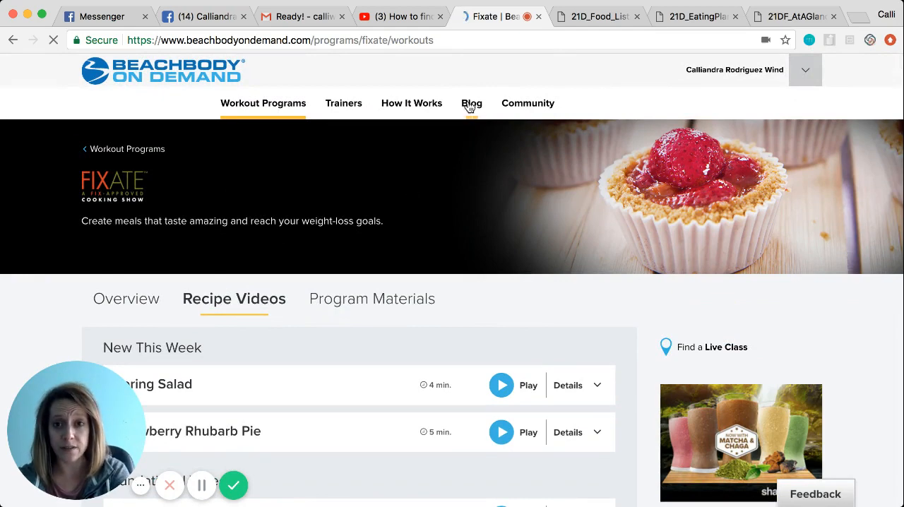
click(472, 103)
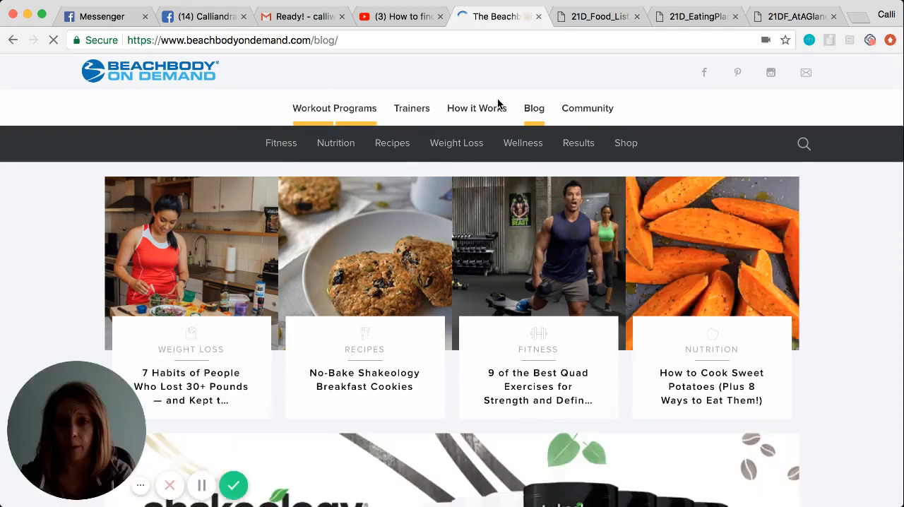
mouse_move(819, 294)
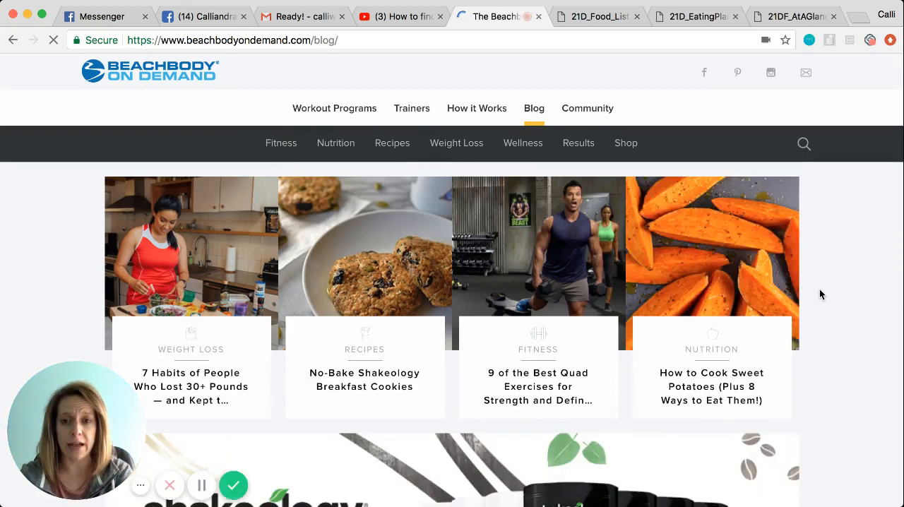
scroll(down, 3)
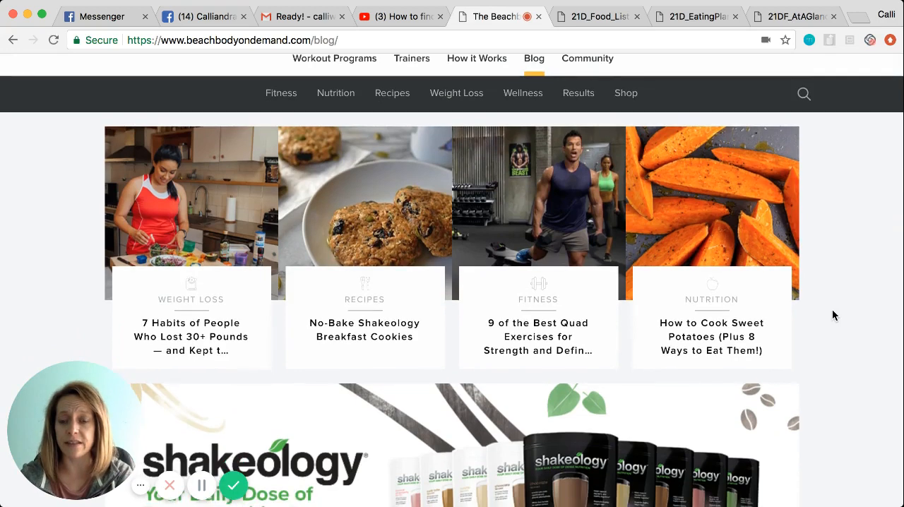
scroll(down, 3)
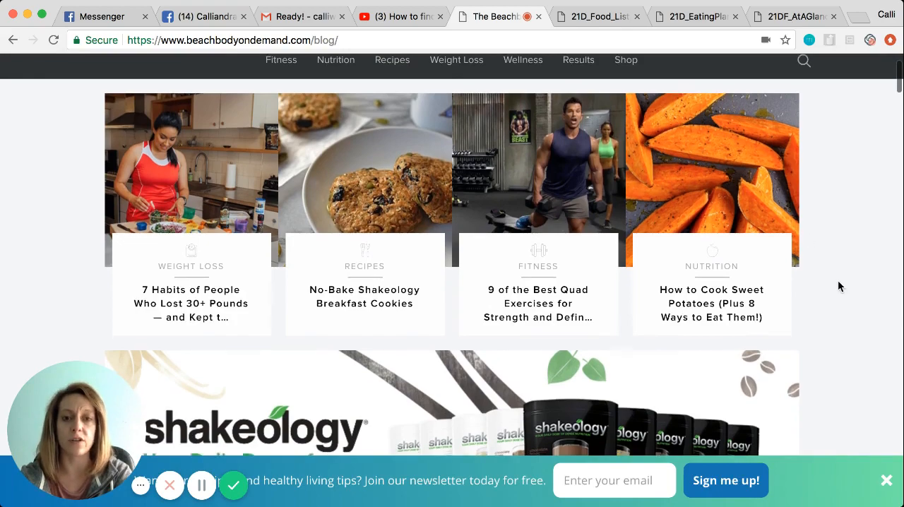
scroll(down, 3)
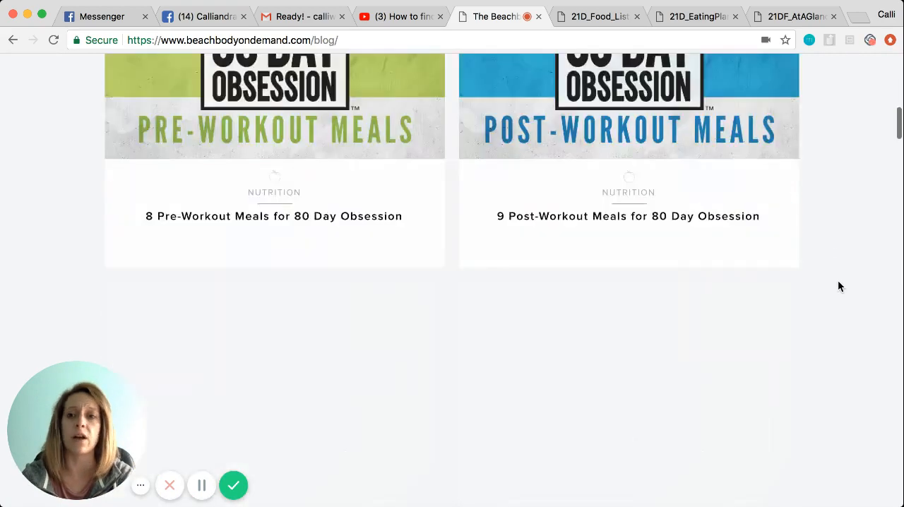
scroll(up, 3)
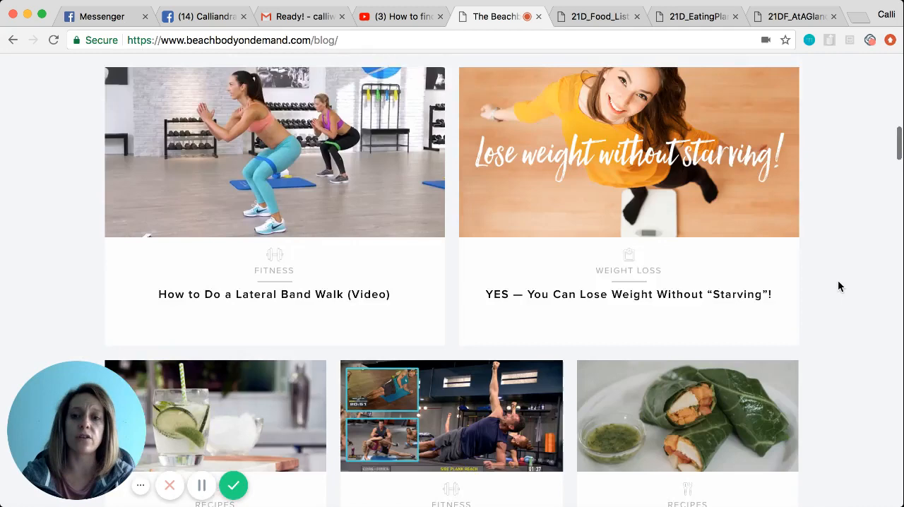
scroll(down, 3)
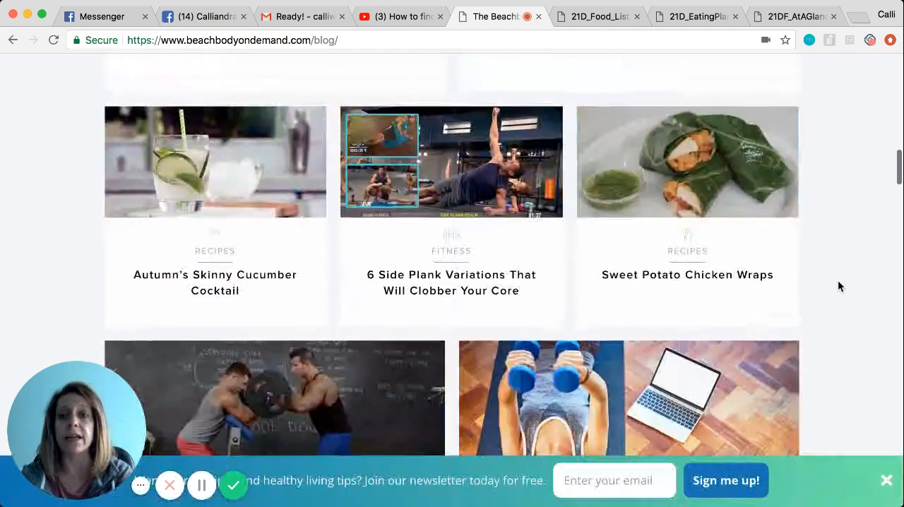
scroll(up, 3)
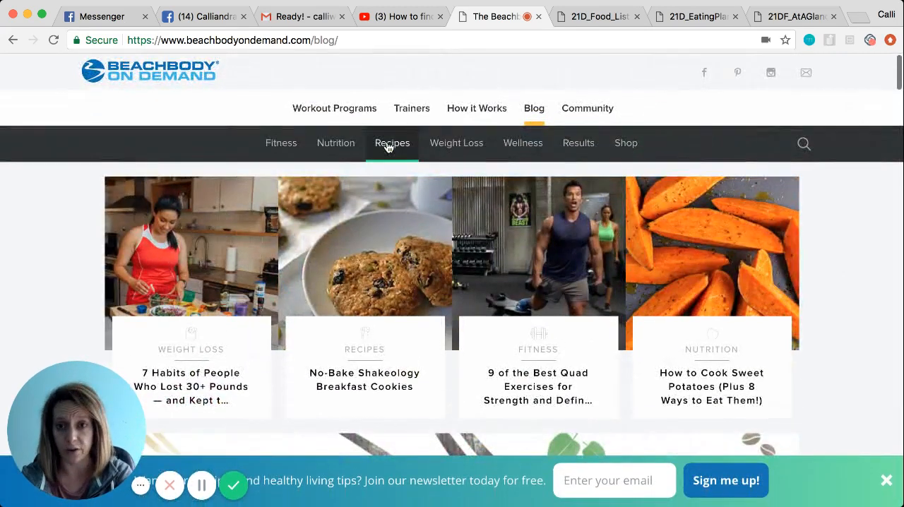
- Switch to the blog's Recipes section and scroll down to the Shakeology Recipes
click(393, 143)
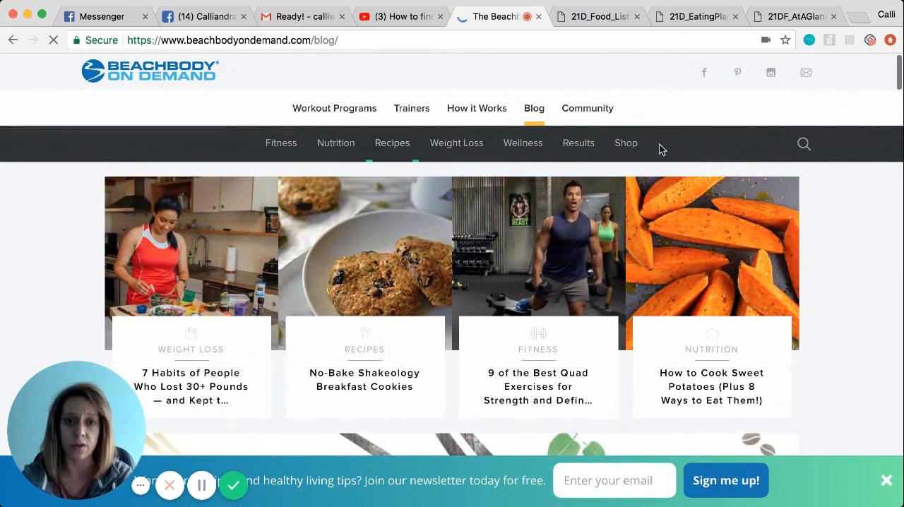
click(393, 142)
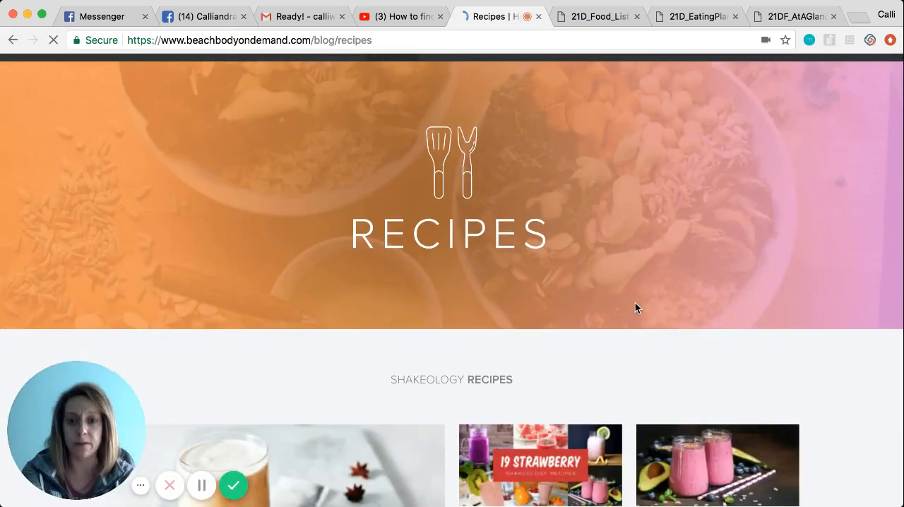
scroll(down, 3)
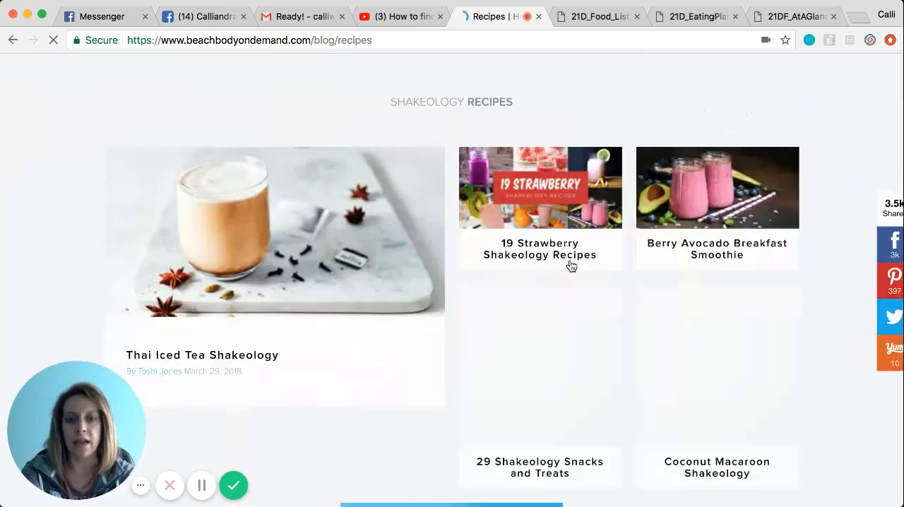
scroll(down, 3)
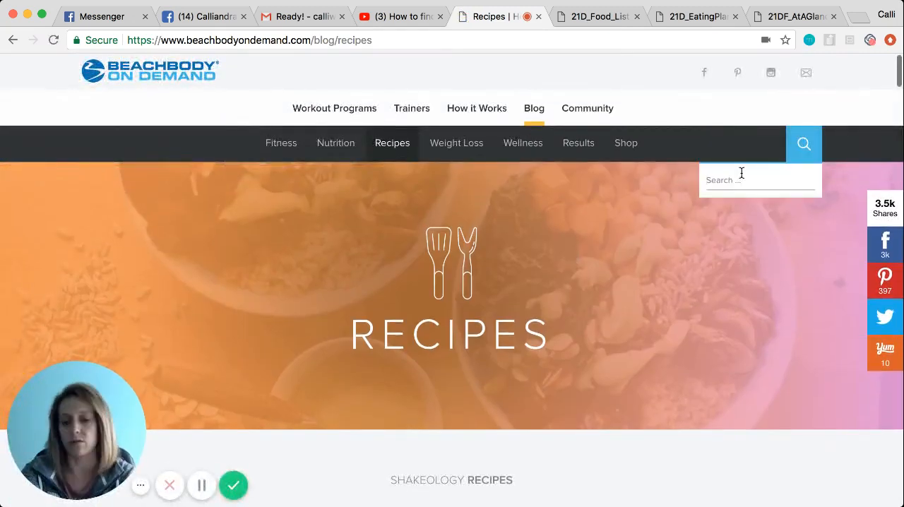
- Search the blog for 'chinese' and choose the 11 Healthy Chinese Recipes article from the results
text(chinese)
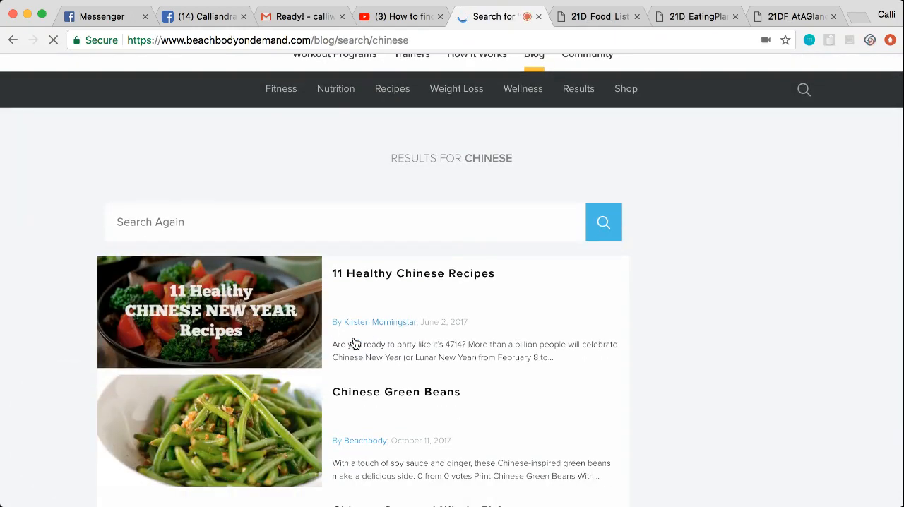
scroll(down, 3)
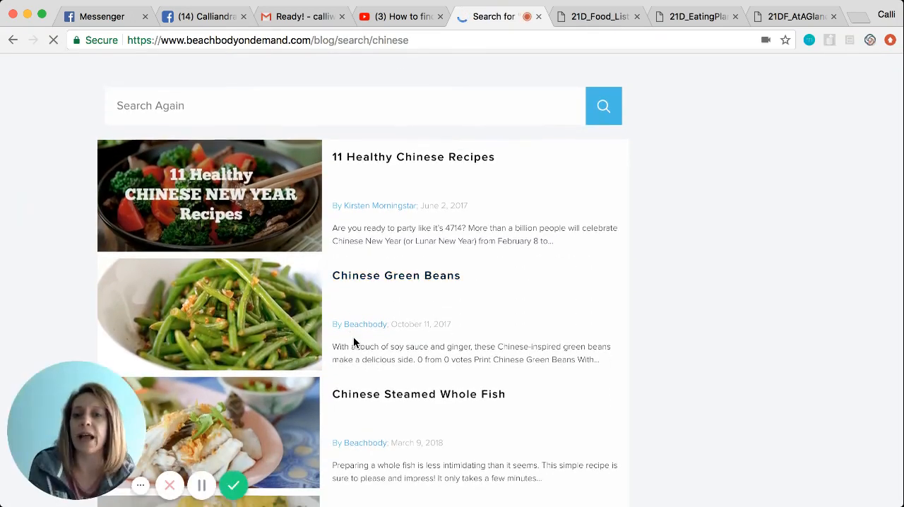
scroll(down, 3)
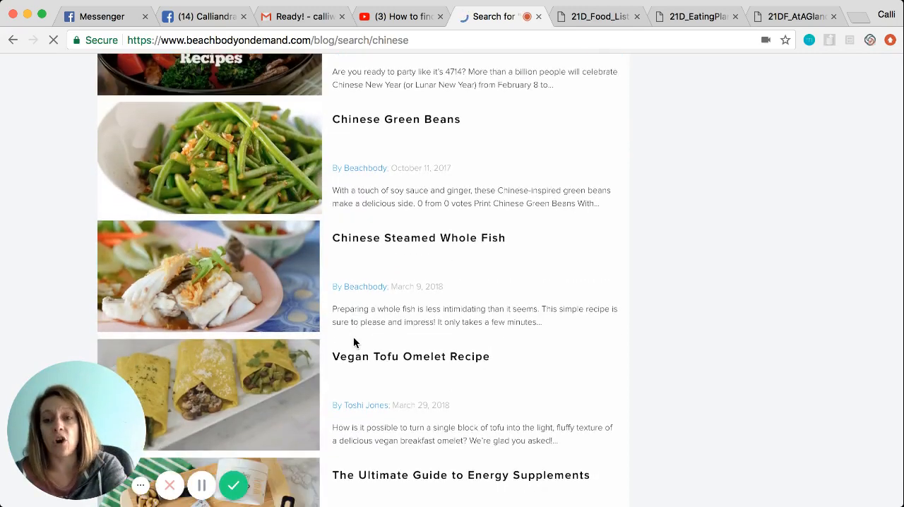
scroll(down, 3)
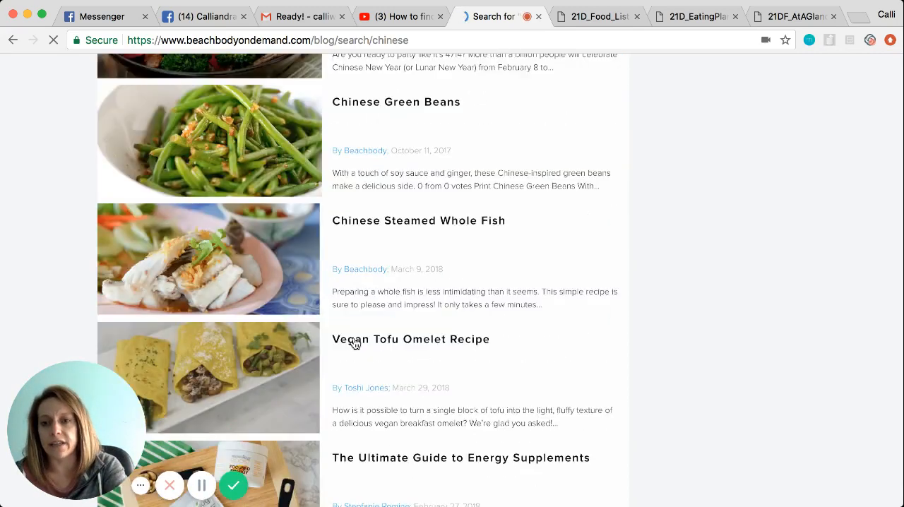
scroll(up, 3)
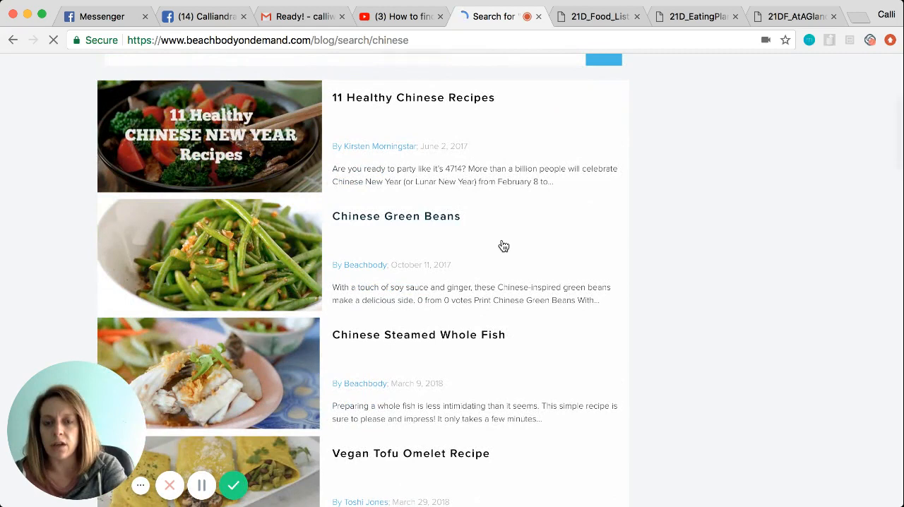
click(413, 97)
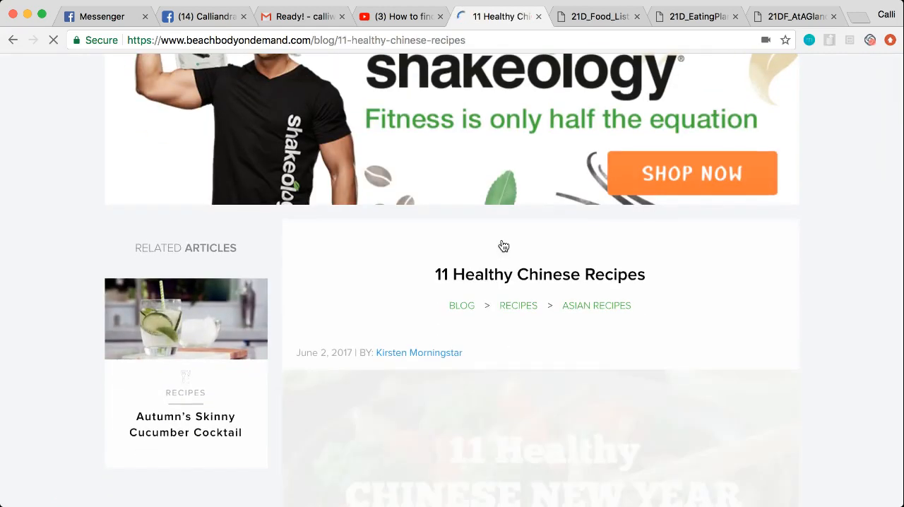
- Read down the 11 Healthy Chinese Recipes article and follow the Healthier General Tso's Chicken recipe link
scroll(down, 3)
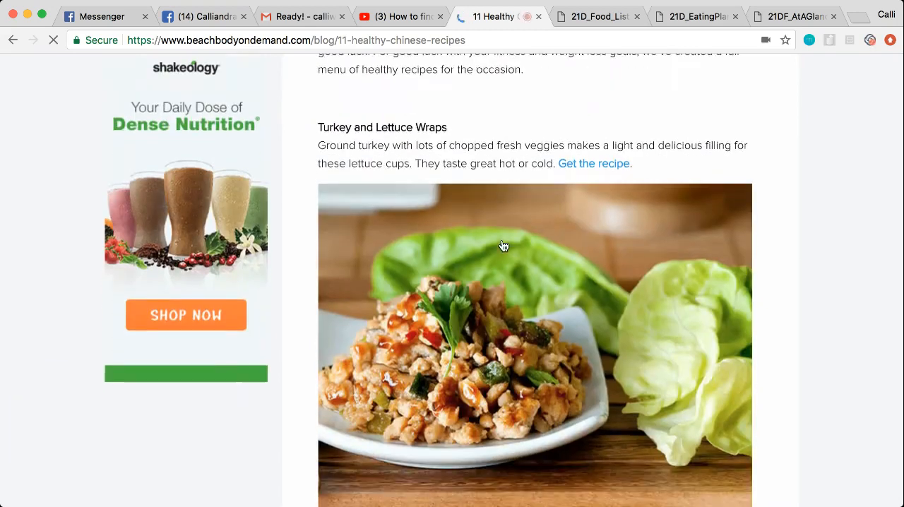
scroll(down, 3)
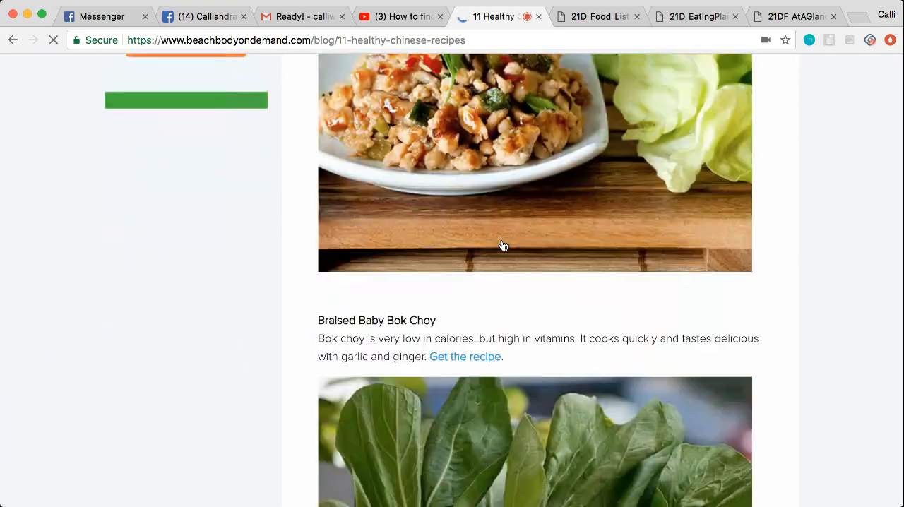
scroll(down, 3)
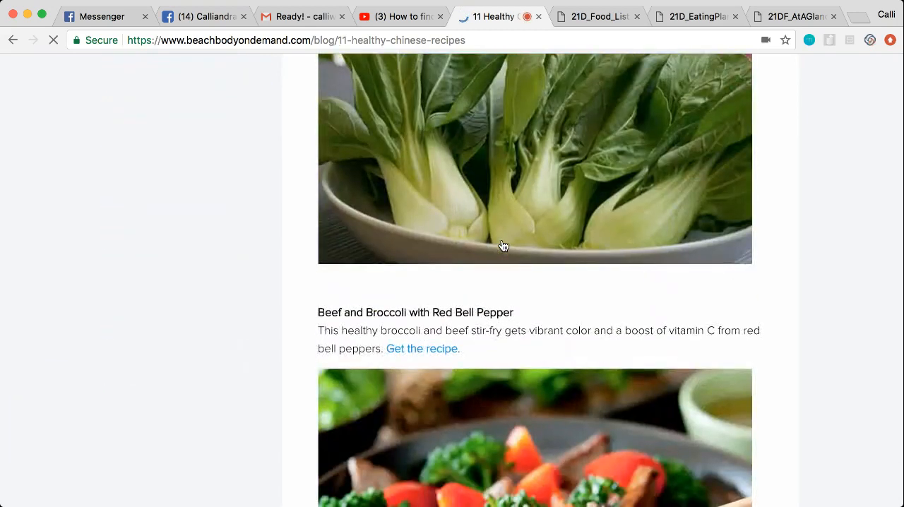
scroll(down, 3)
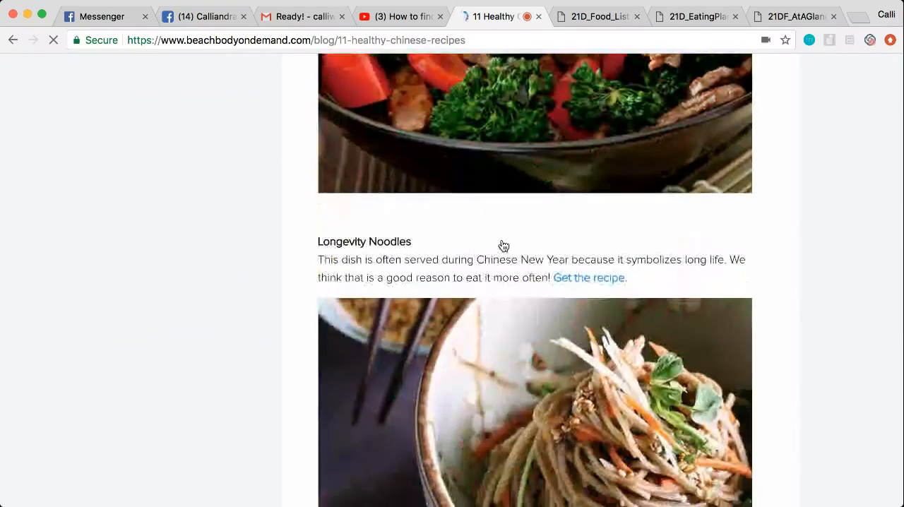
scroll(down, 3)
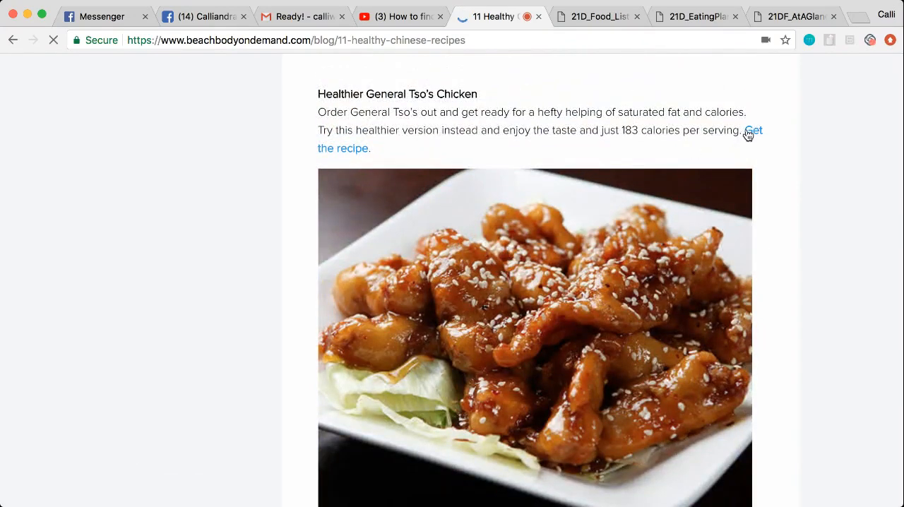
click(746, 130)
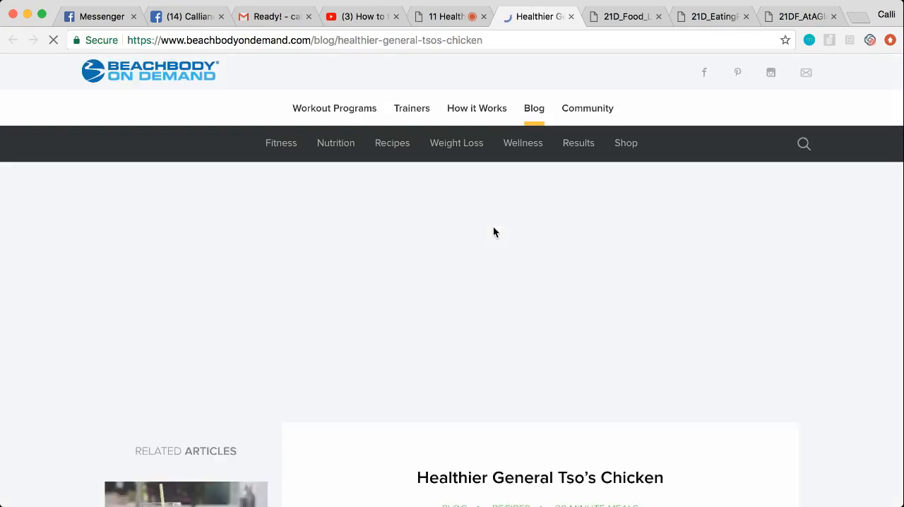
- Read through the General Tso's Chicken recipe's ingredients and instructions
scroll(down, 3)
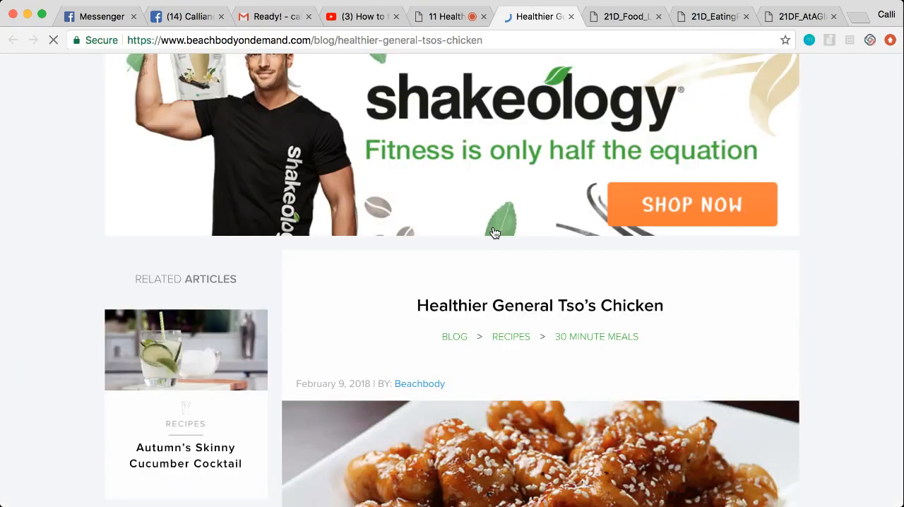
scroll(down, 3)
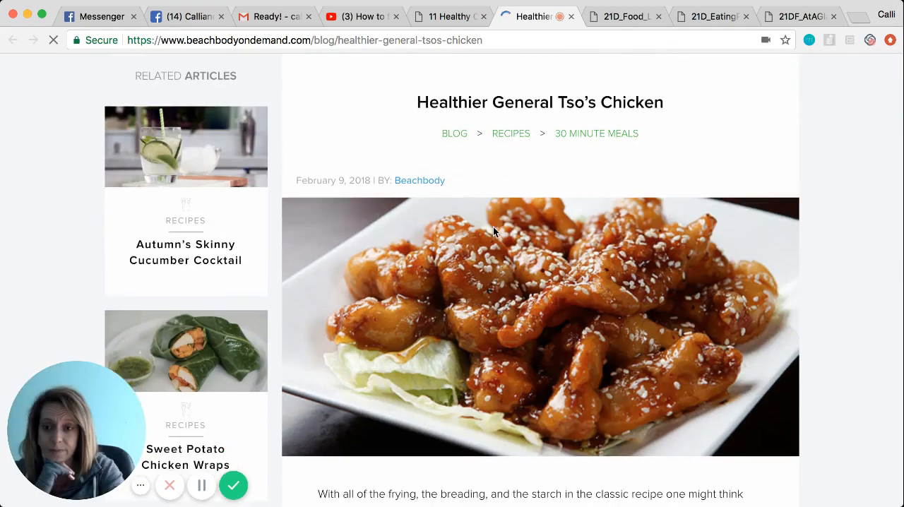
scroll(down, 3)
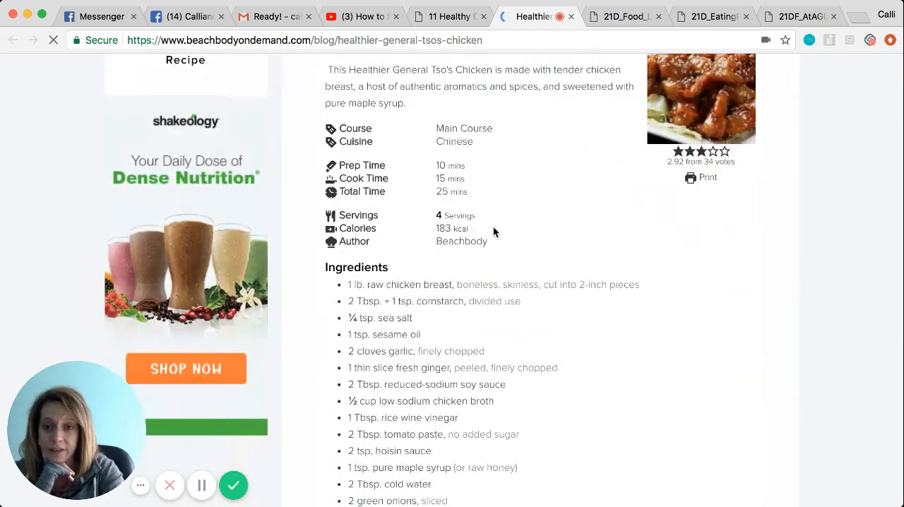
scroll(down, 3)
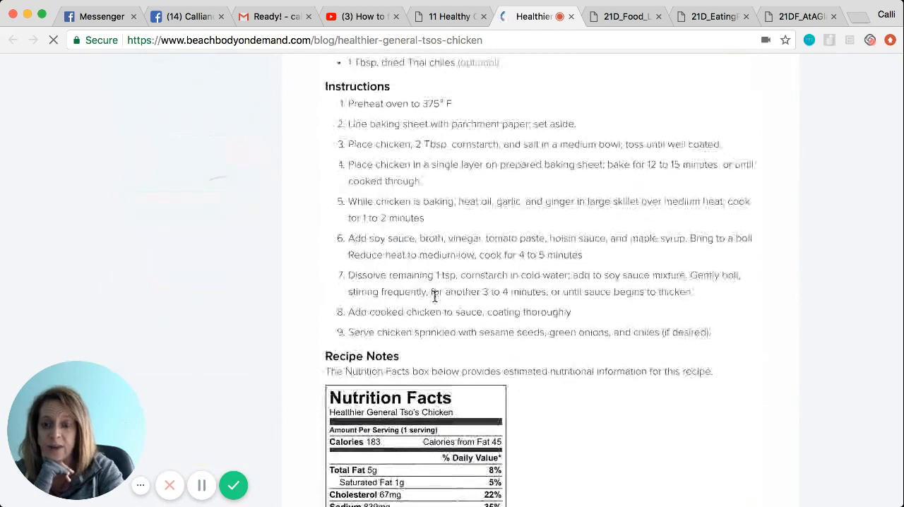
scroll(down, 3)
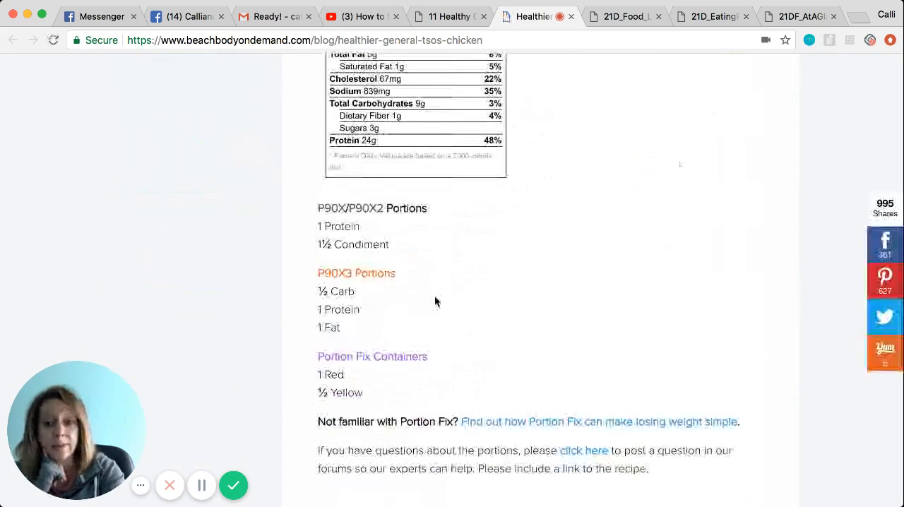
scroll(down, 3)
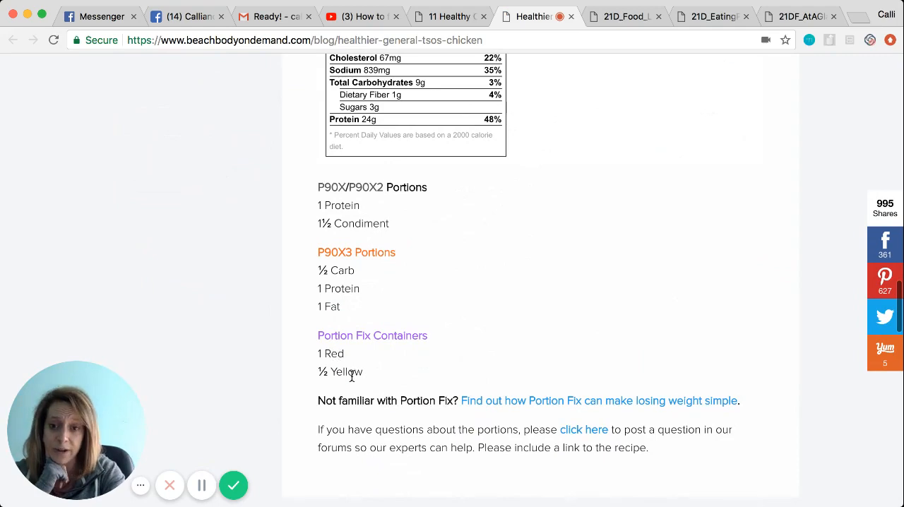
scroll(up, 3)
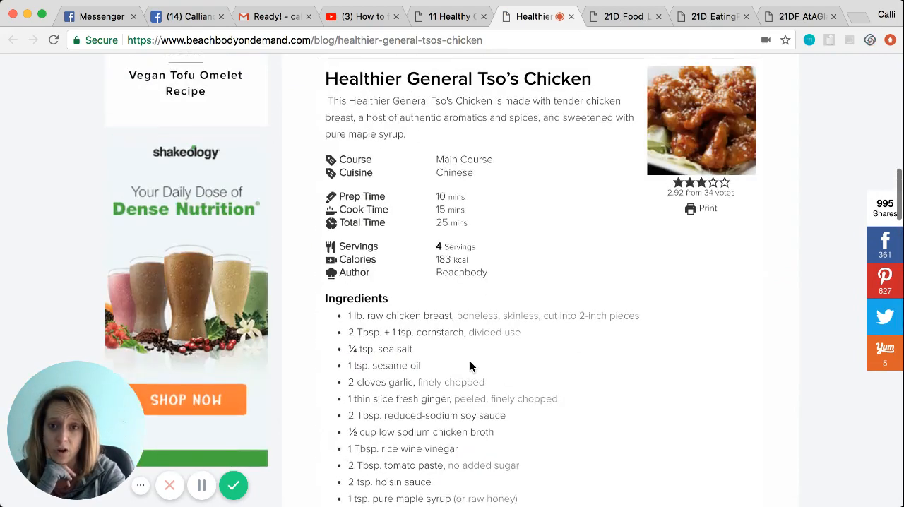
mouse_move(460, 222)
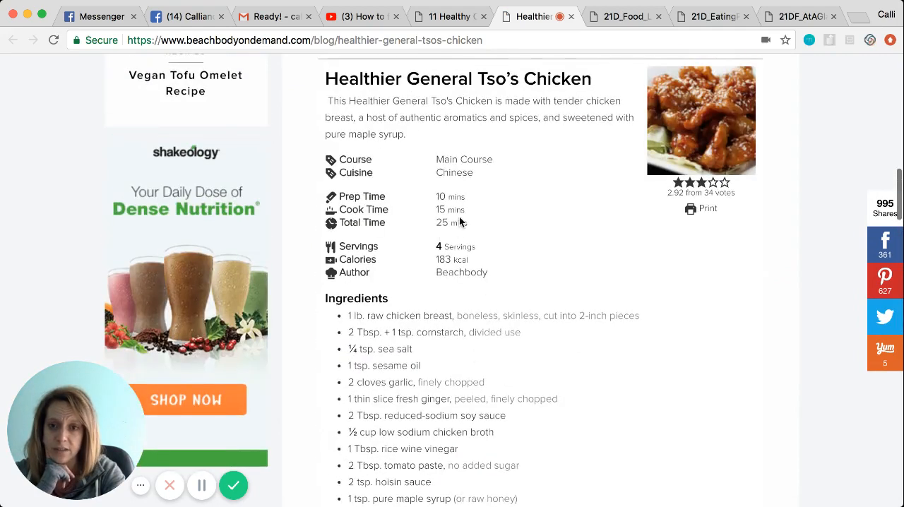
- Reach the Portion Fix Containers counts, then return to the 11 Healthy Chinese Recipes article
scroll(down, 3)
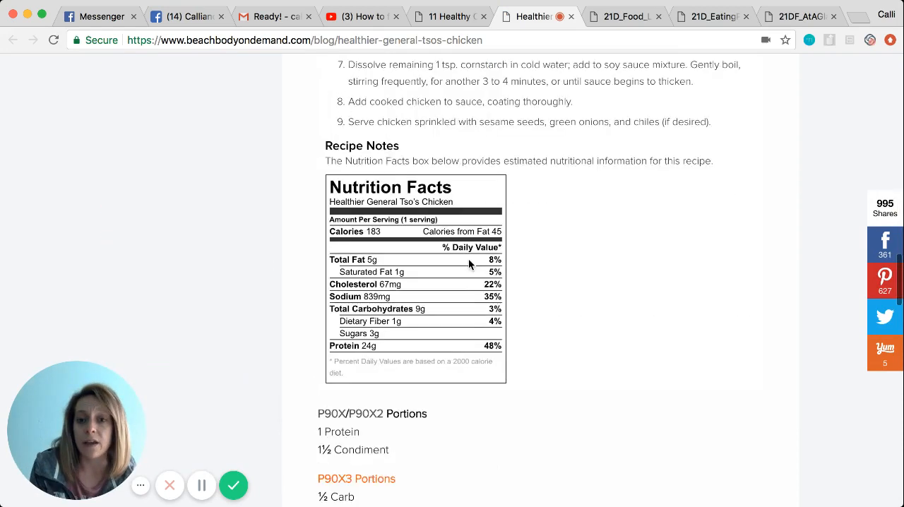
scroll(down, 3)
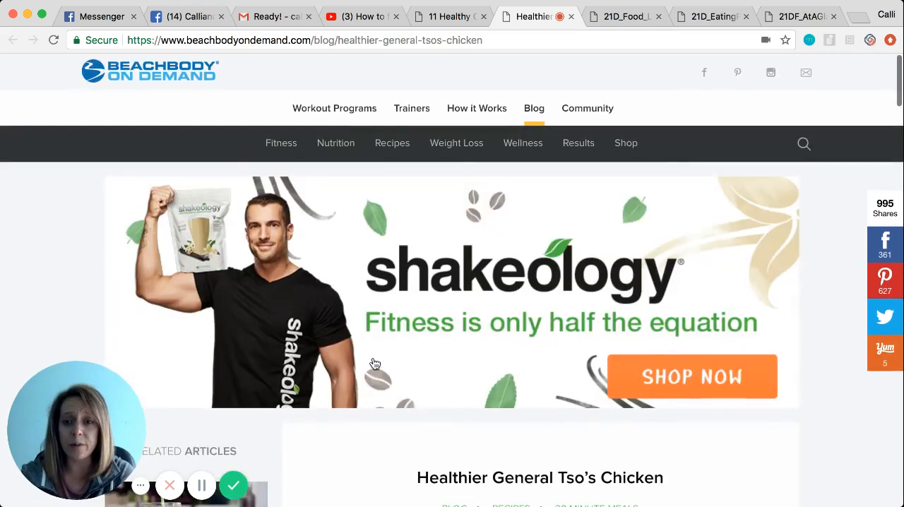
scroll(down, 3)
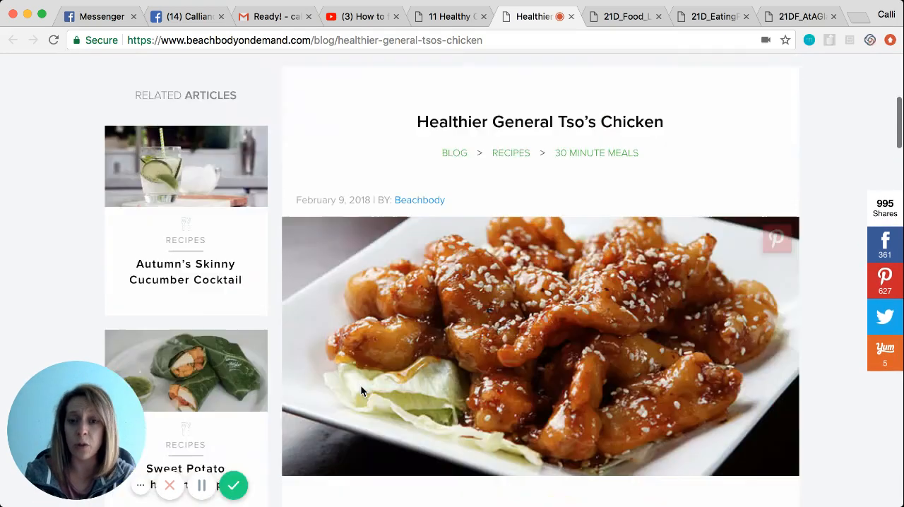
scroll(down, 3)
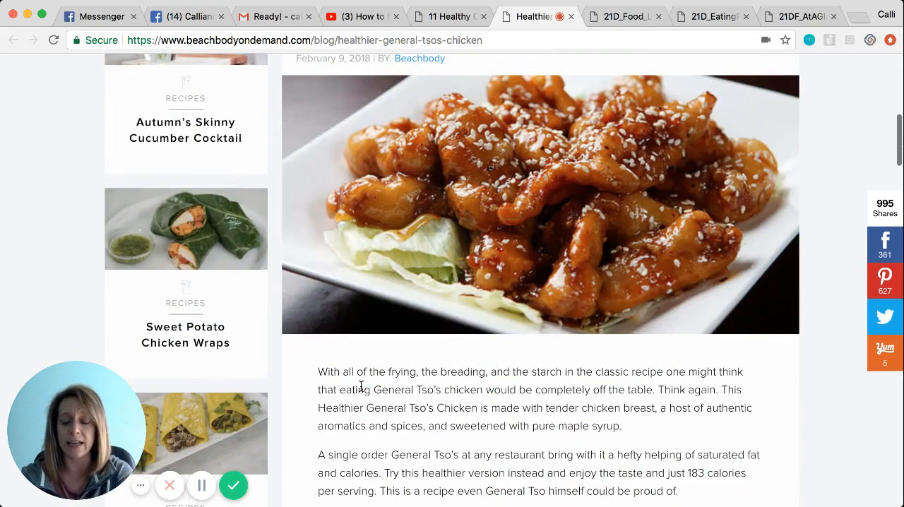
mouse_move(283, 407)
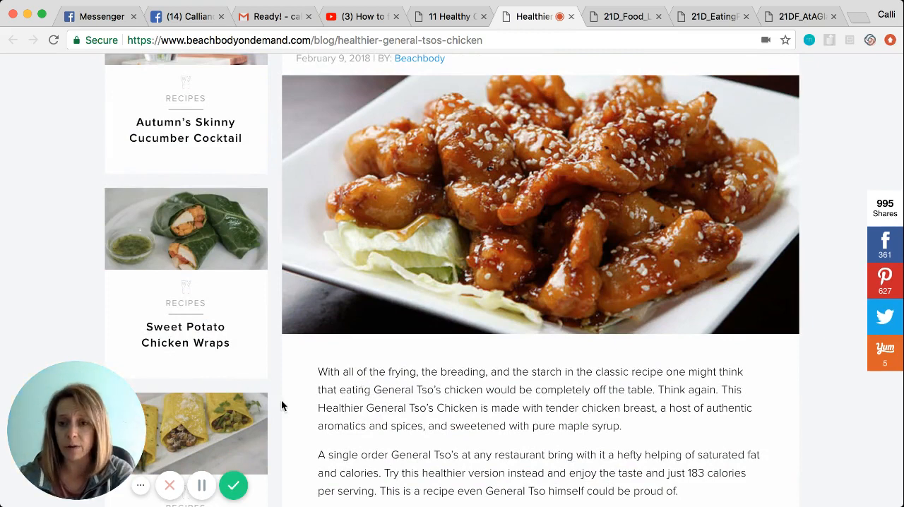
scroll(up, 3)
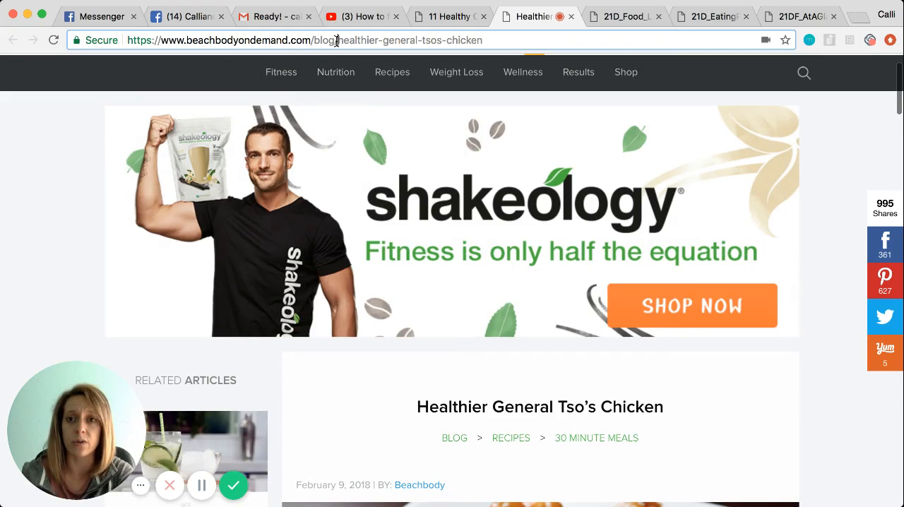
click(445, 17)
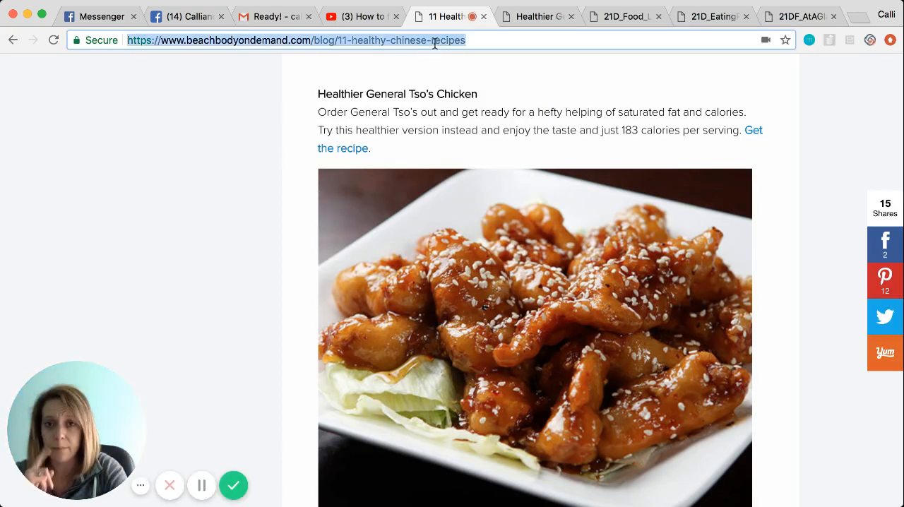
- Load beachbodyondemand.com/programs and choose the CORE DE FORCE program card
key(Return)
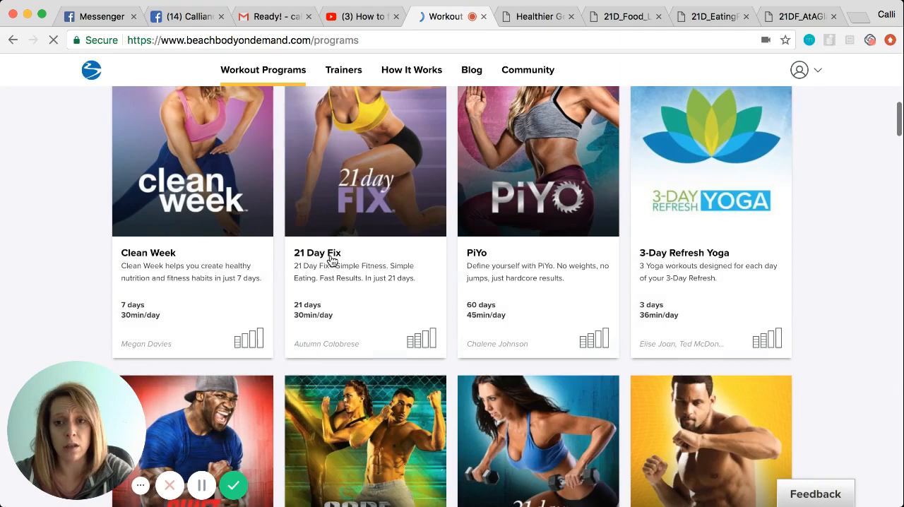
scroll(down, 3)
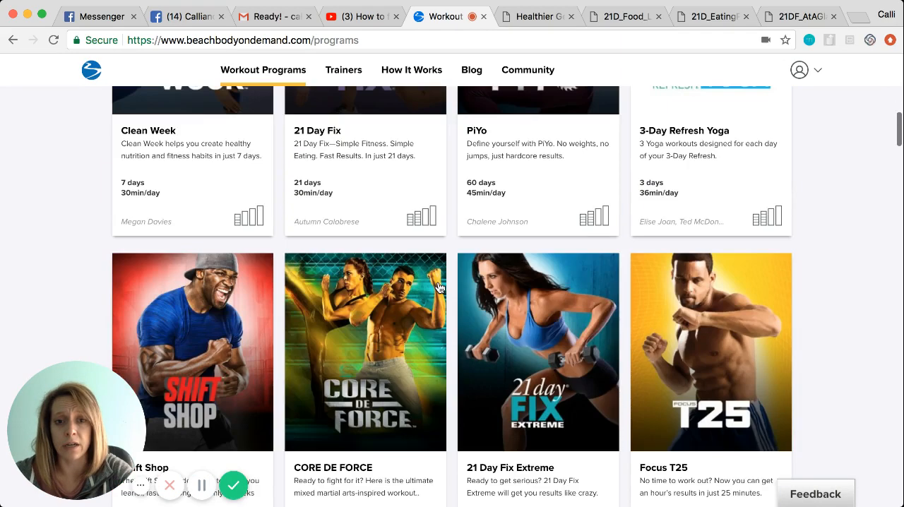
click(364, 352)
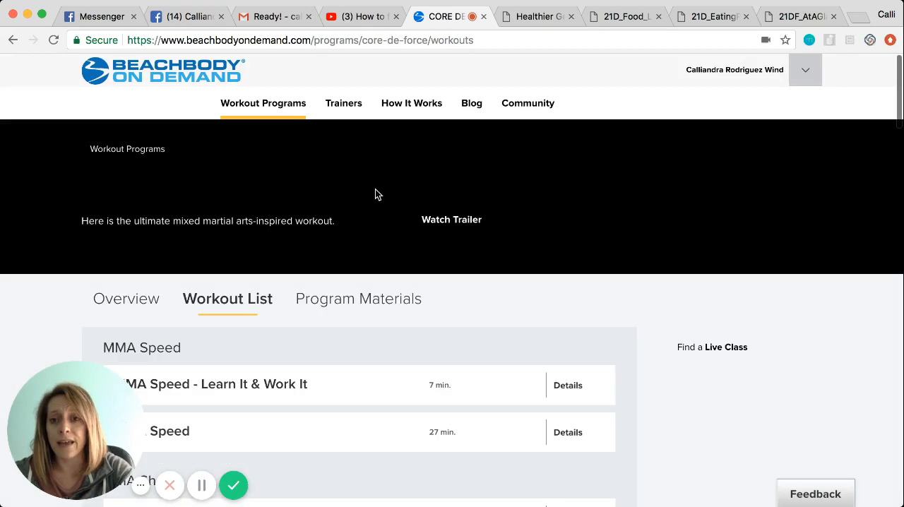
- Show CORE DE FORCE Program Materials and choose the Eating Plan under Nutrition
click(357, 300)
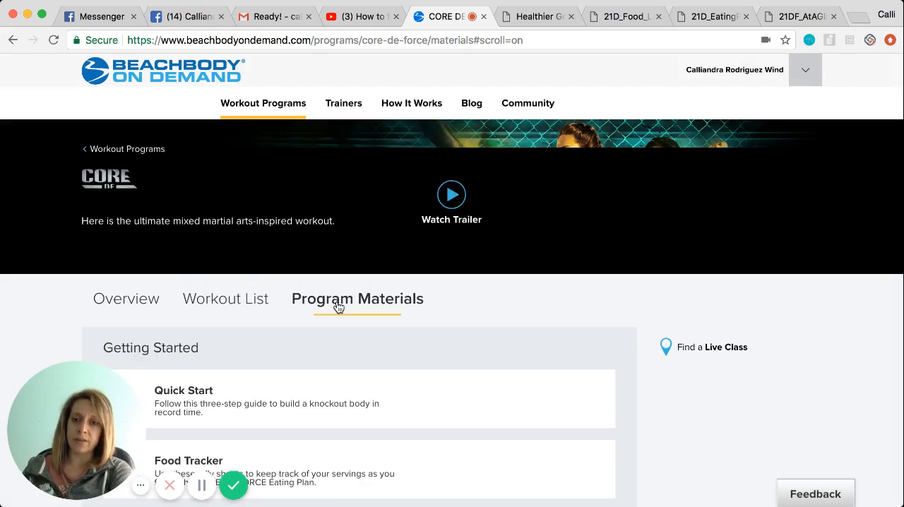
scroll(down, 3)
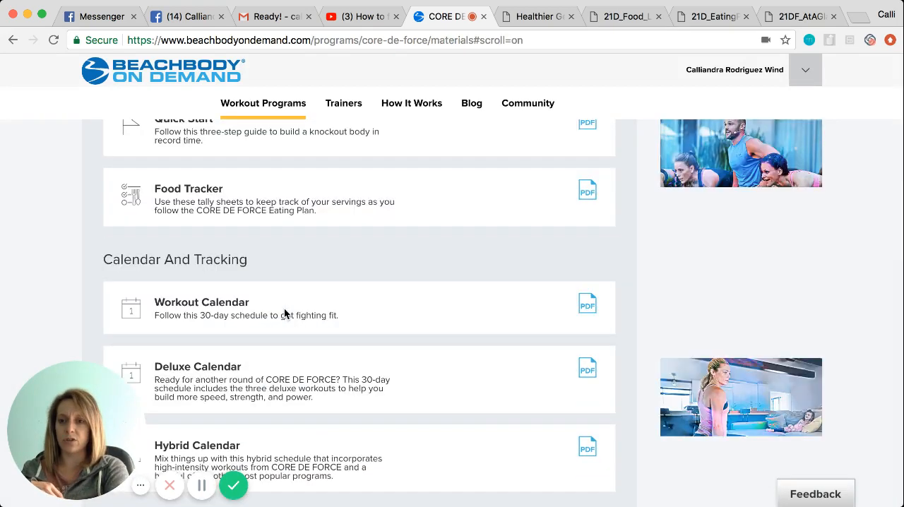
scroll(down, 3)
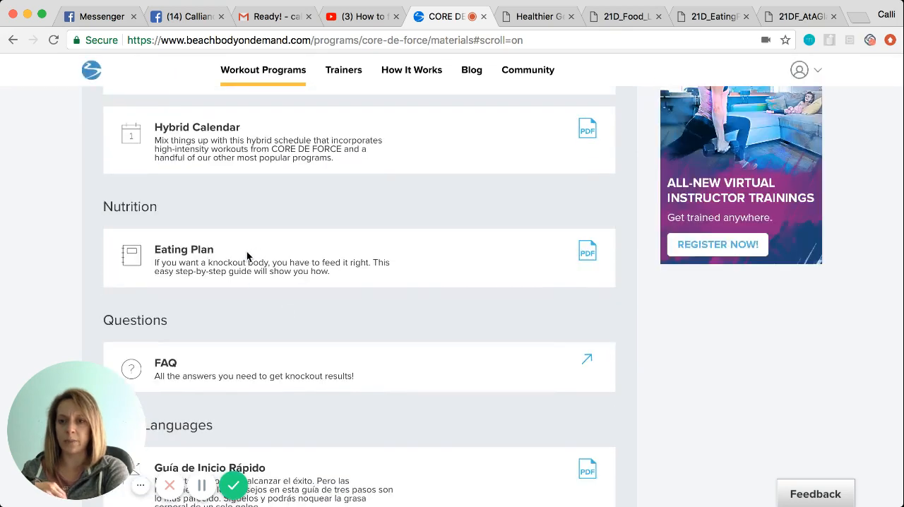
click(588, 252)
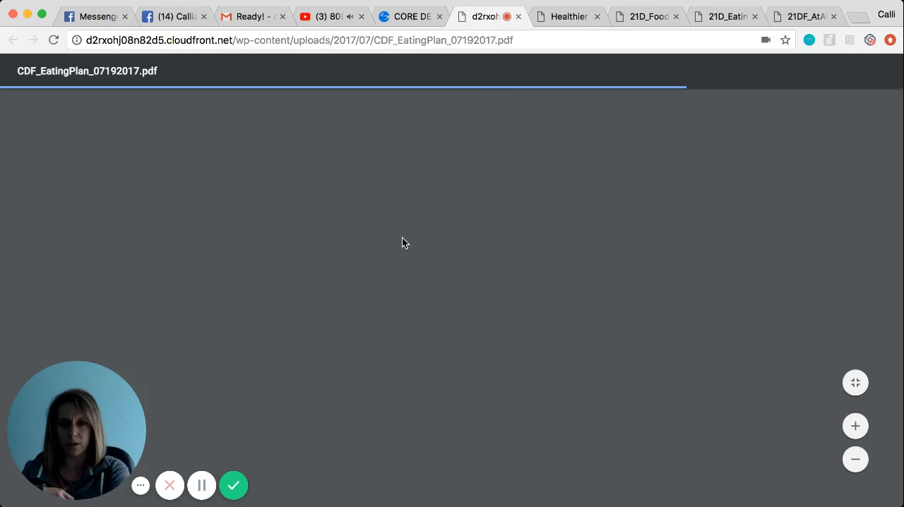
mouse_move(200, 486)
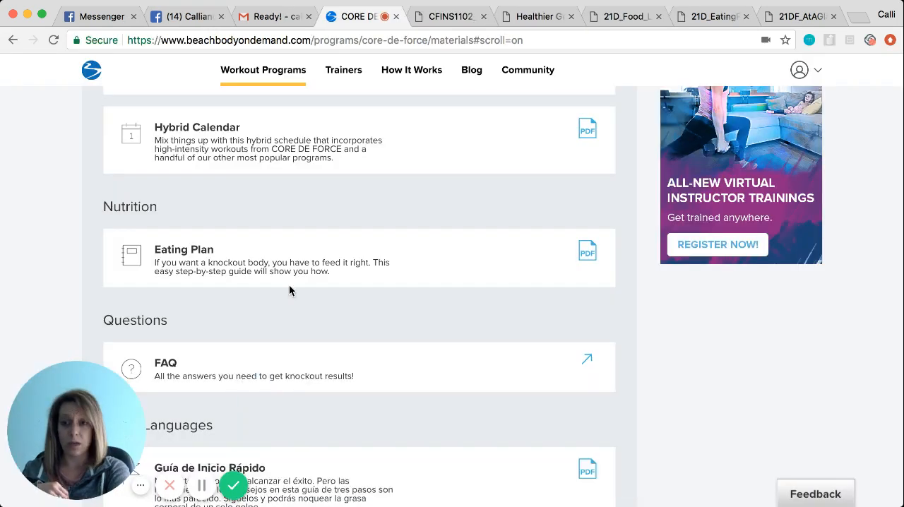
mouse_move(378, 330)
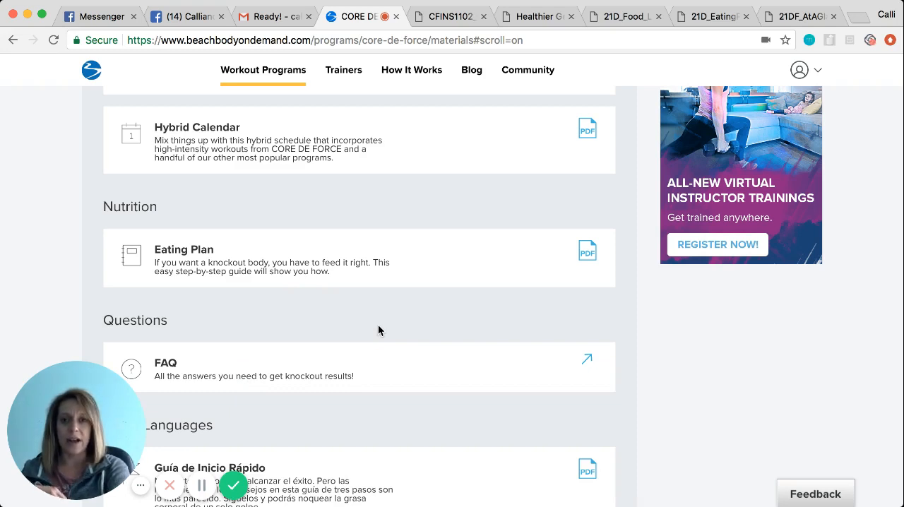
mouse_move(215, 257)
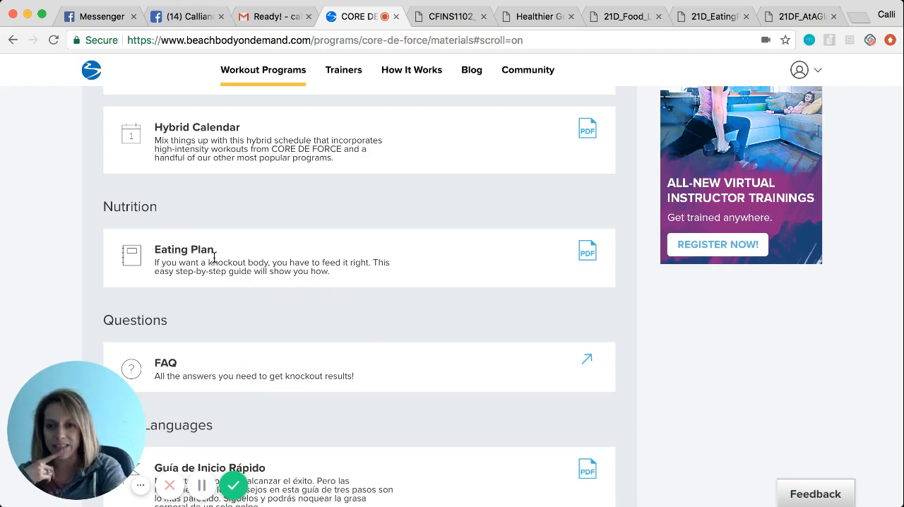
- View the CORE DE FORCE Eating Plan PDF's cover page in its new tab
click(588, 252)
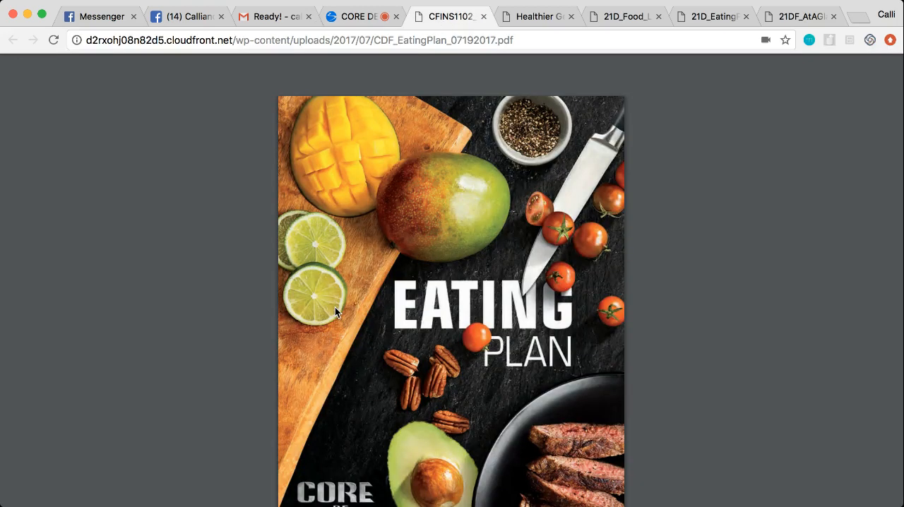
- Scroll the Eating Plan PDF to page 7 on adding fruit and healthy fat in weeks 2-4
scroll(down, 3)
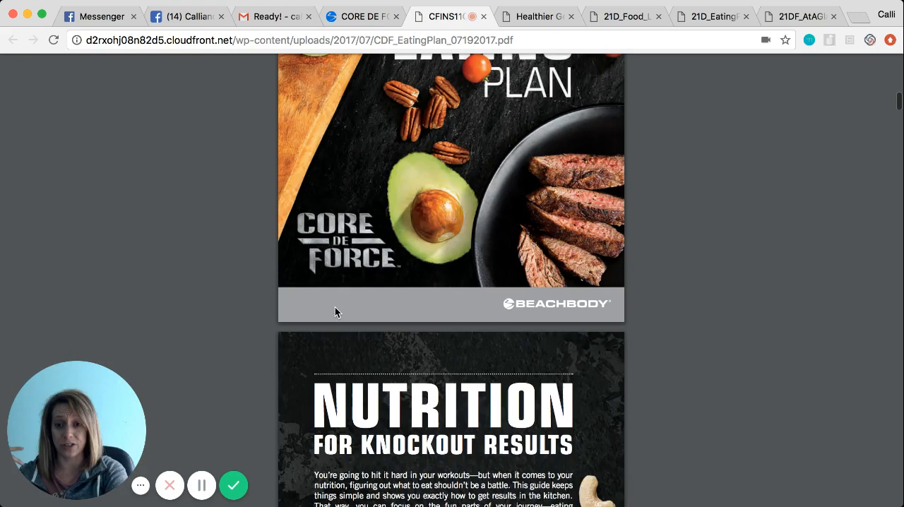
scroll(down, 3)
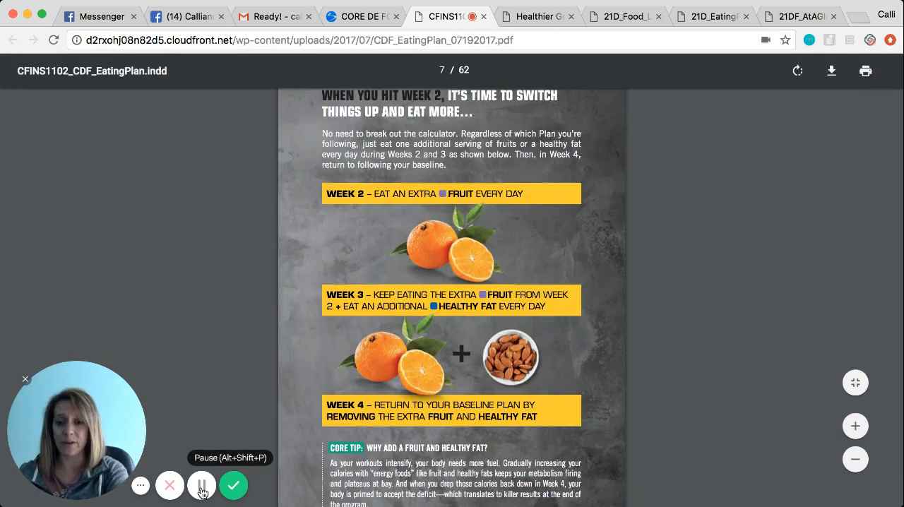